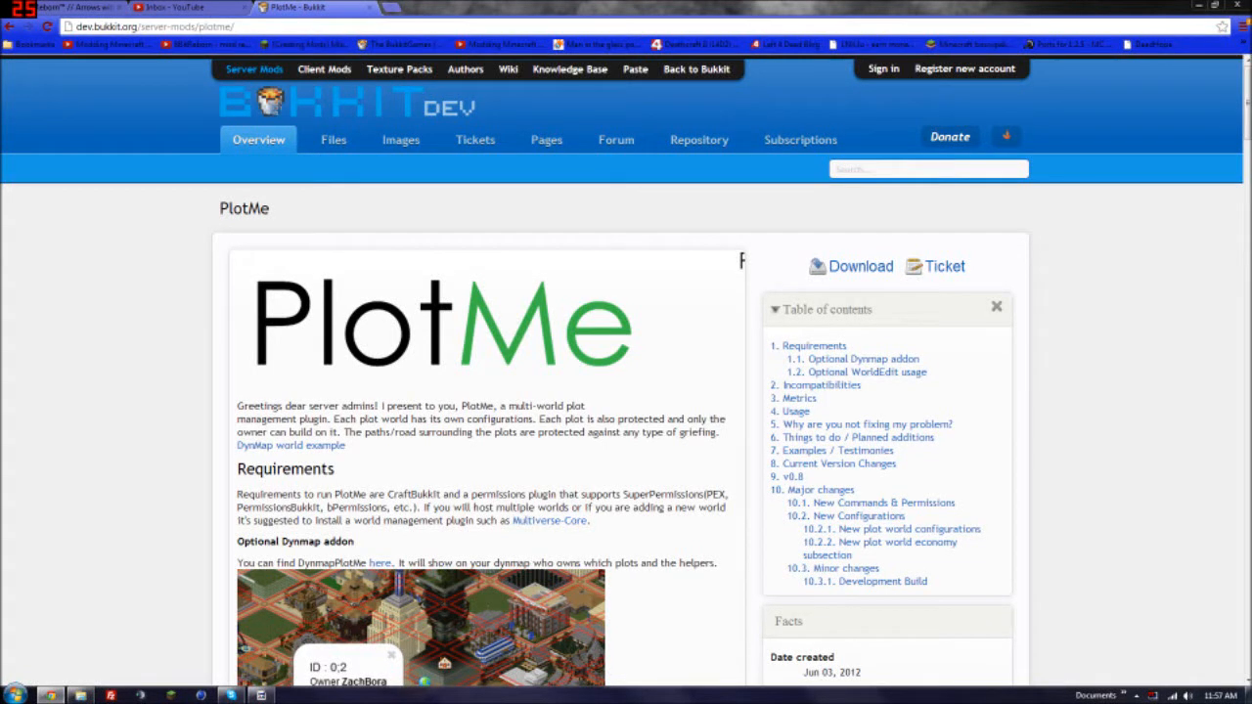
mouse_move(459, 315)
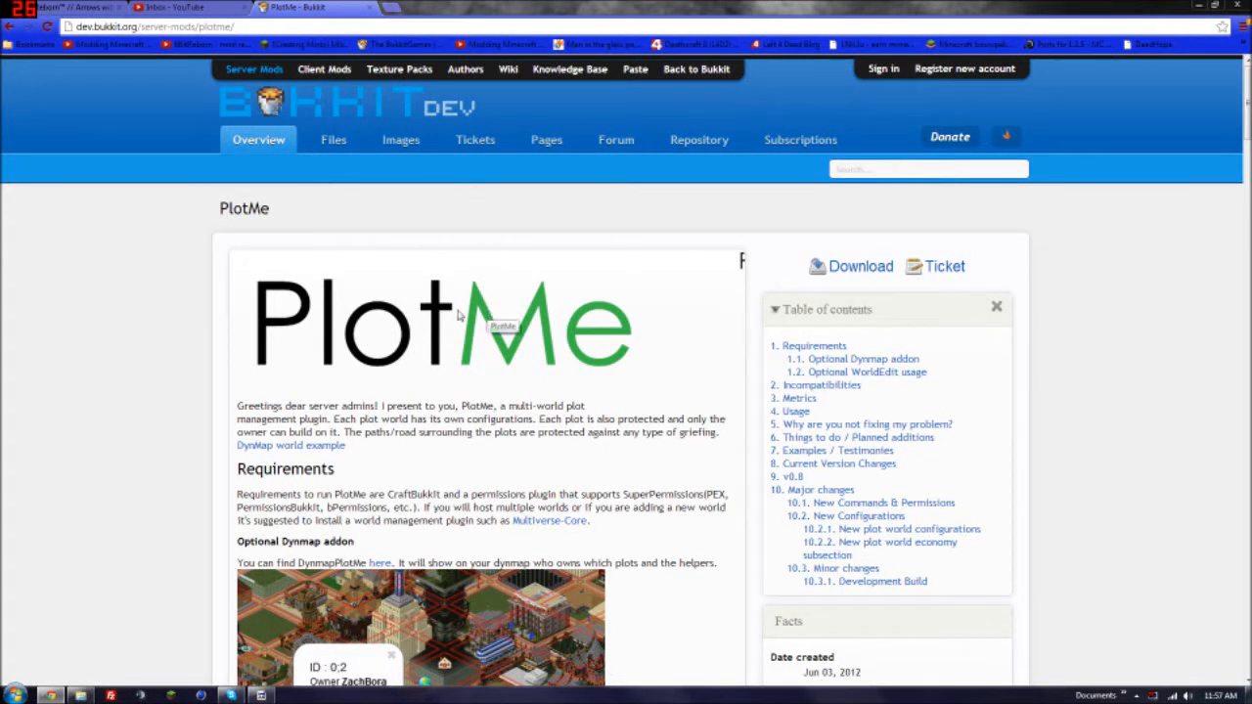
mouse_move(481, 239)
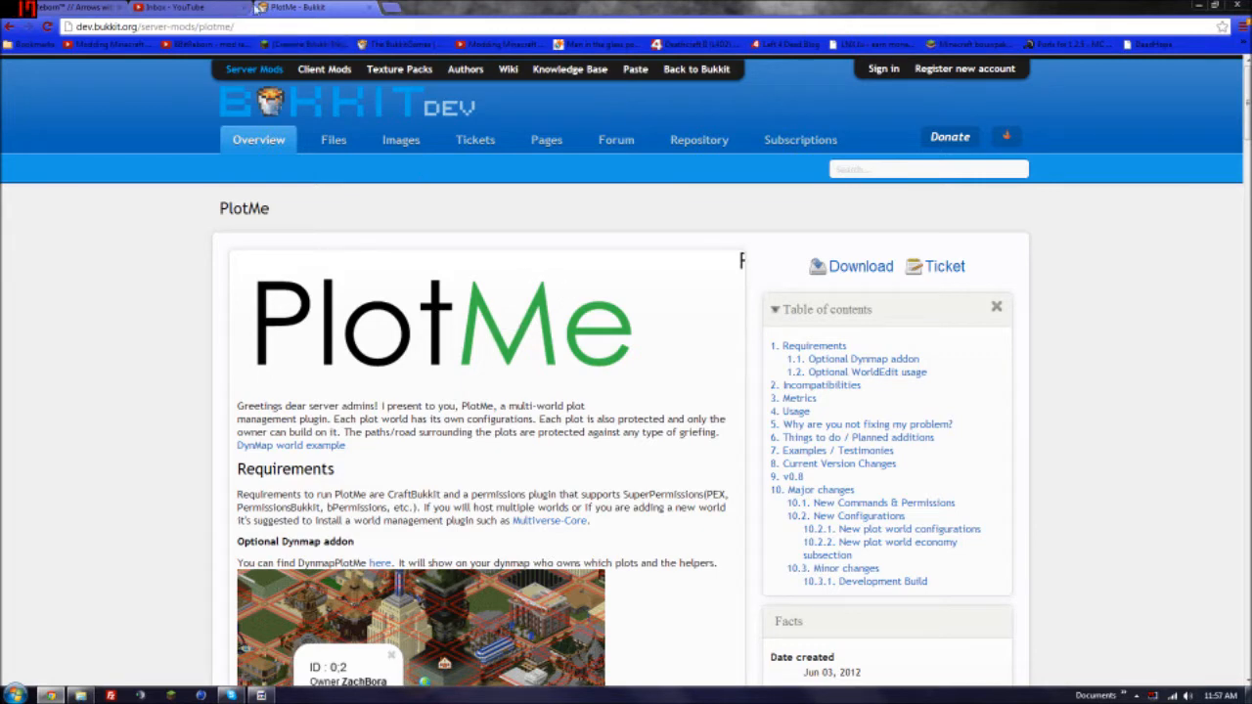
- Return to the PlotMe project page and download the PlotMe v0.9 jar from its latest file page
left_click(176, 7)
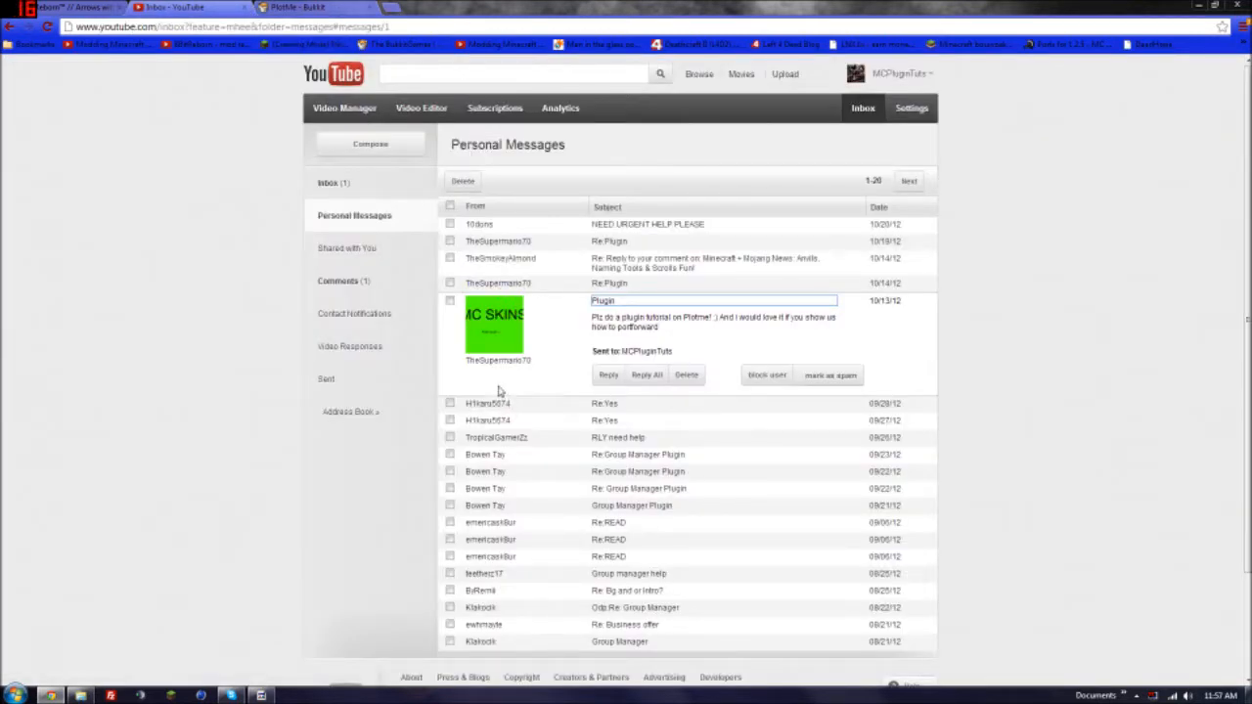
left_click(299, 7)
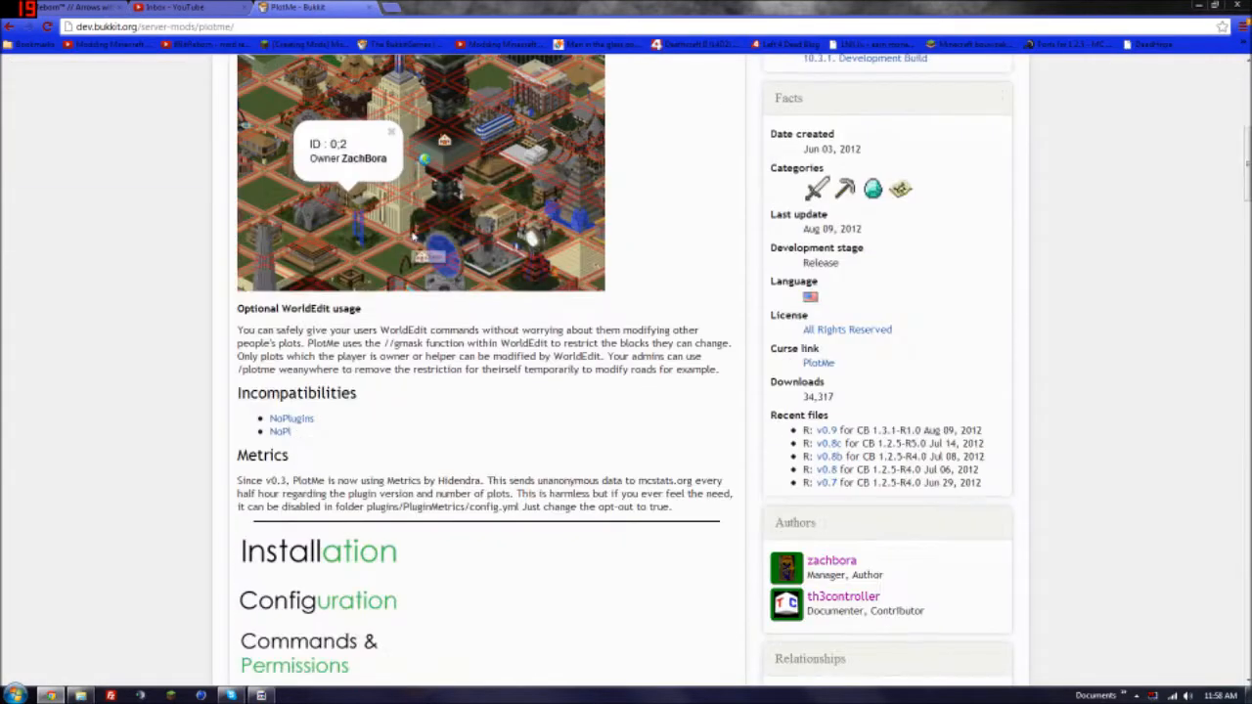
scroll("down", 3)
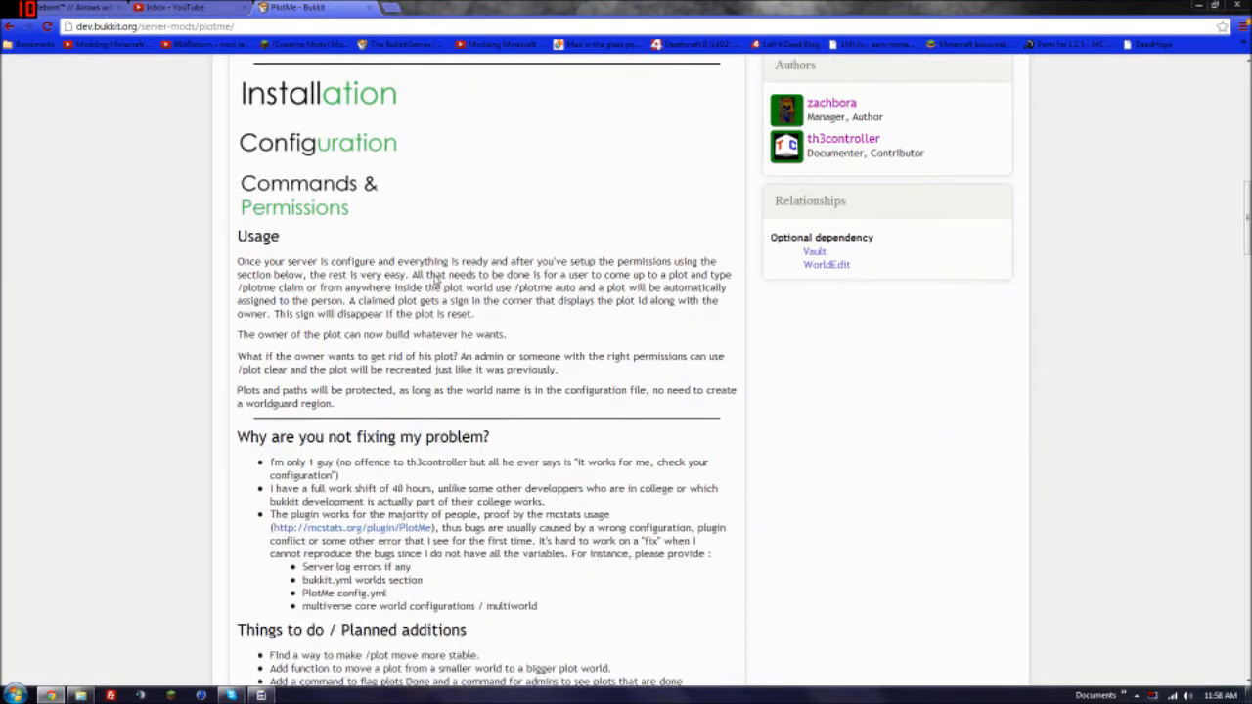
scroll("down", 3)
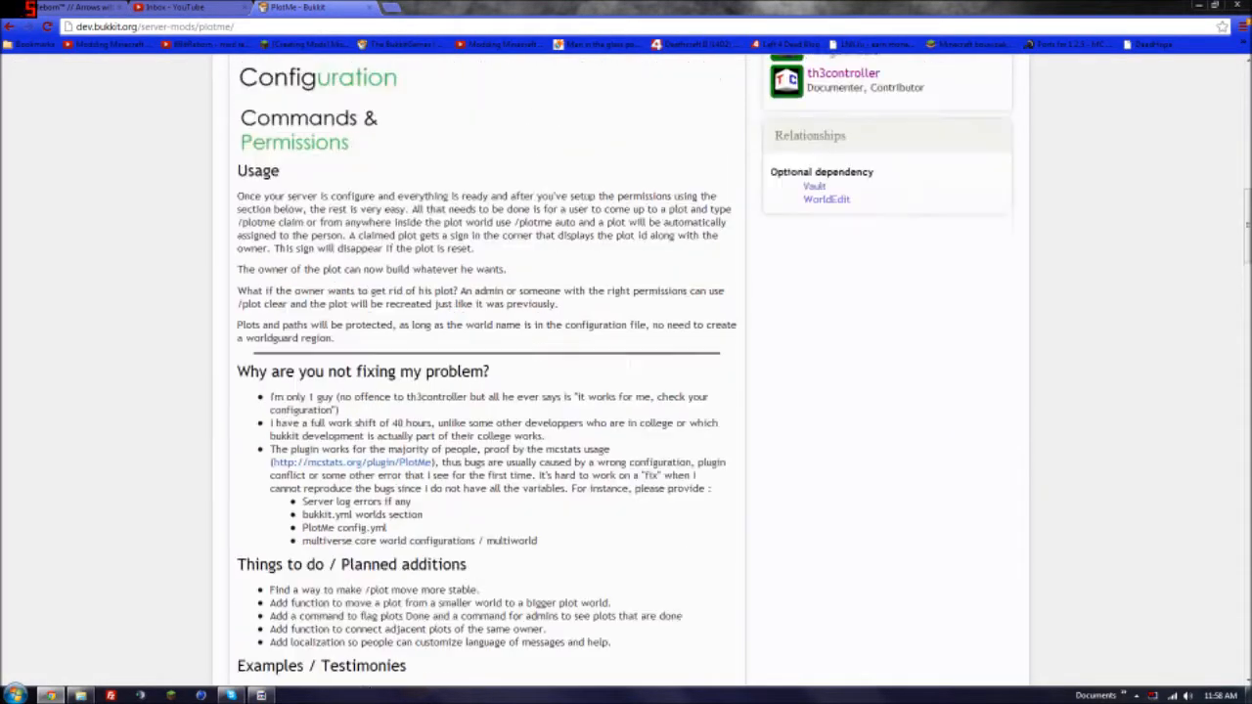
scroll("up", 3)
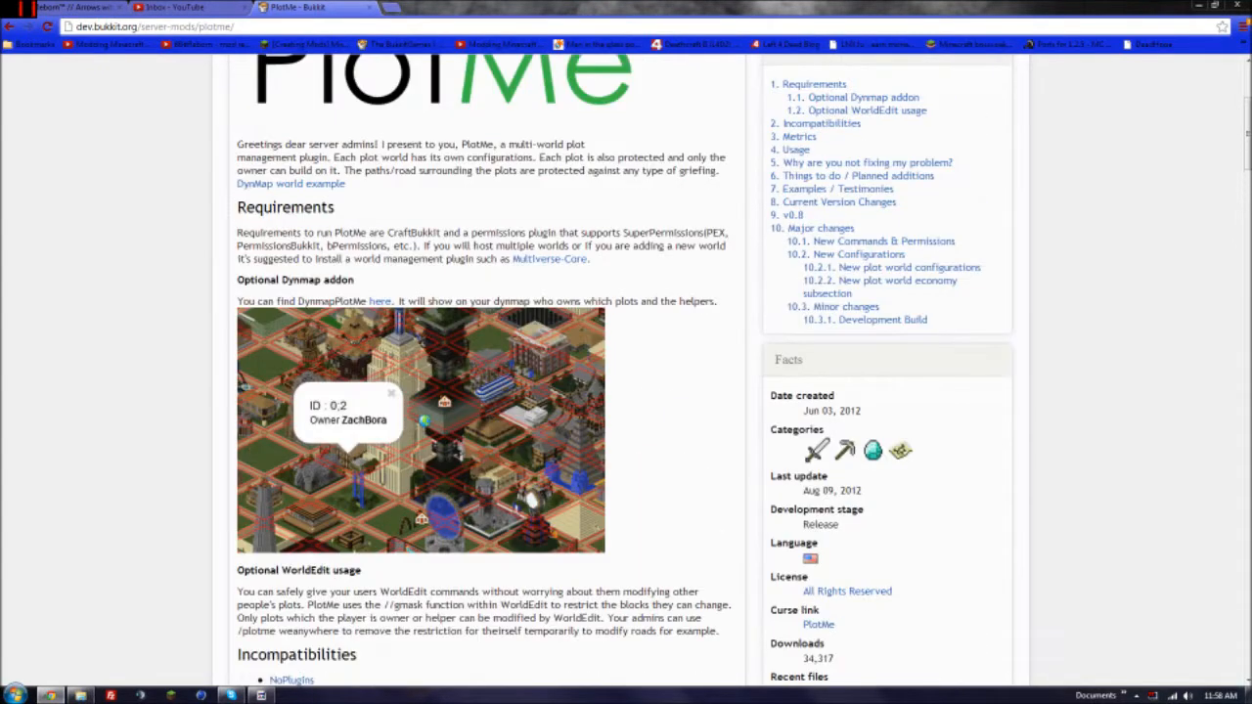
scroll("up", 3)
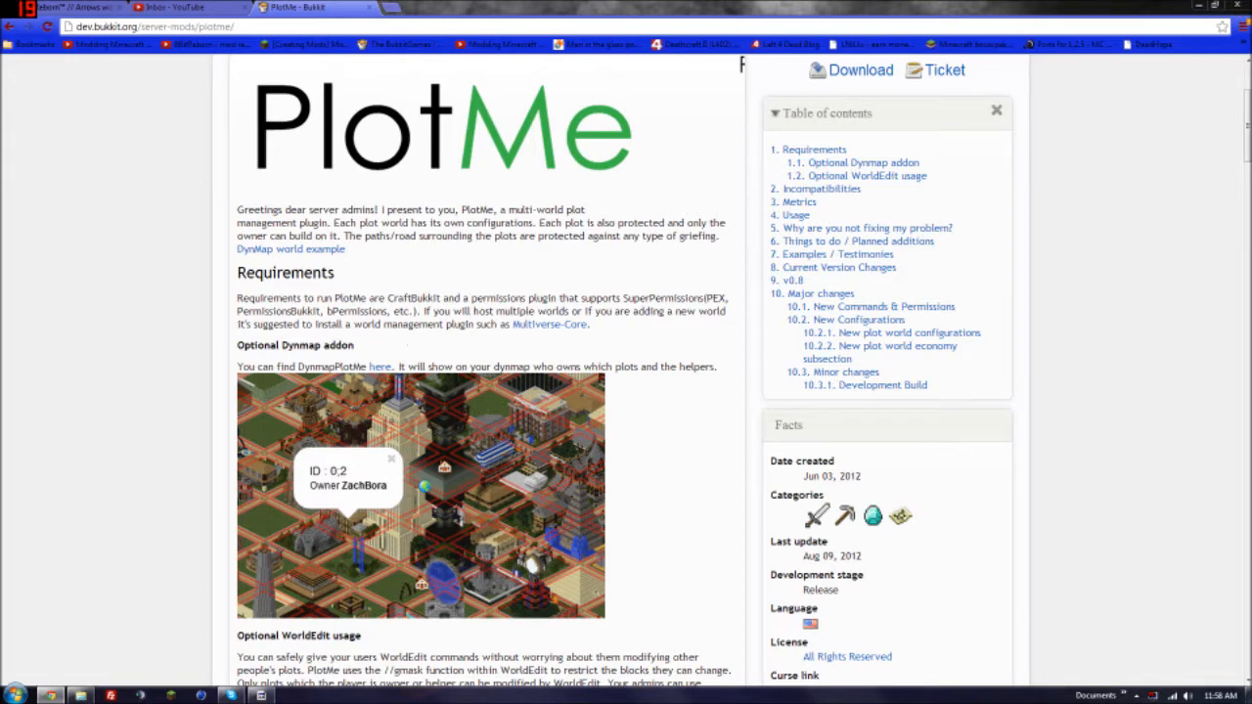
mouse_move(463, 339)
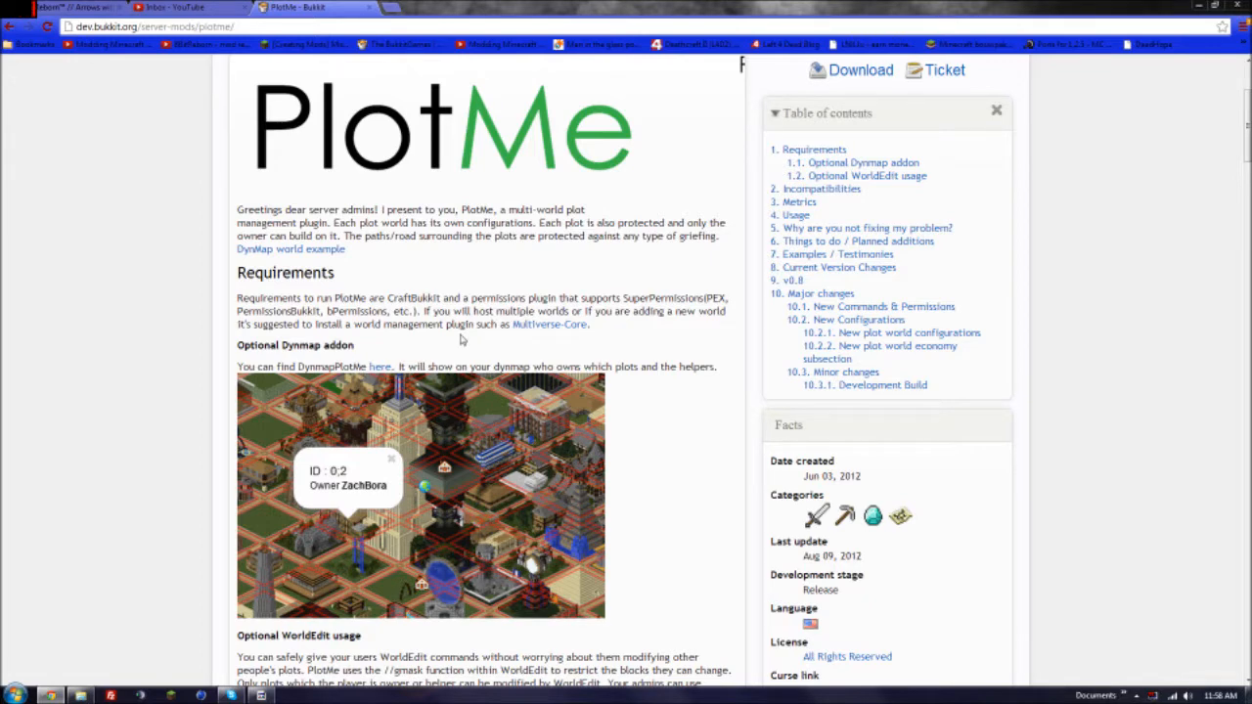
scroll("down", 3)
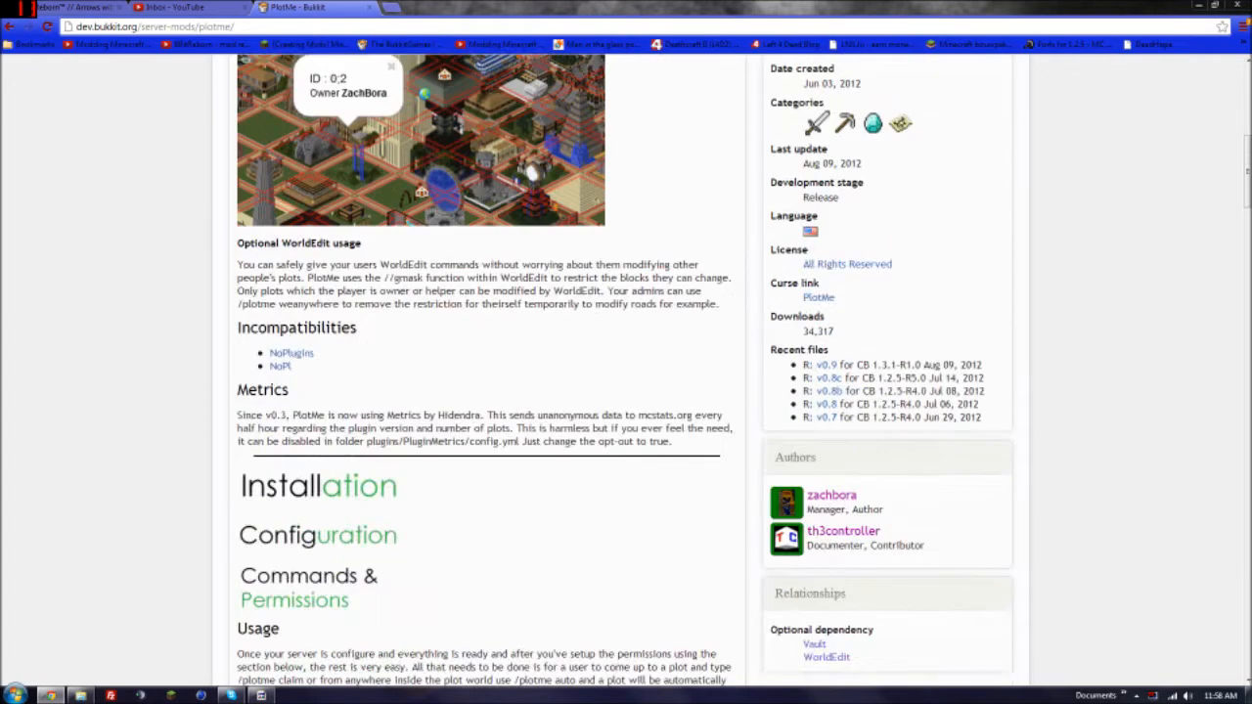
mouse_move(421, 380)
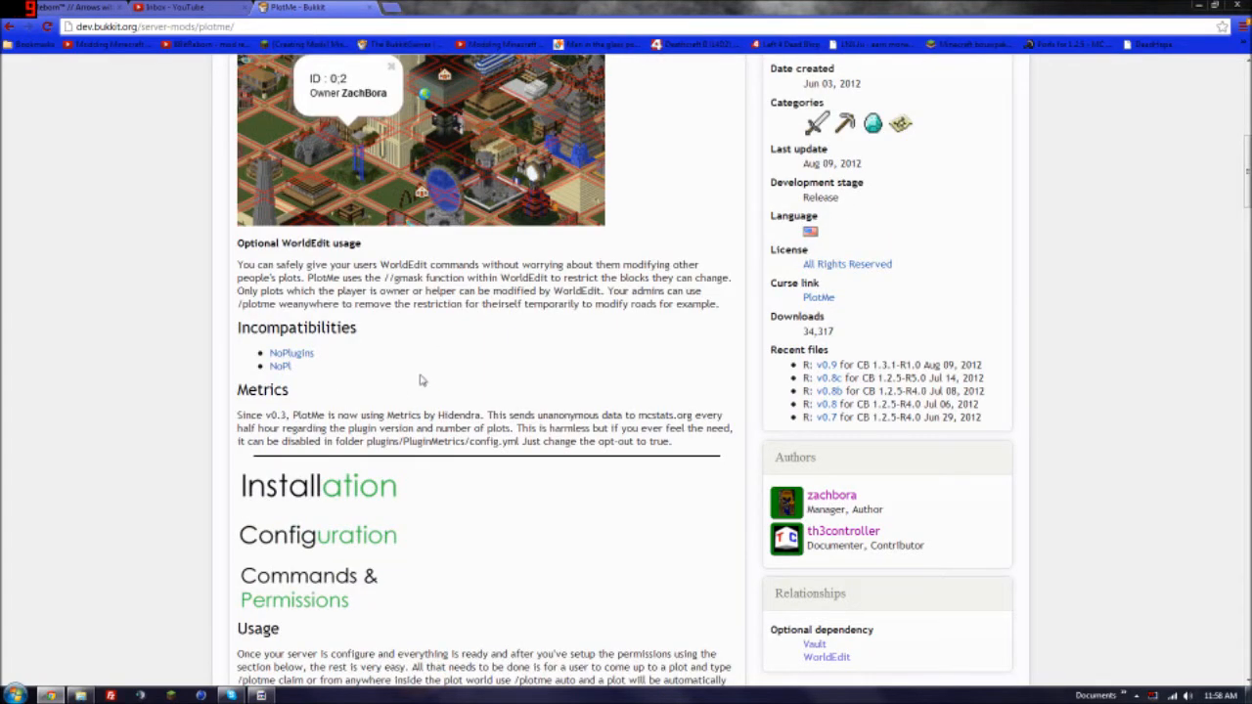
scroll("up", 3)
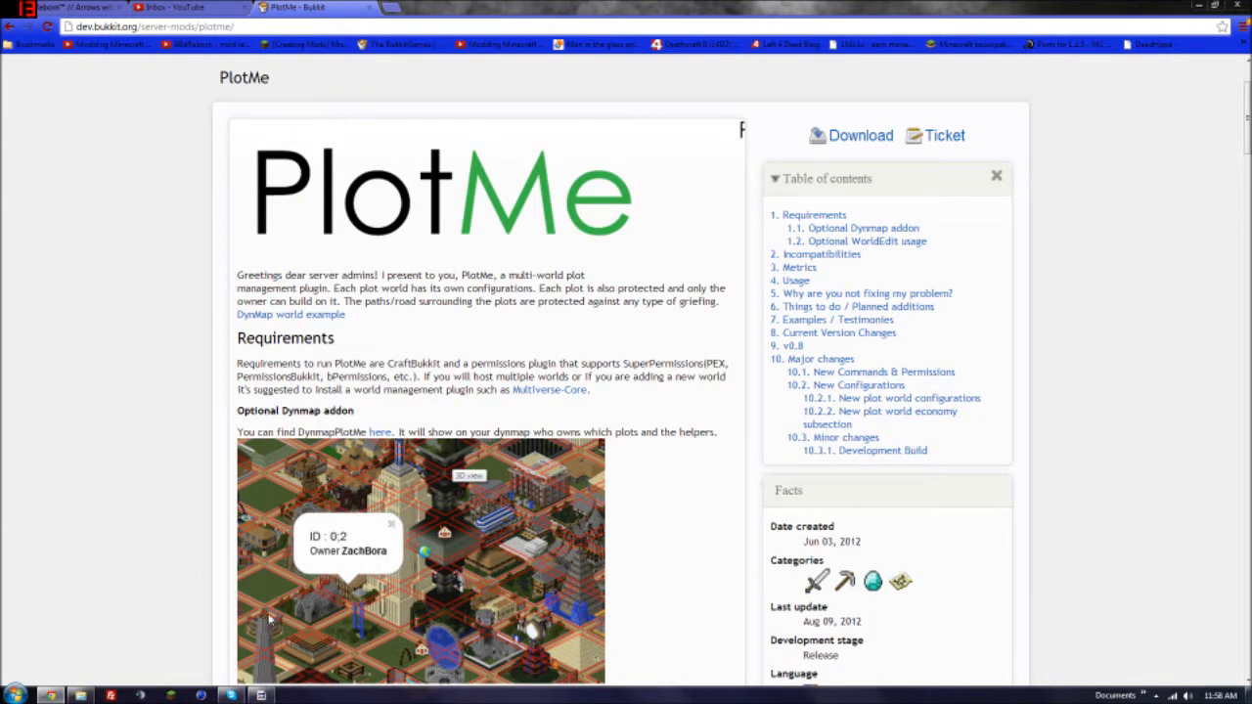
scroll("down", 3)
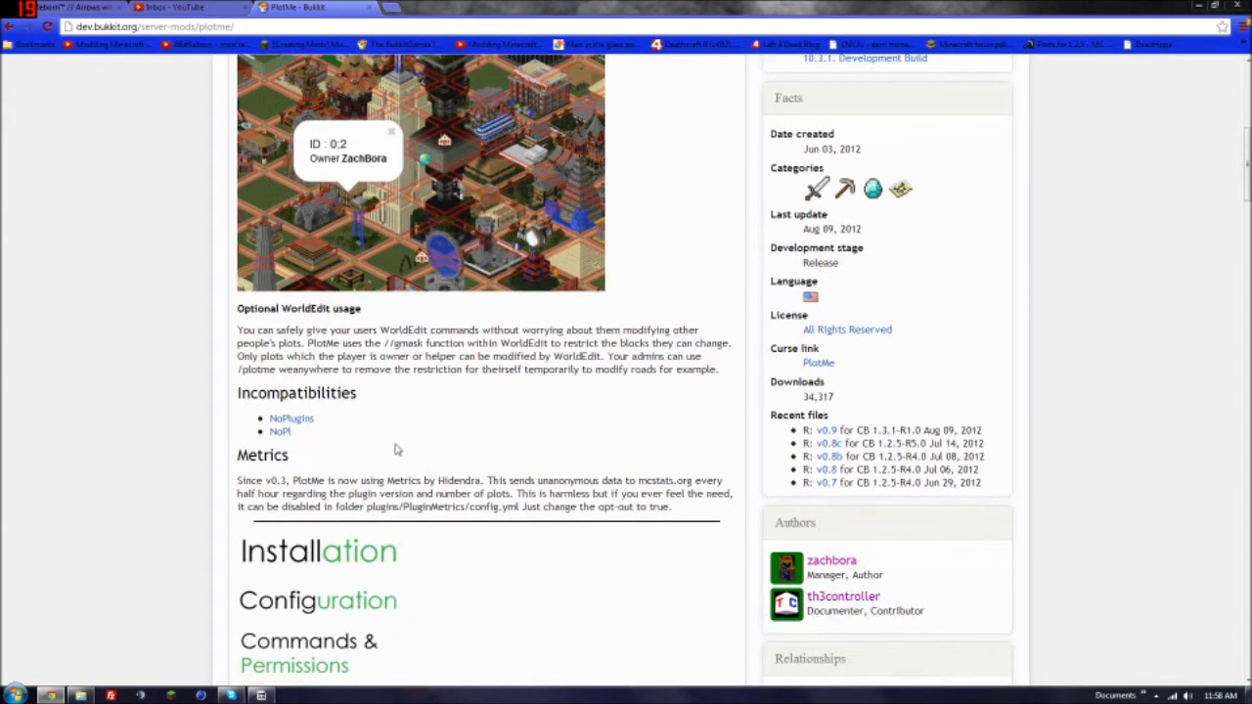
scroll("up", 3)
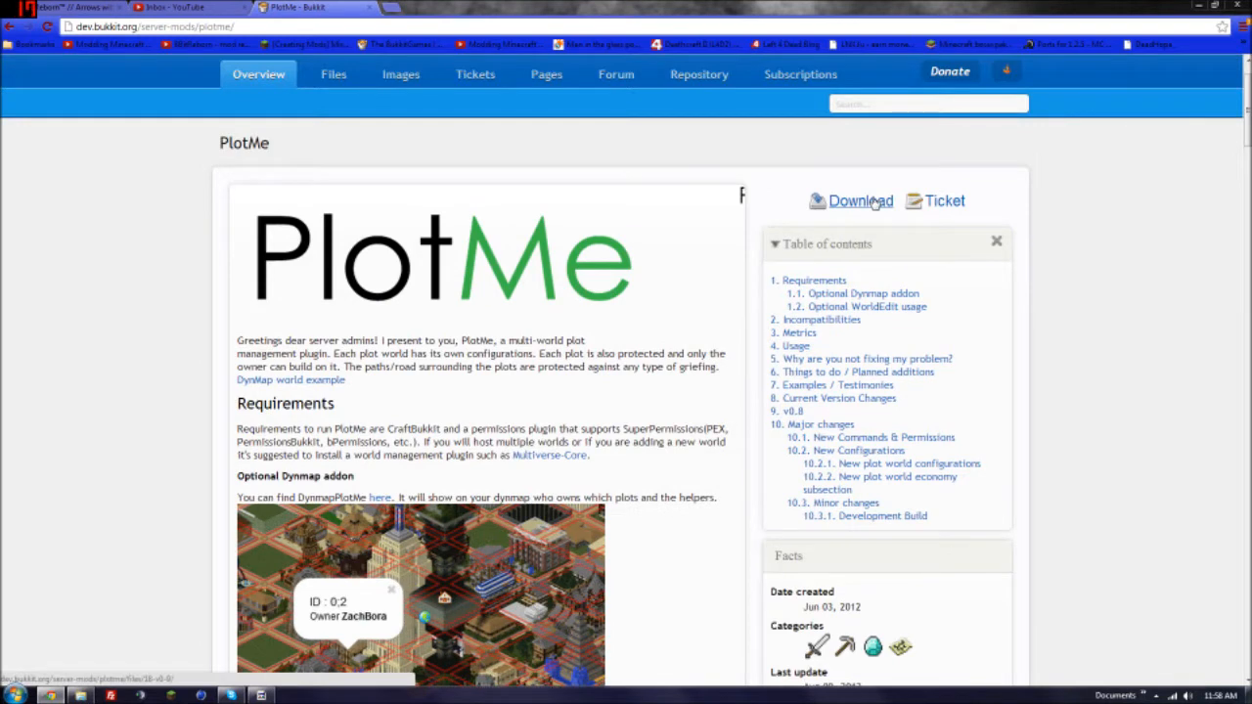
left_click(860, 200)
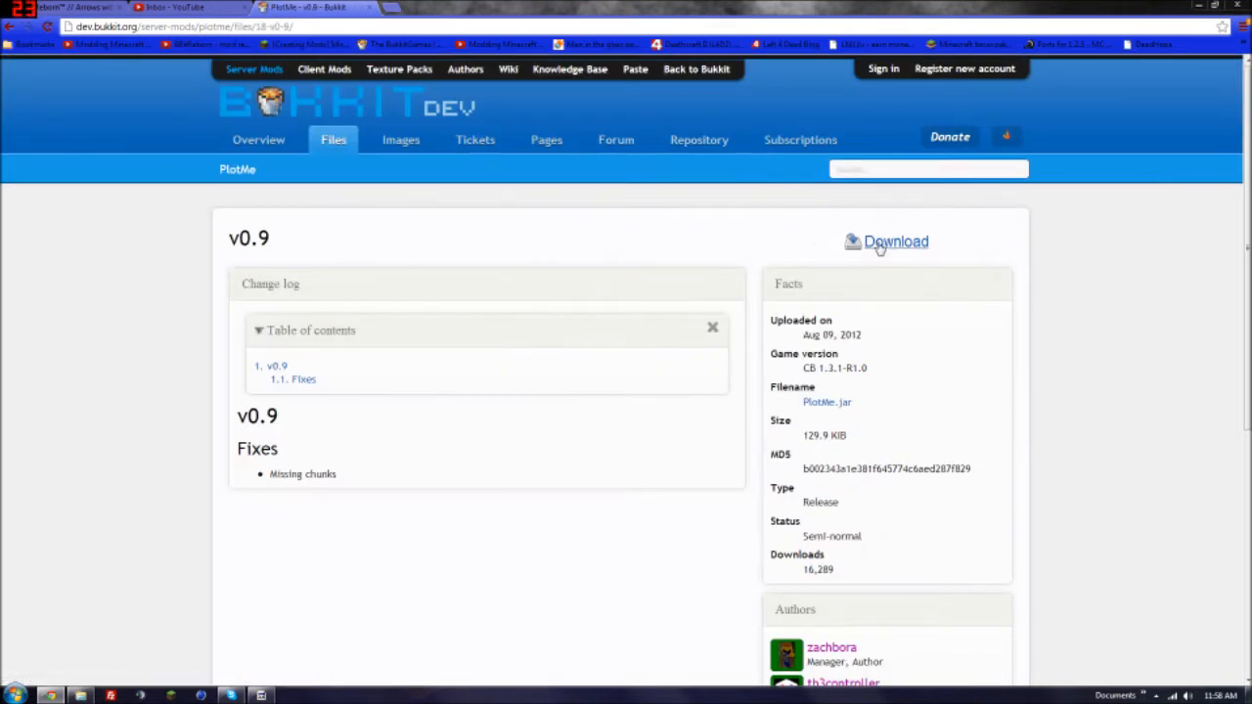
left_click(895, 242)
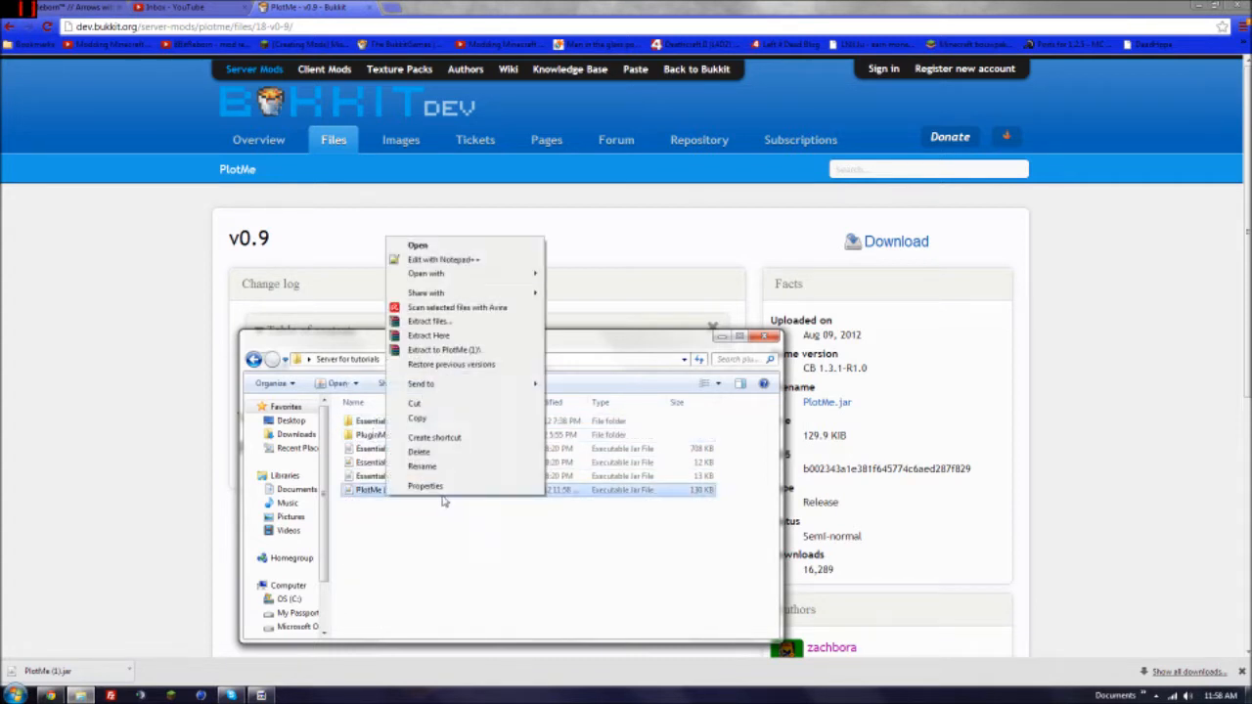
- Act on the PlotMe jar in the Server for tutorials folder, then close Explorer
left_click(422, 466)
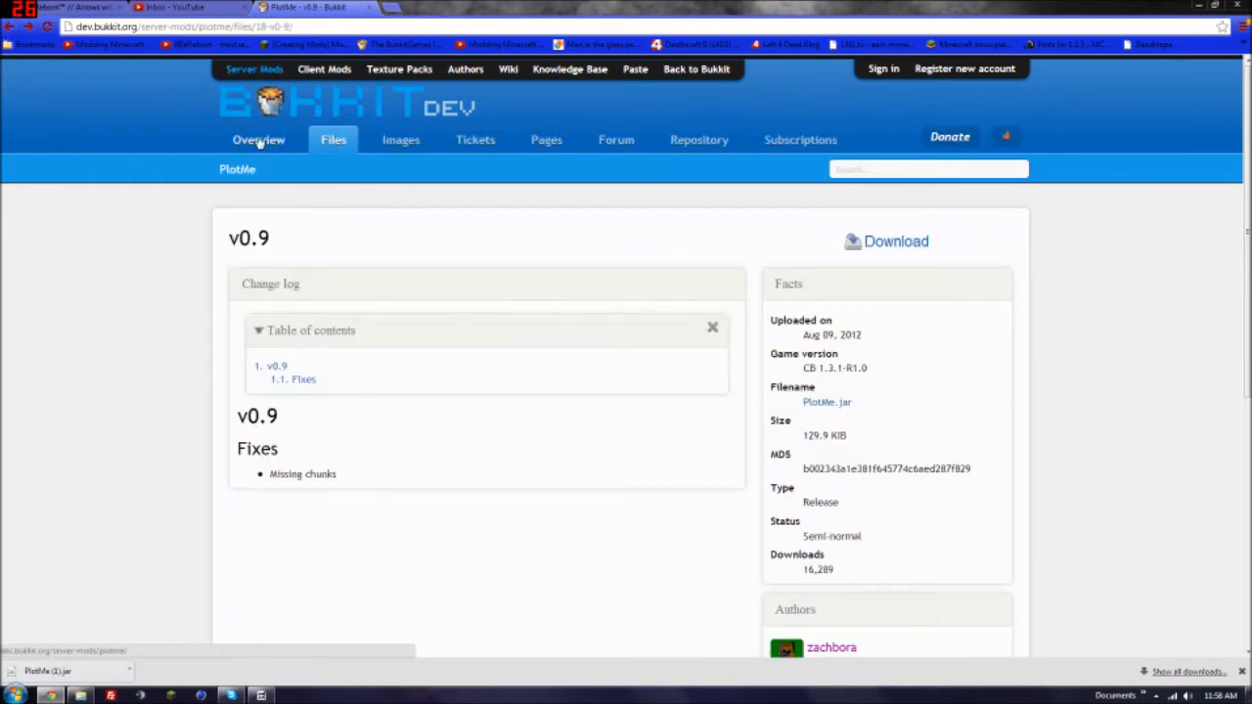
- Browse the PlotMe overview and open its Installation page with the bukkit.yml snippet
left_click(258, 139)
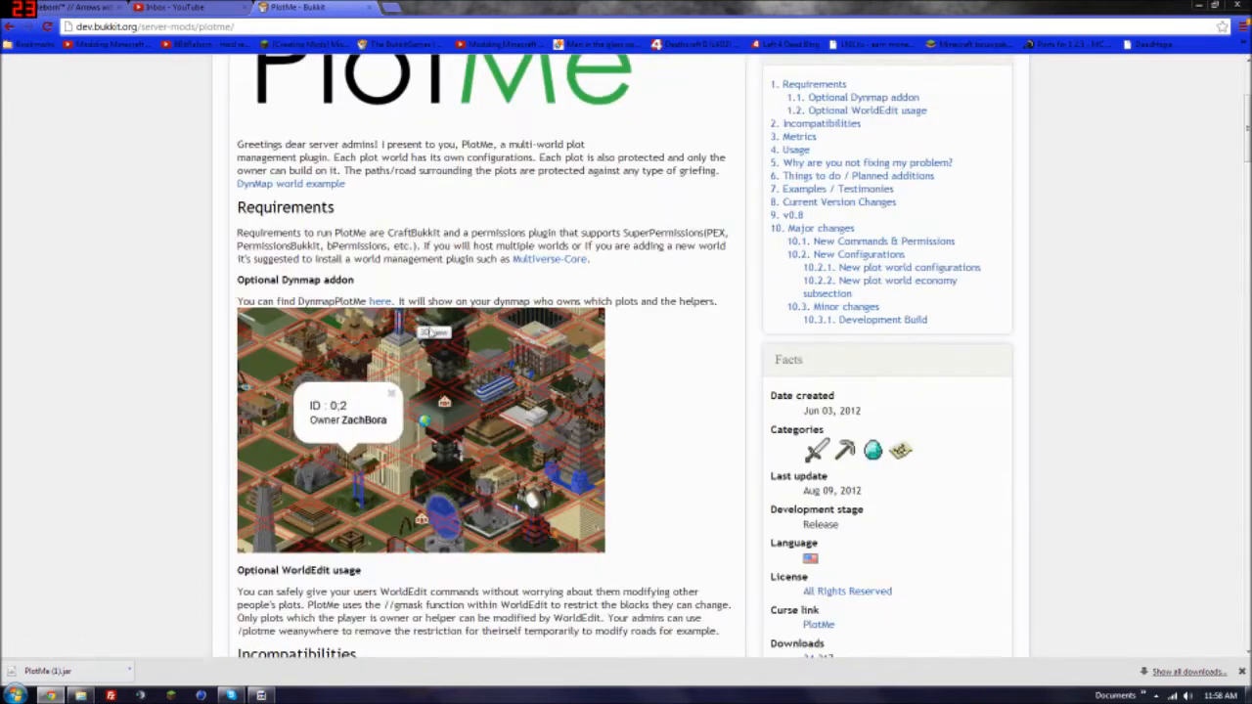
scroll("down", 3)
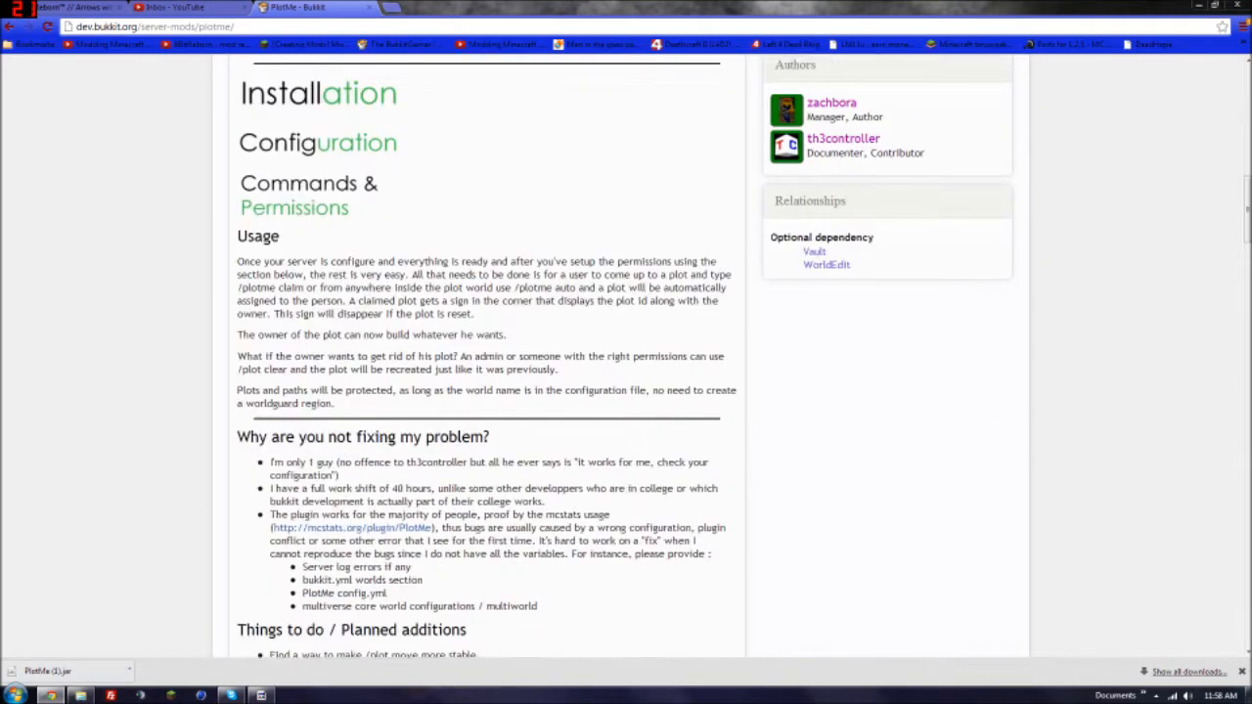
scroll("up", 3)
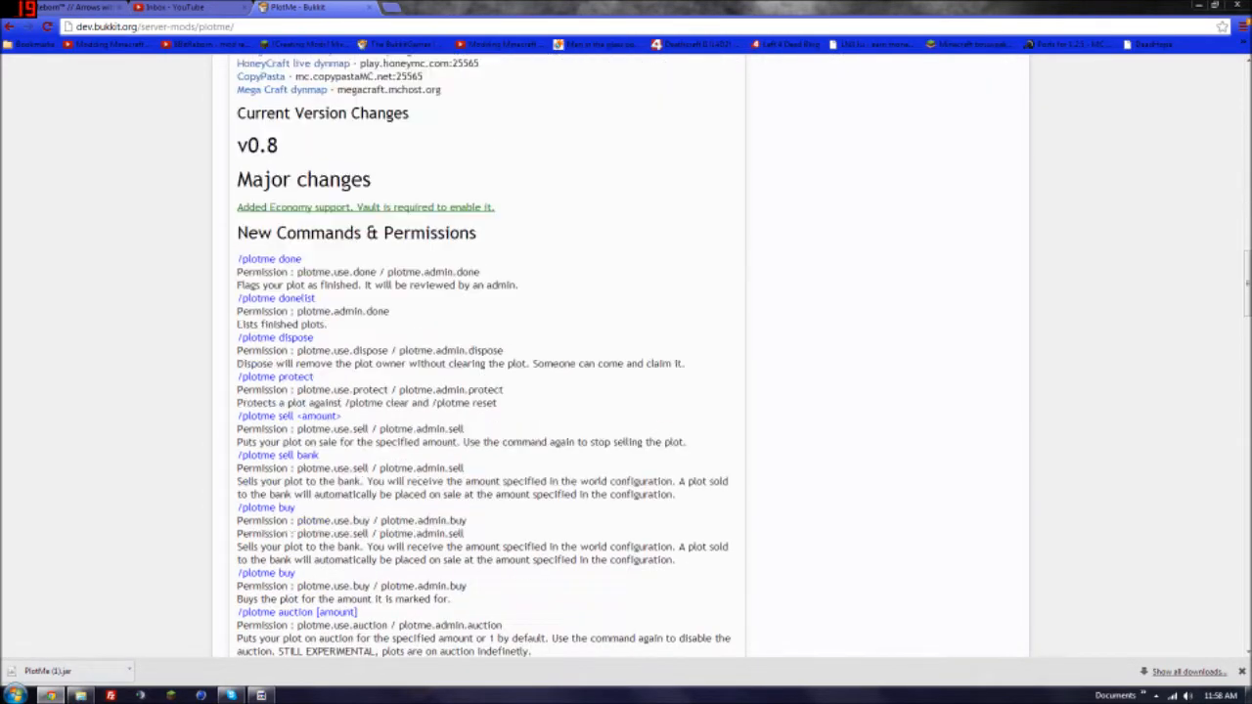
scroll("down", 3)
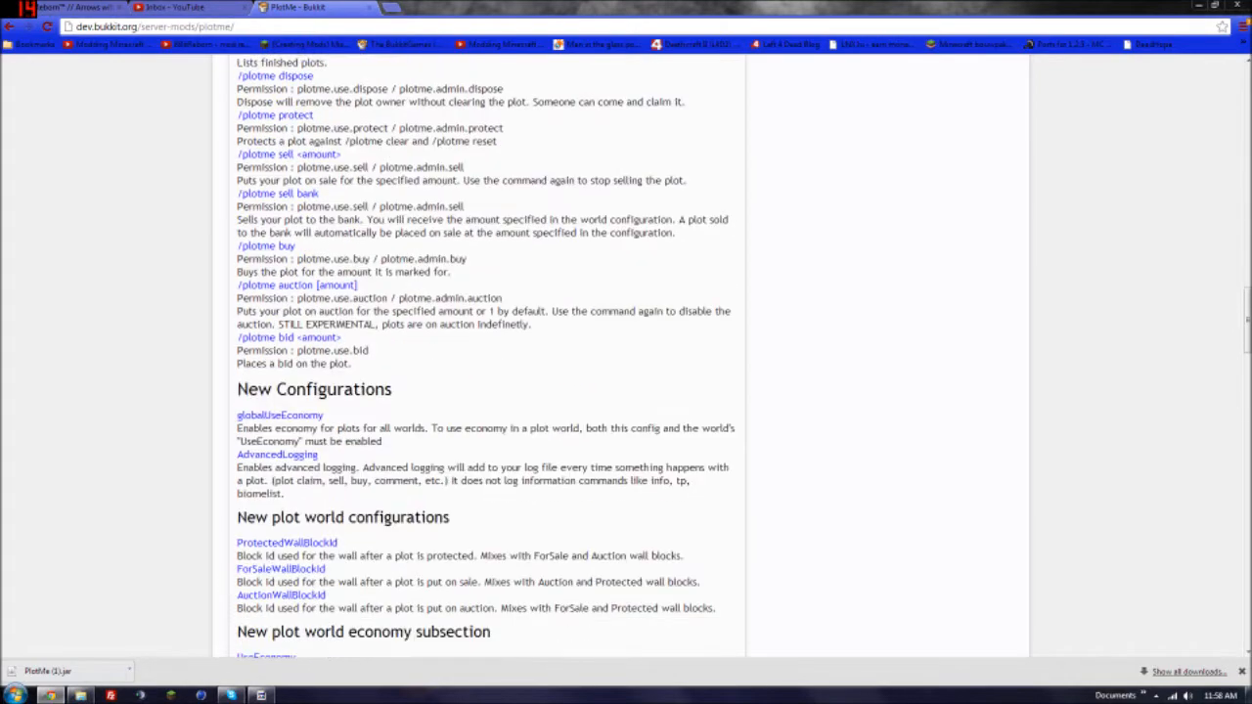
scroll("down", 3)
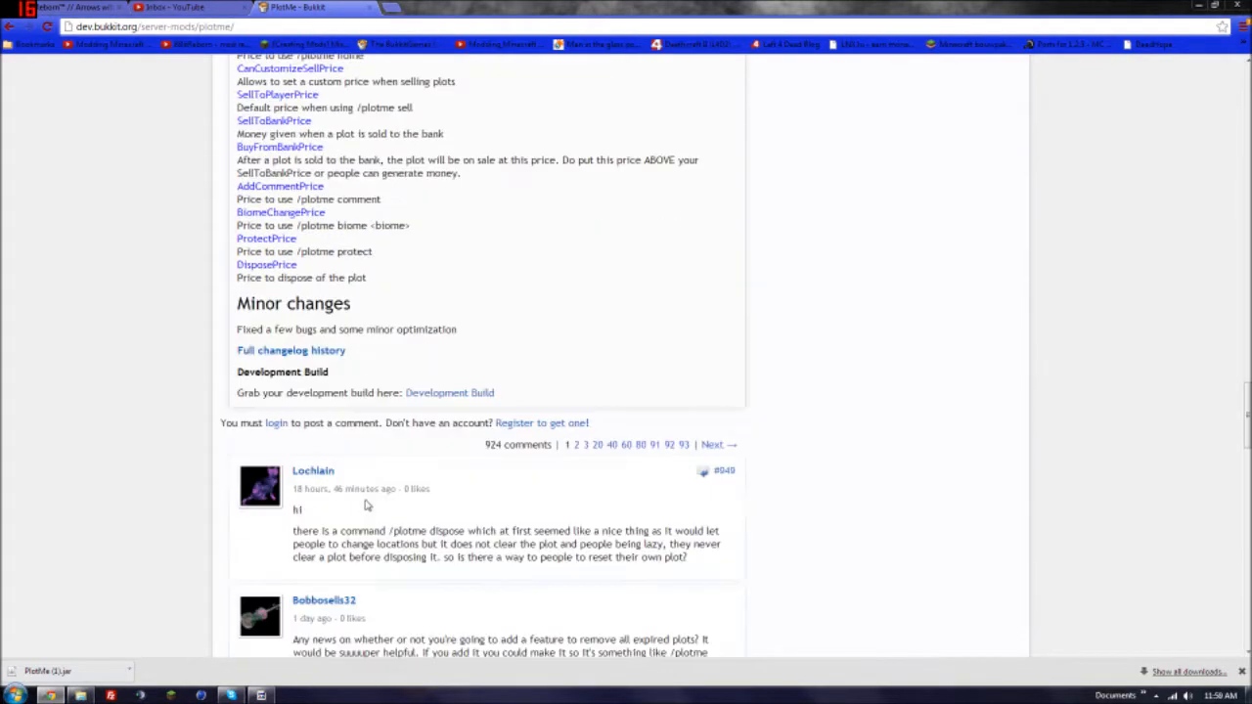
scroll("up", 3)
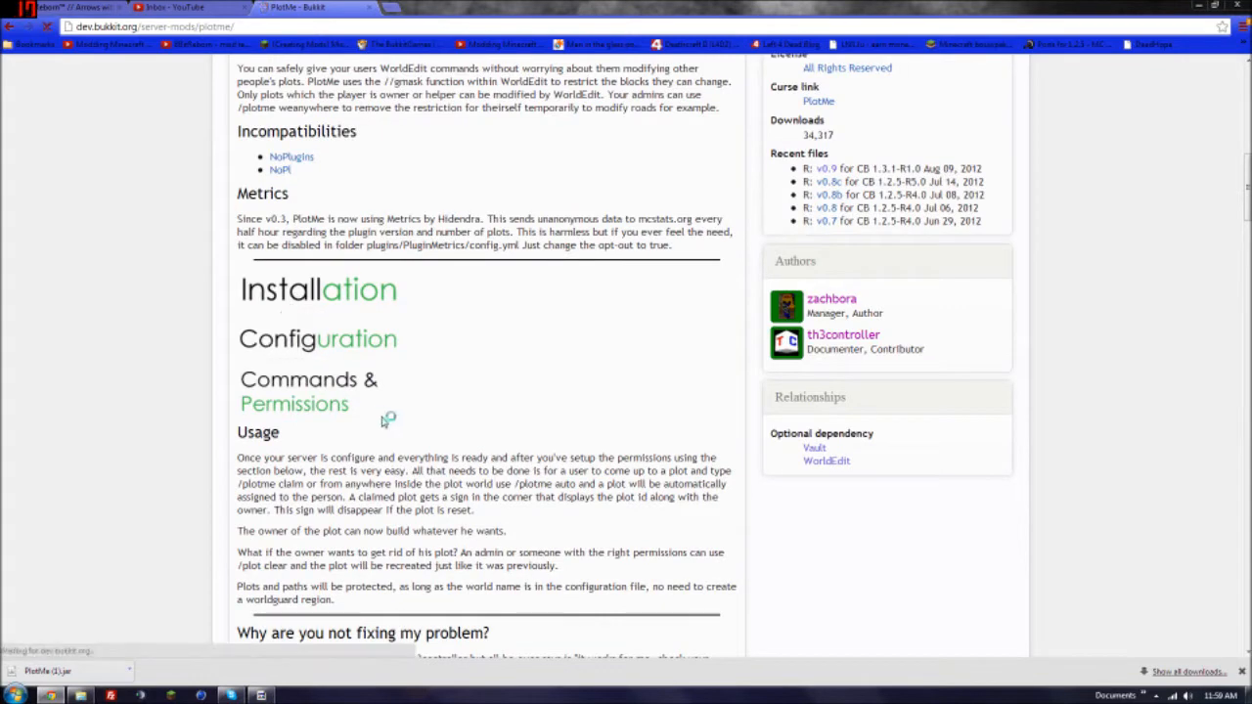
left_click(316, 338)
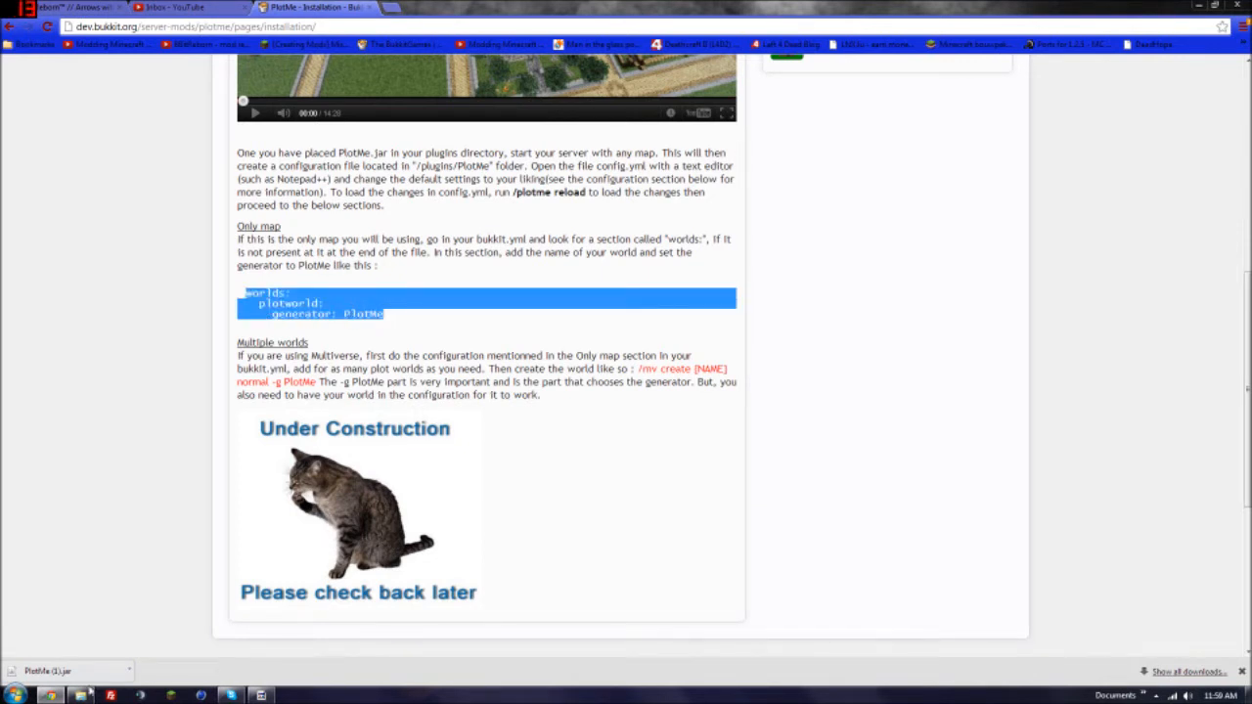
- Bring up bukkit.yml and insert a blank line after the database url entry
left_click(290, 695)
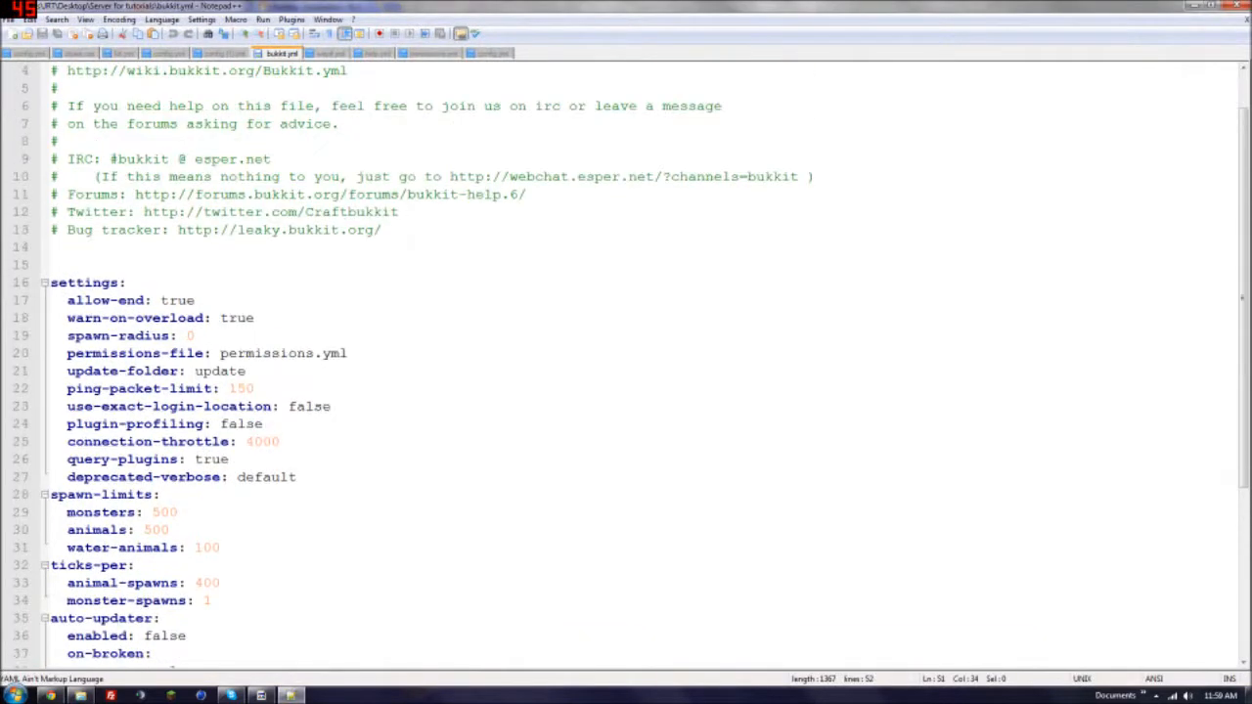
scroll("up", 3)
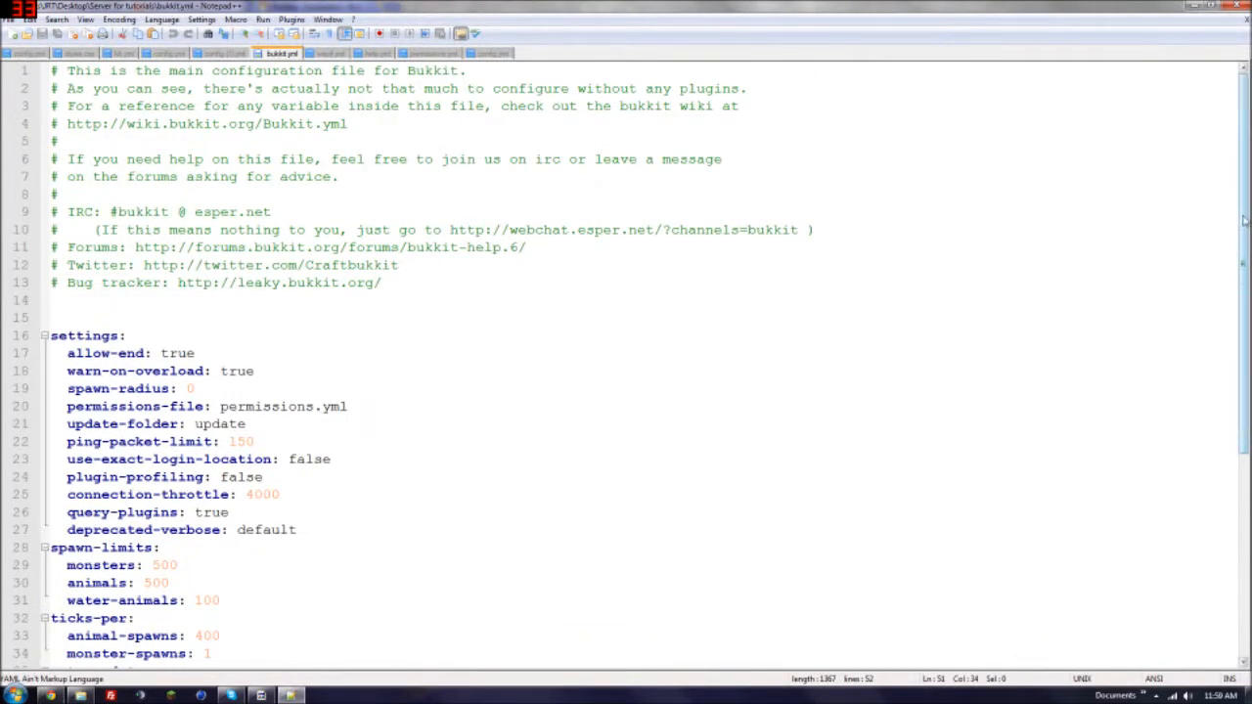
scroll("down", 3)
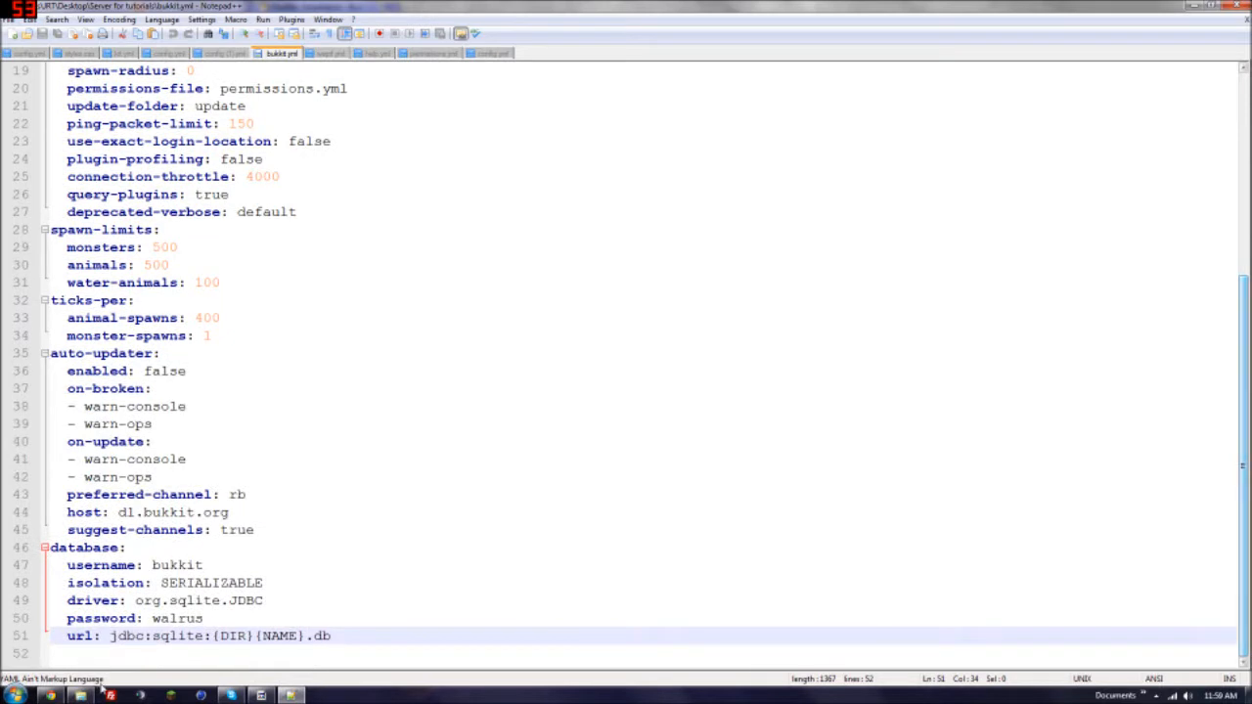
key("enter")
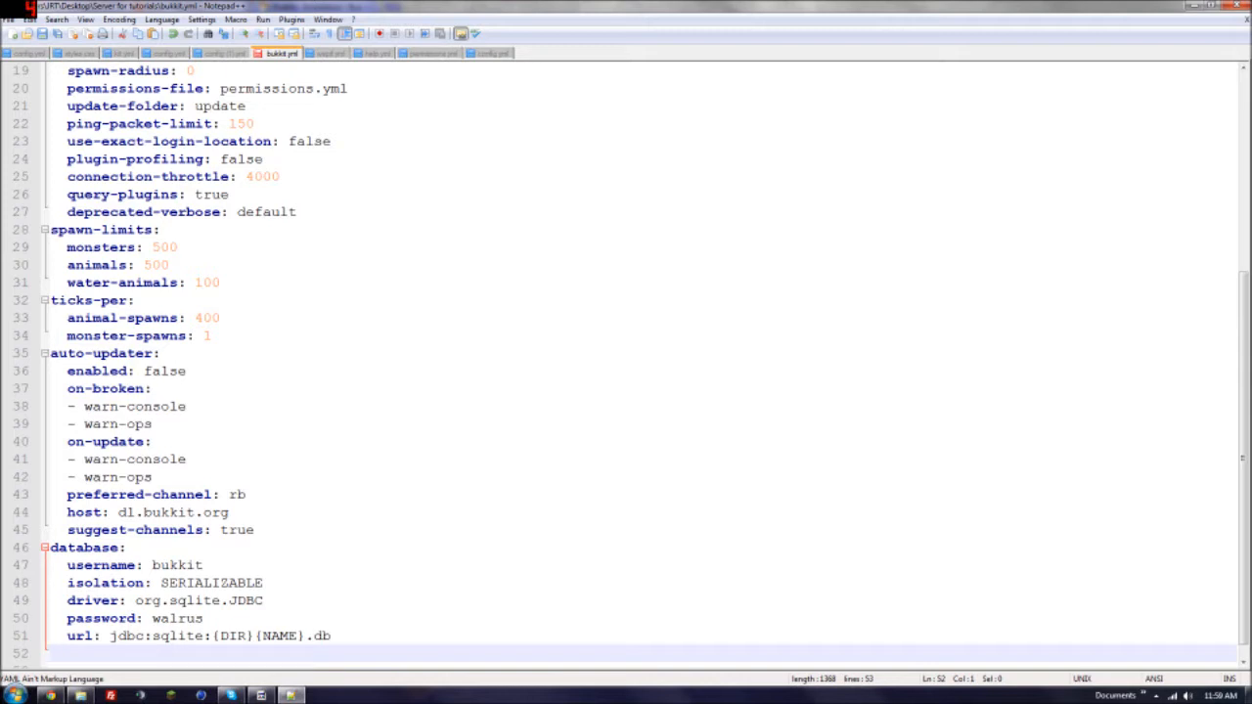
scroll("down", 3)
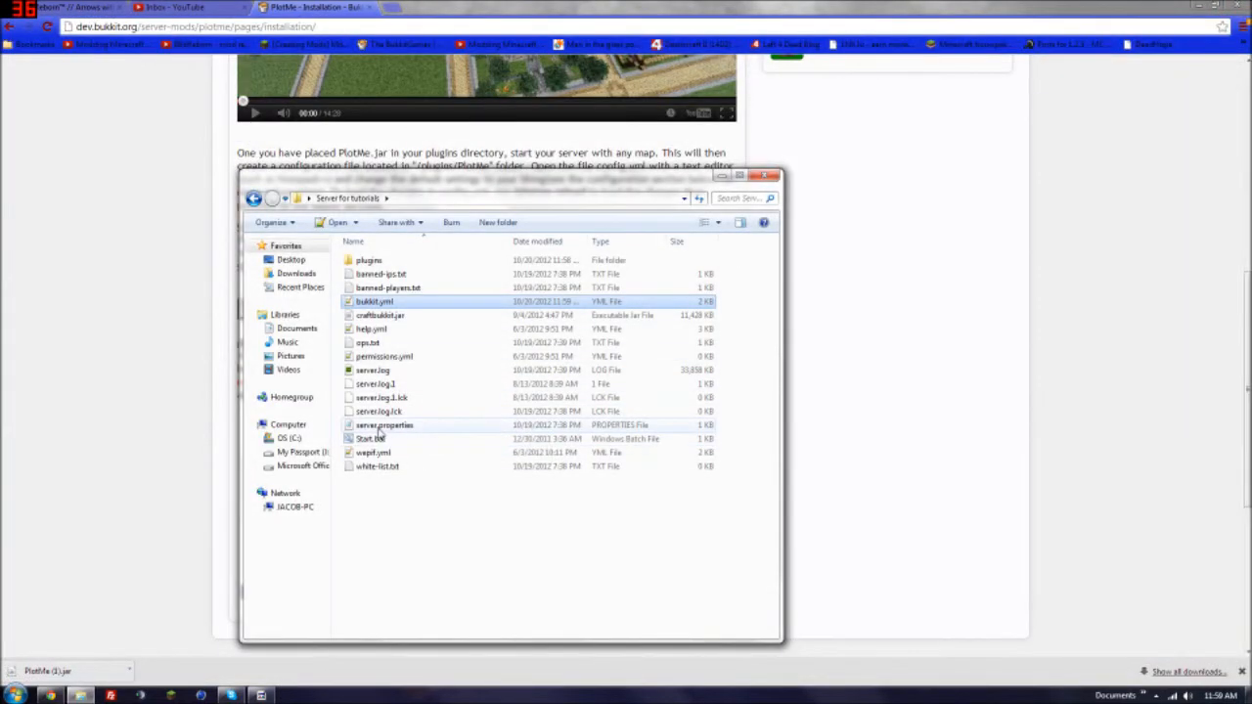
- Open server.properties and verify level-name is plotworld, then close it
double_click(385, 425)
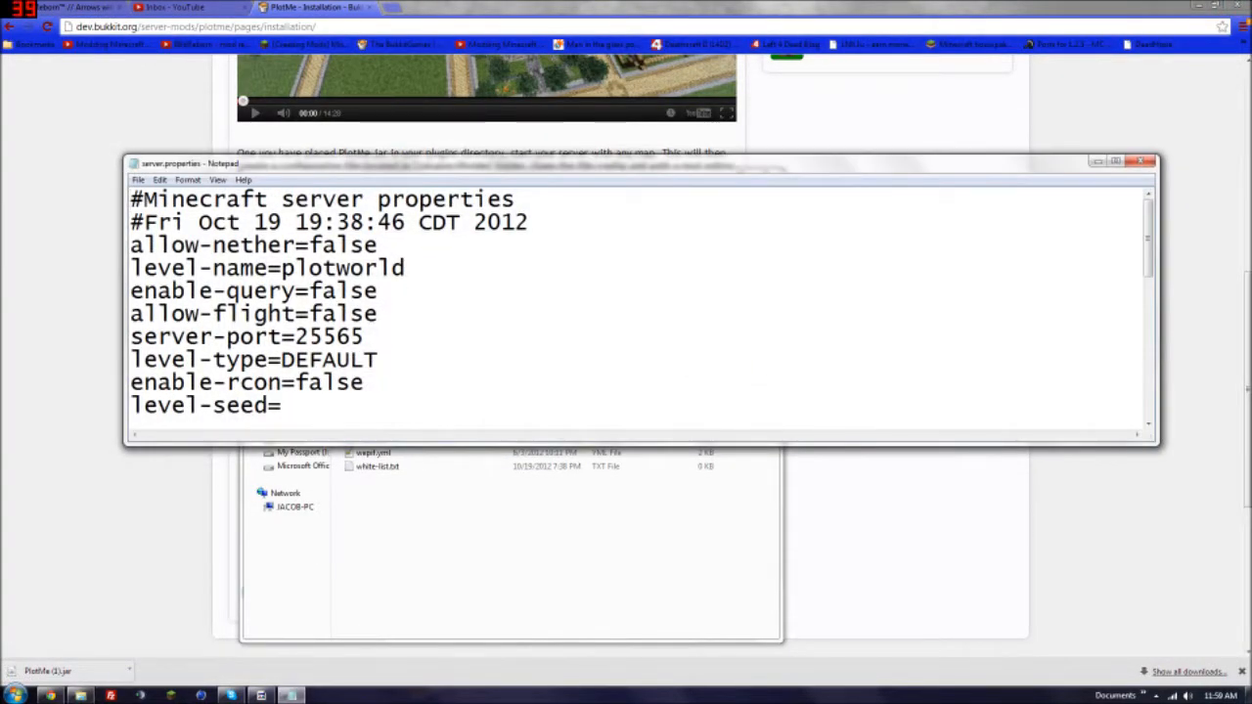
double_click(196, 267)
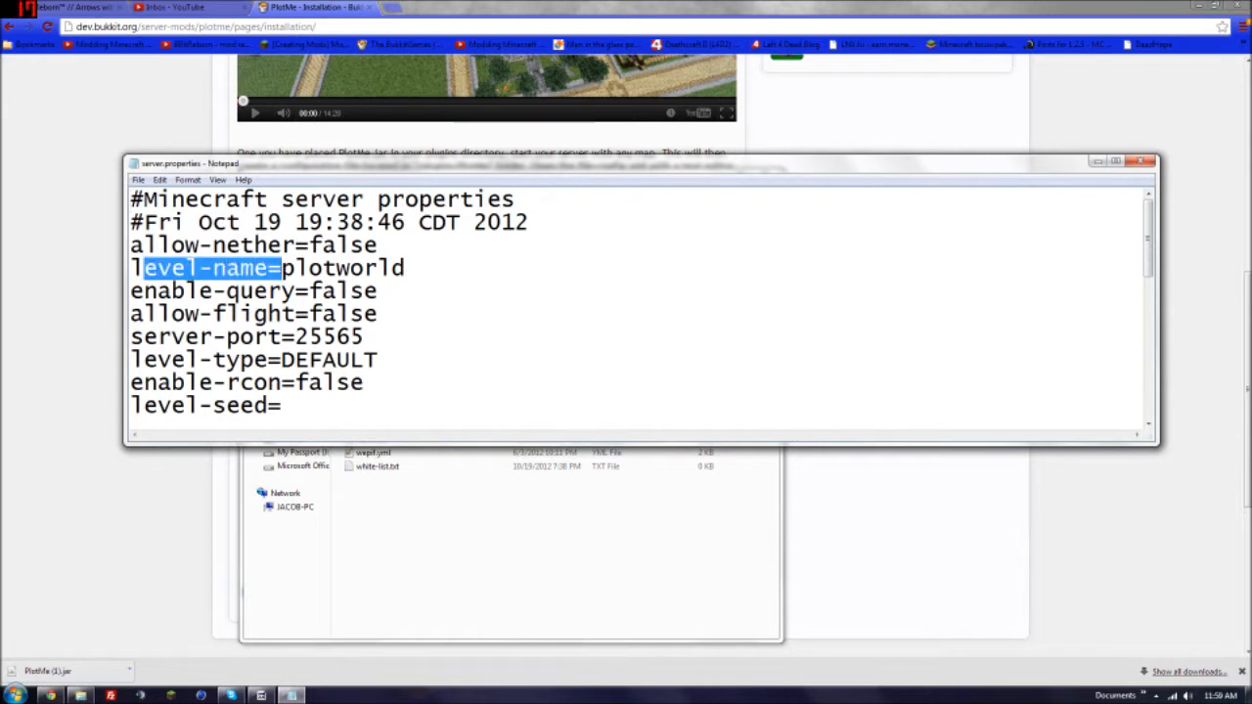
double_click(342, 268)
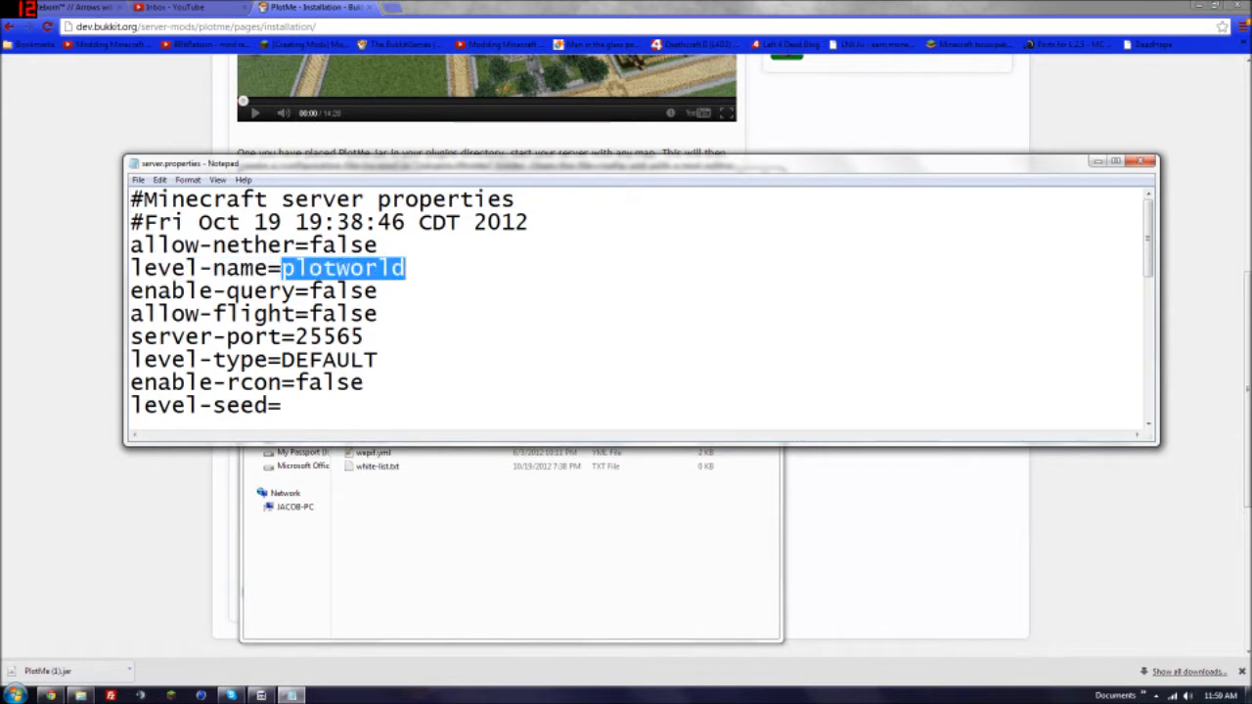
mouse_move(232, 487)
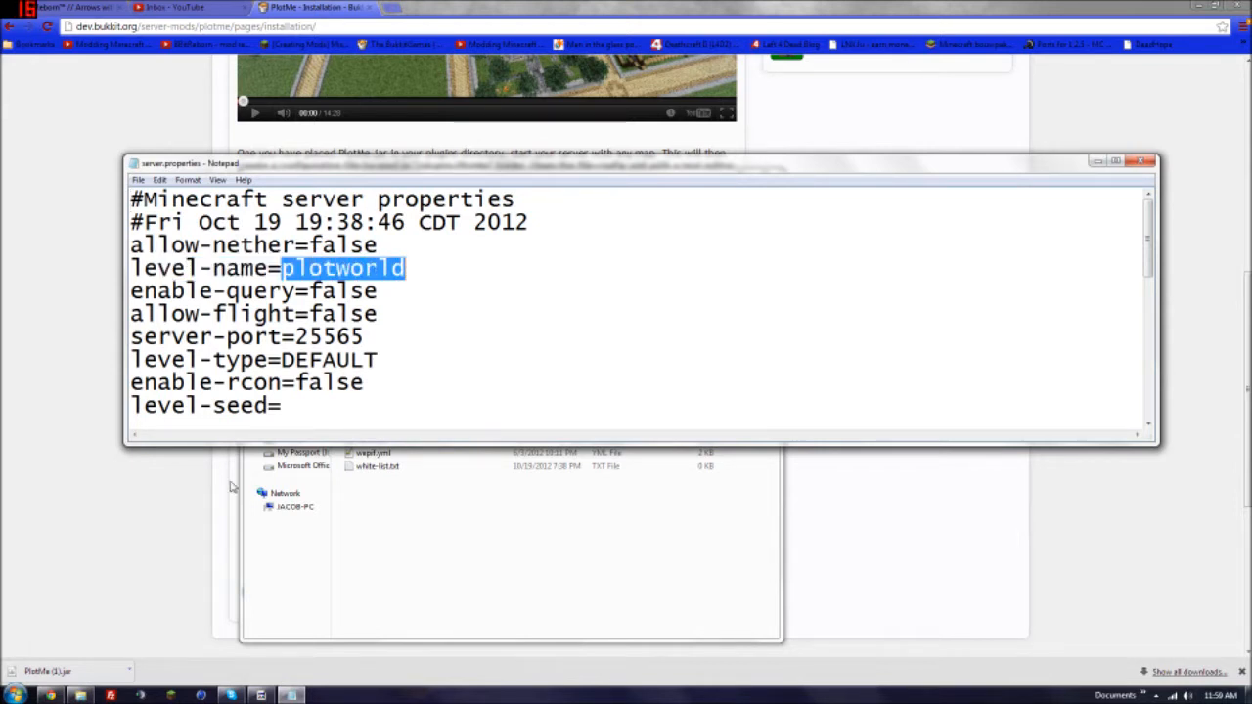
scroll("down", 3)
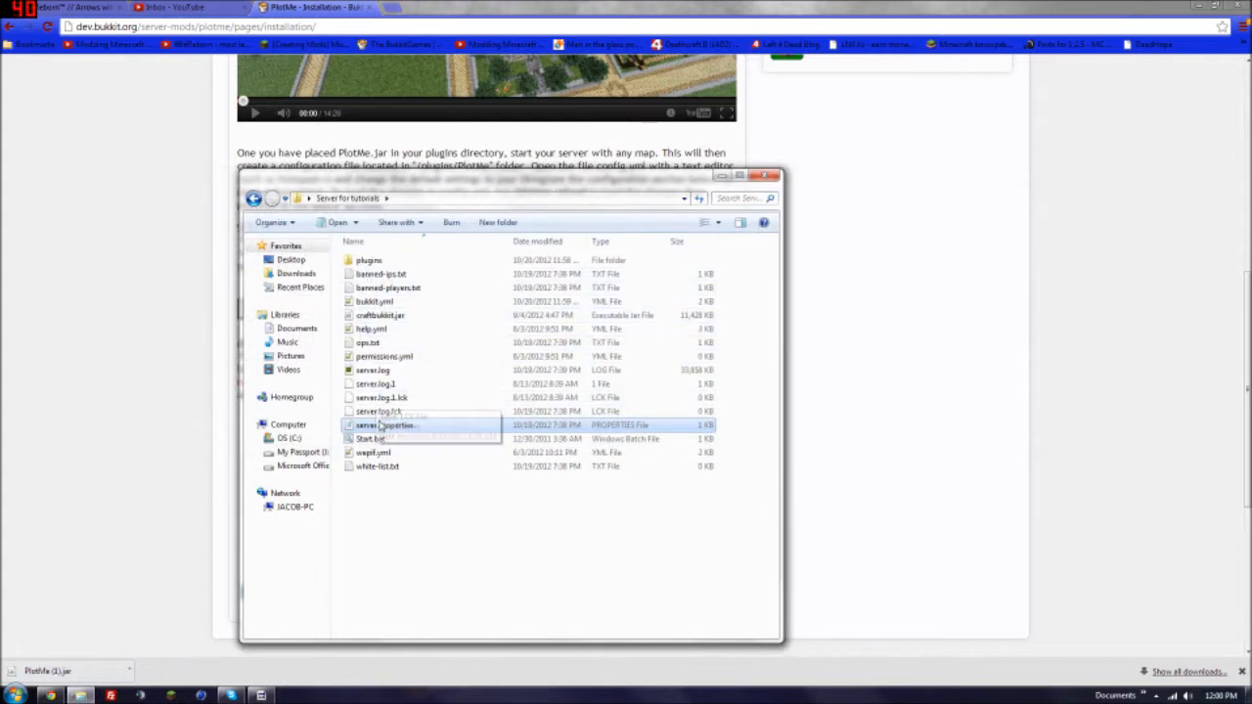
double_click(370, 439)
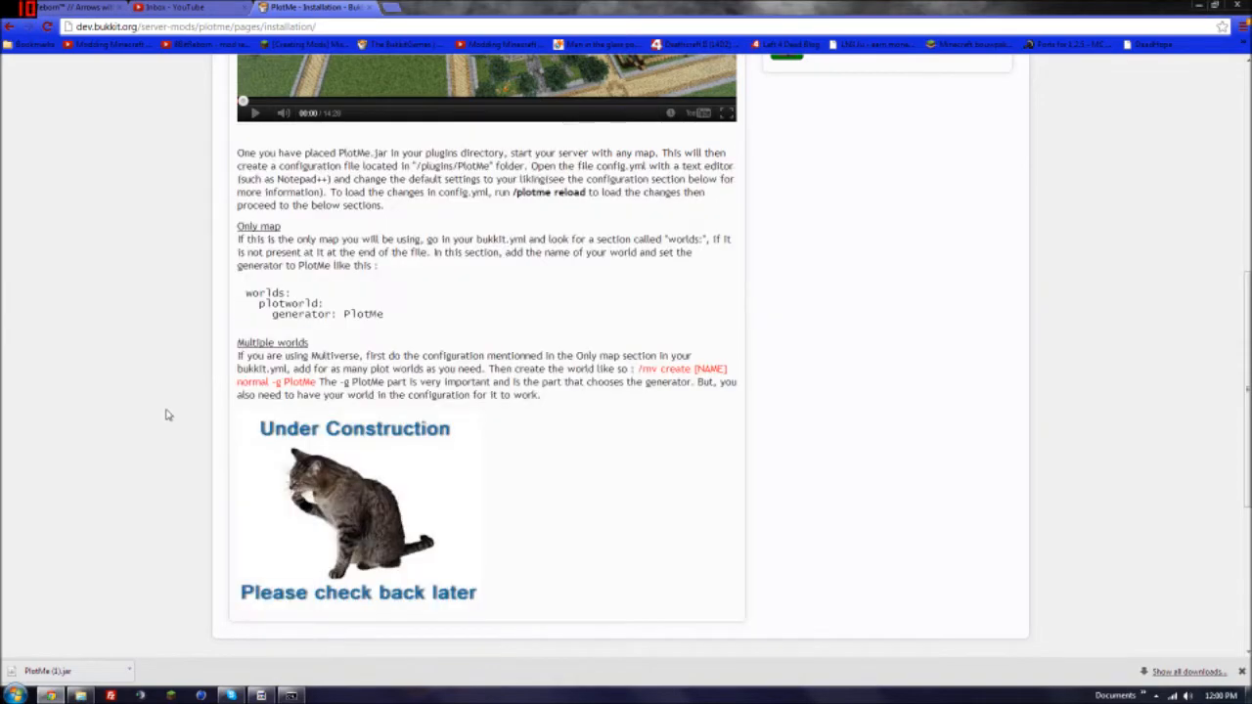
- Open PlotMe's Commands & Permissions page and scroll through the Basic and Advanced permission tables
left_click(258, 140)
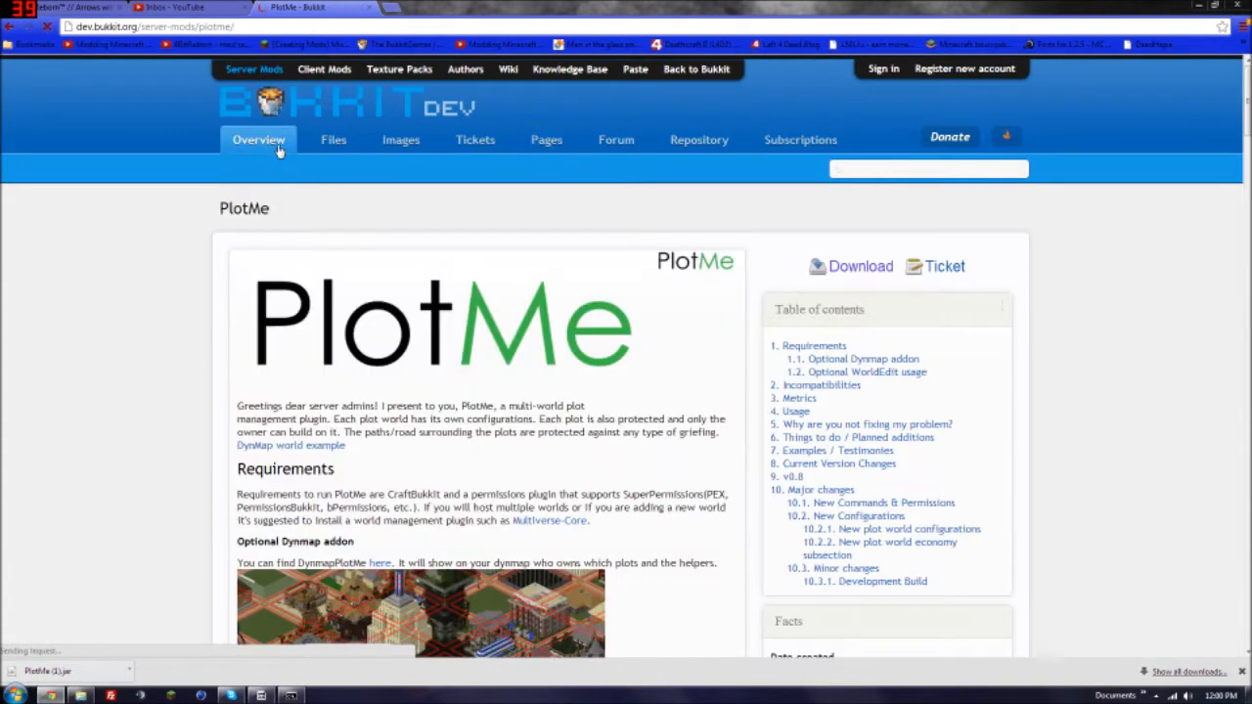
scroll("down", 3)
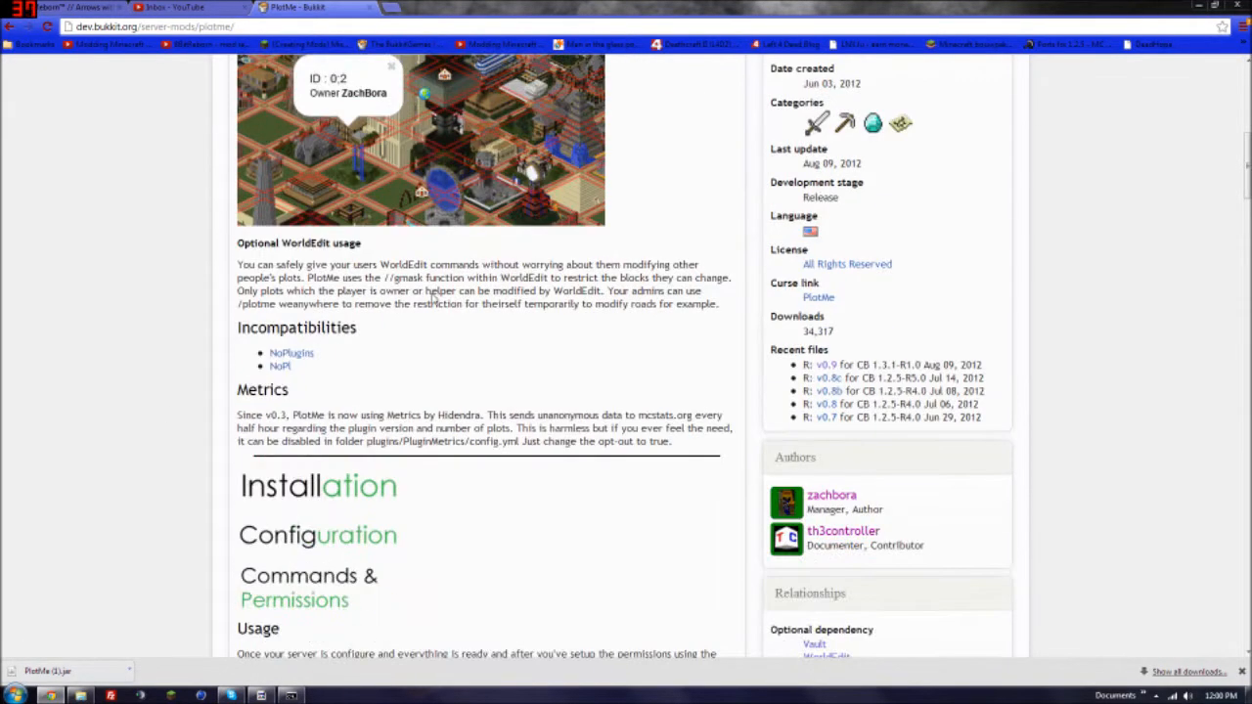
left_click(308, 586)
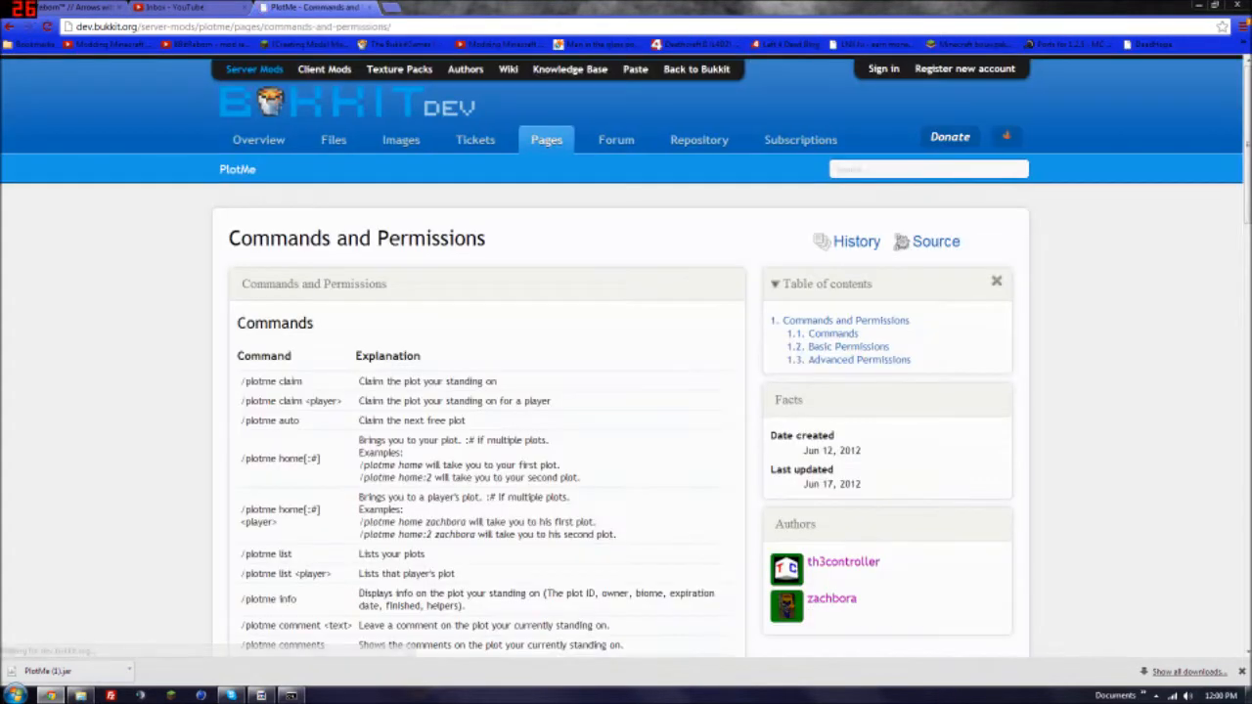
scroll("down", 3)
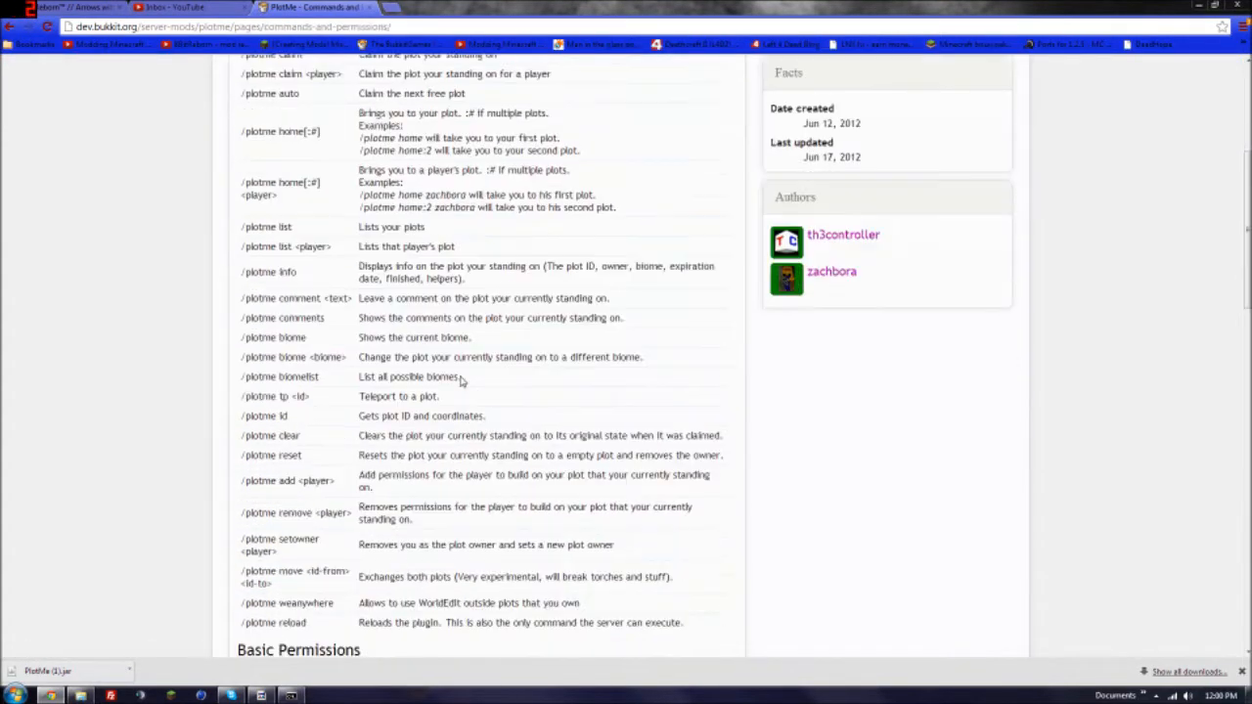
scroll("down", 3)
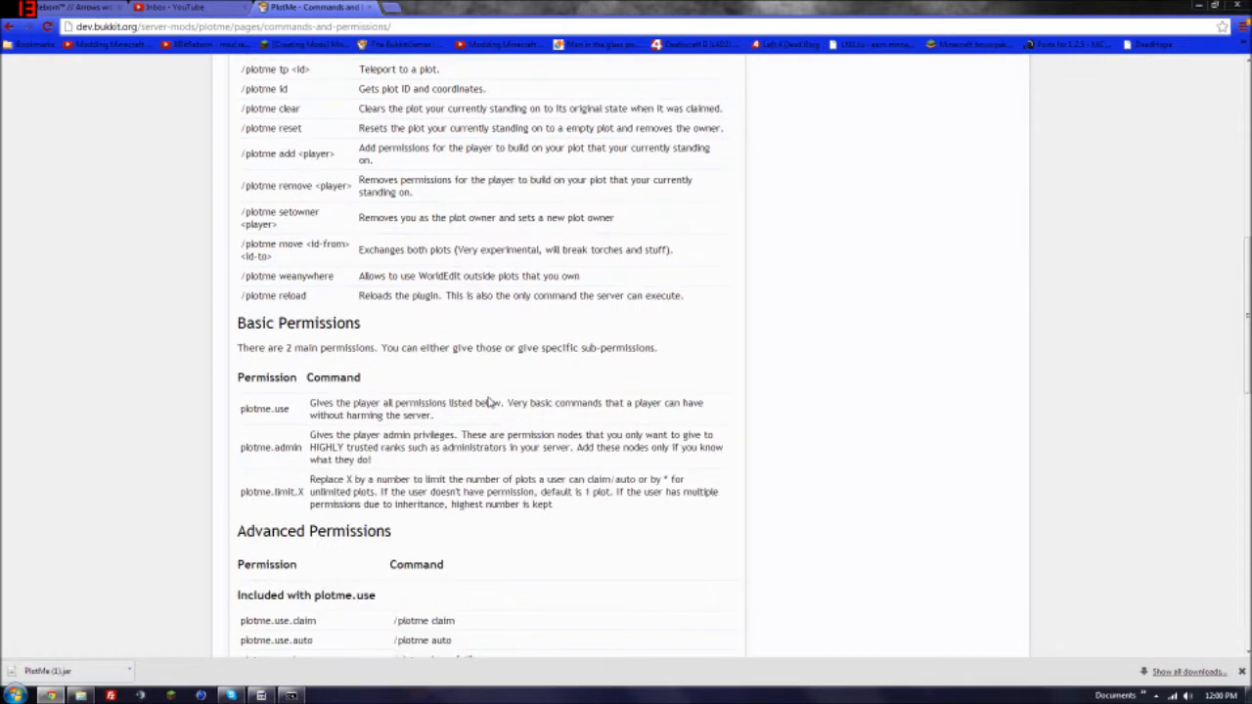
scroll("down", 3)
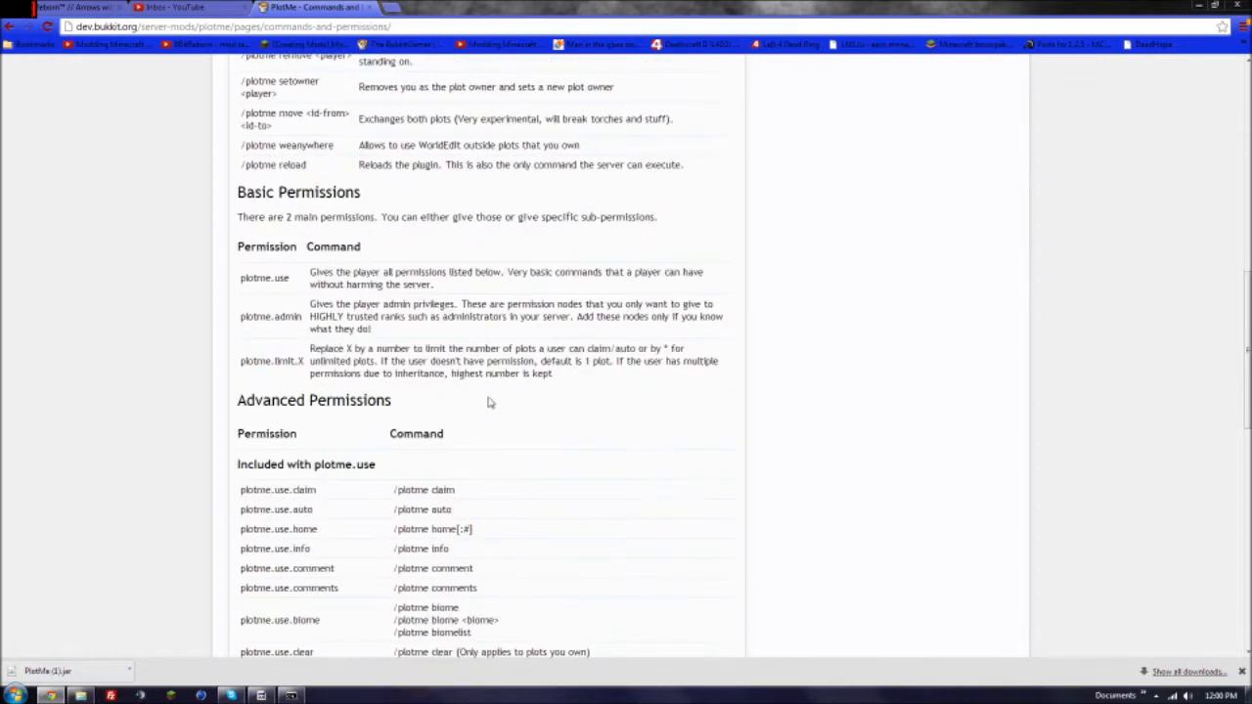
scroll("down", 3)
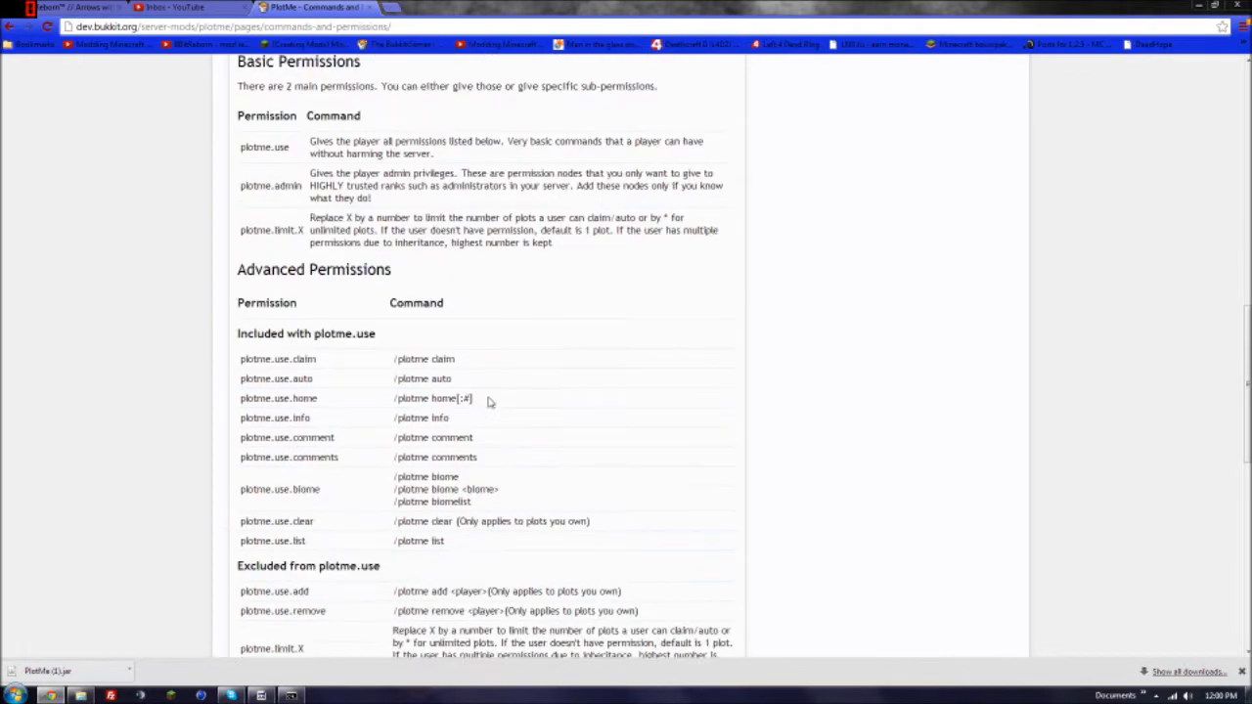
scroll("down", 3)
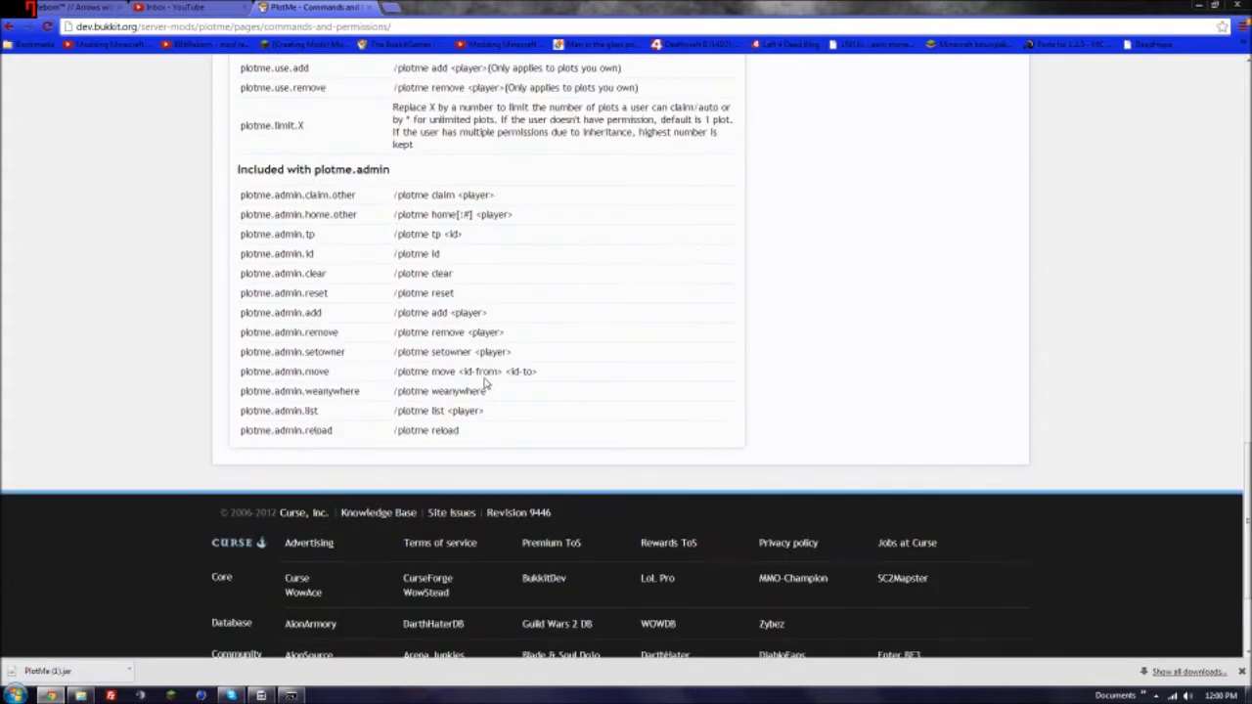
scroll("up", 3)
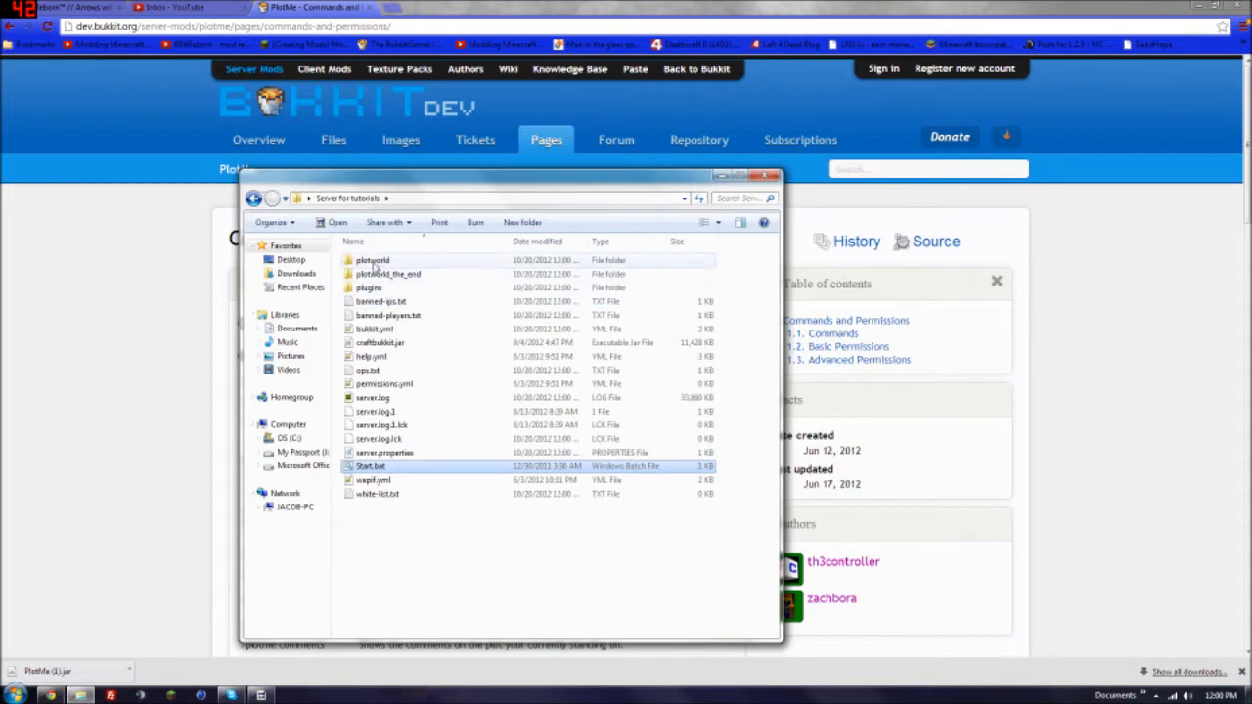
- Open PlotMe's config.yml and inspect the plotworld settings such as PlotAutoLimit
double_click(369, 287)
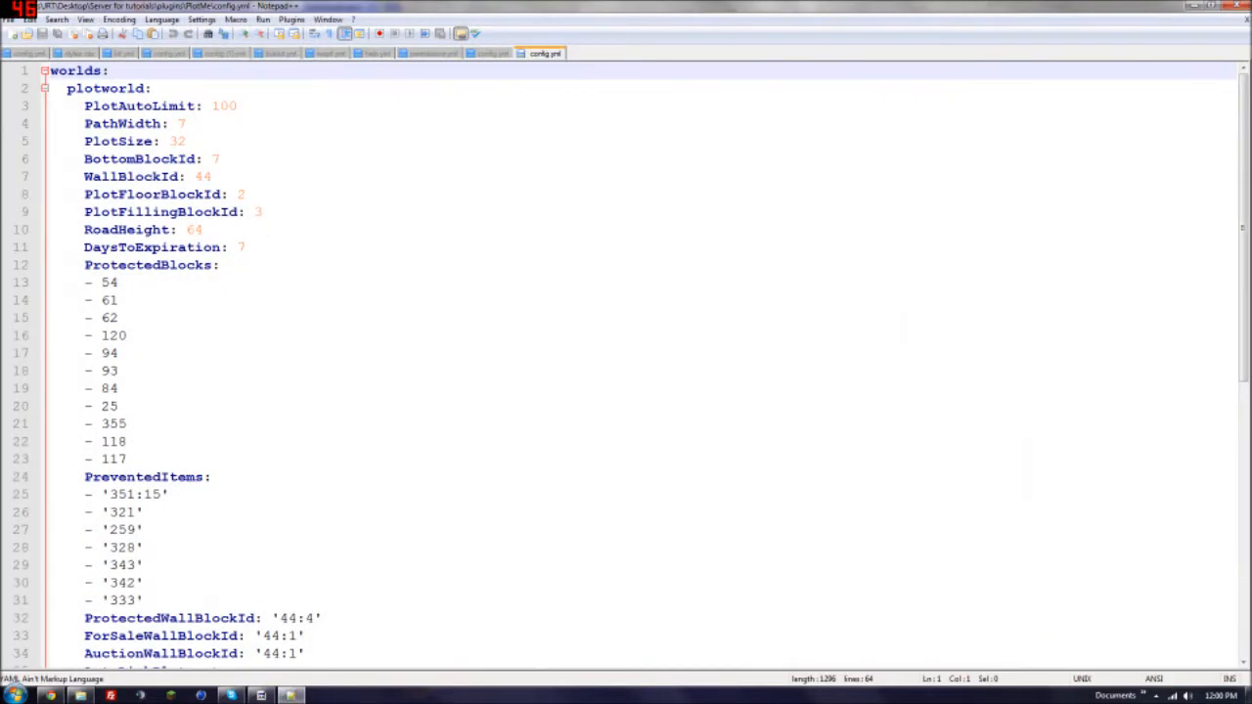
scroll("down", 3)
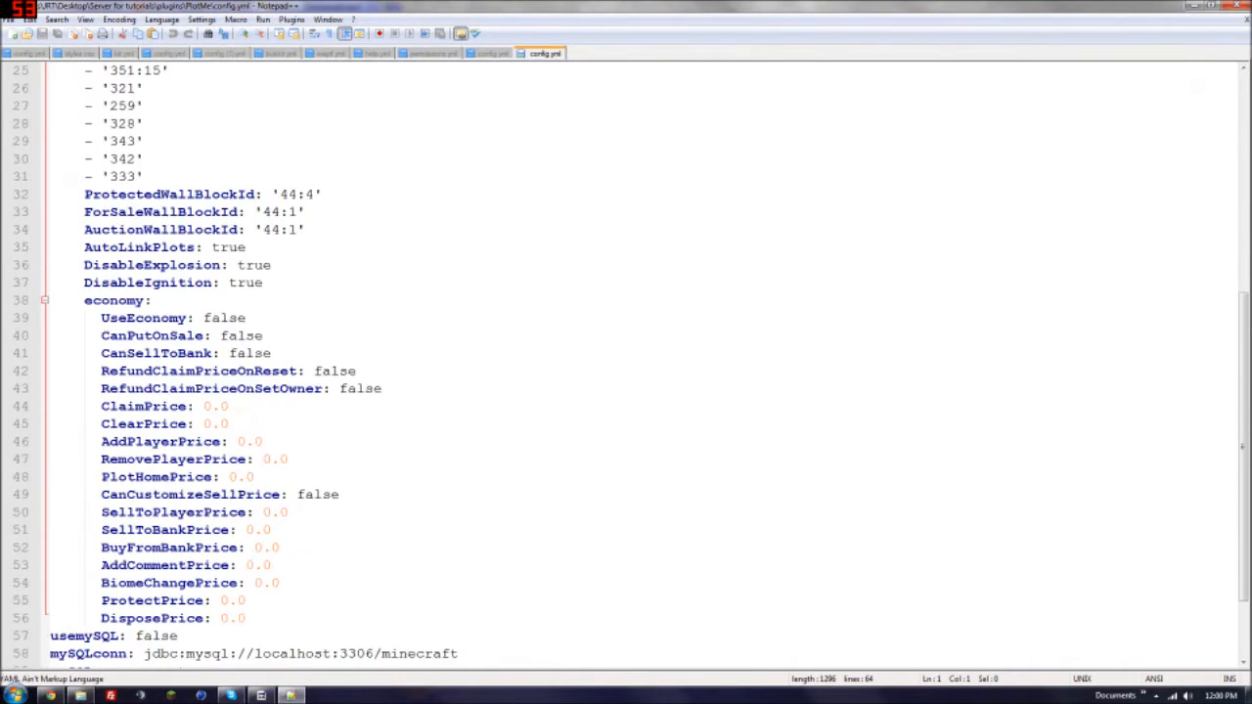
scroll("down", 3)
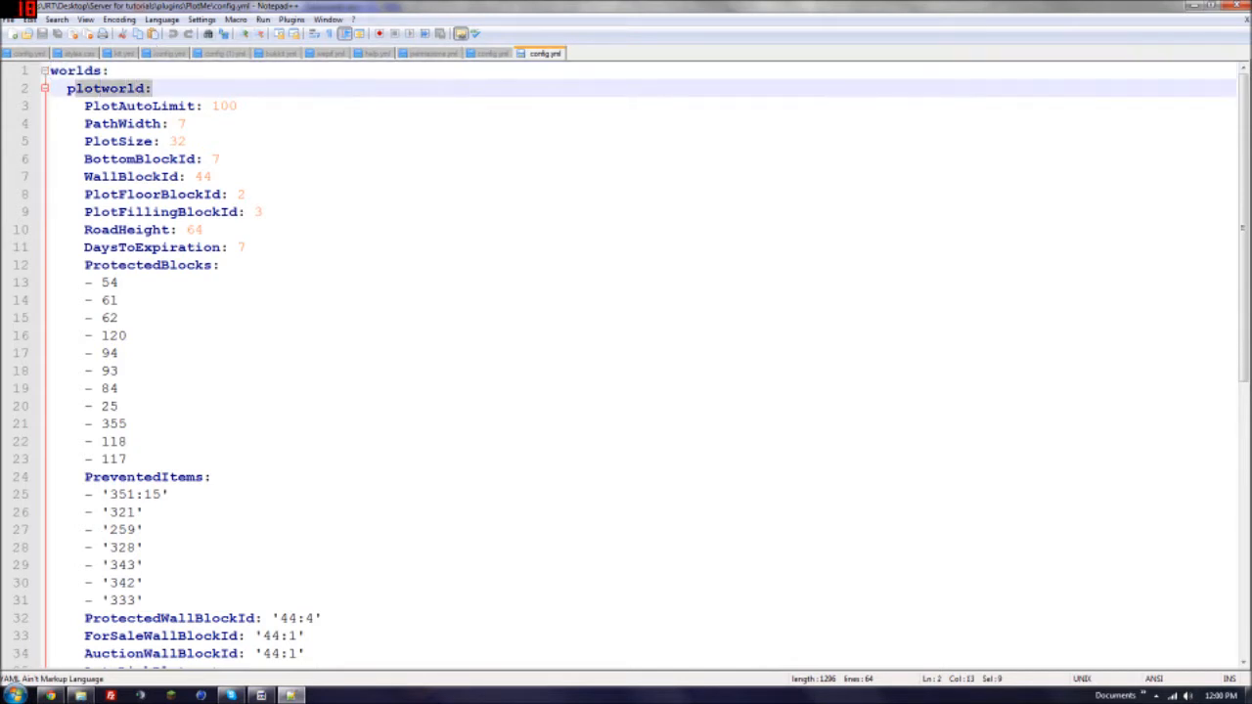
left_click(147, 106)
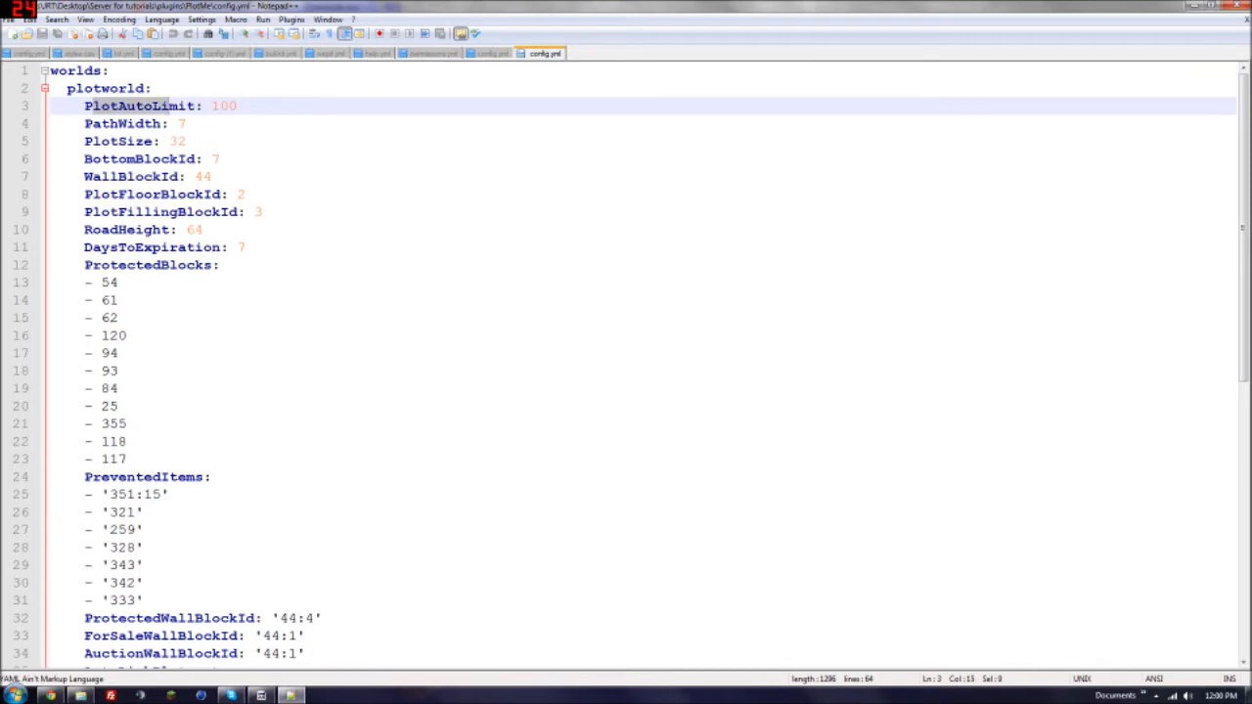
double_click(223, 105)
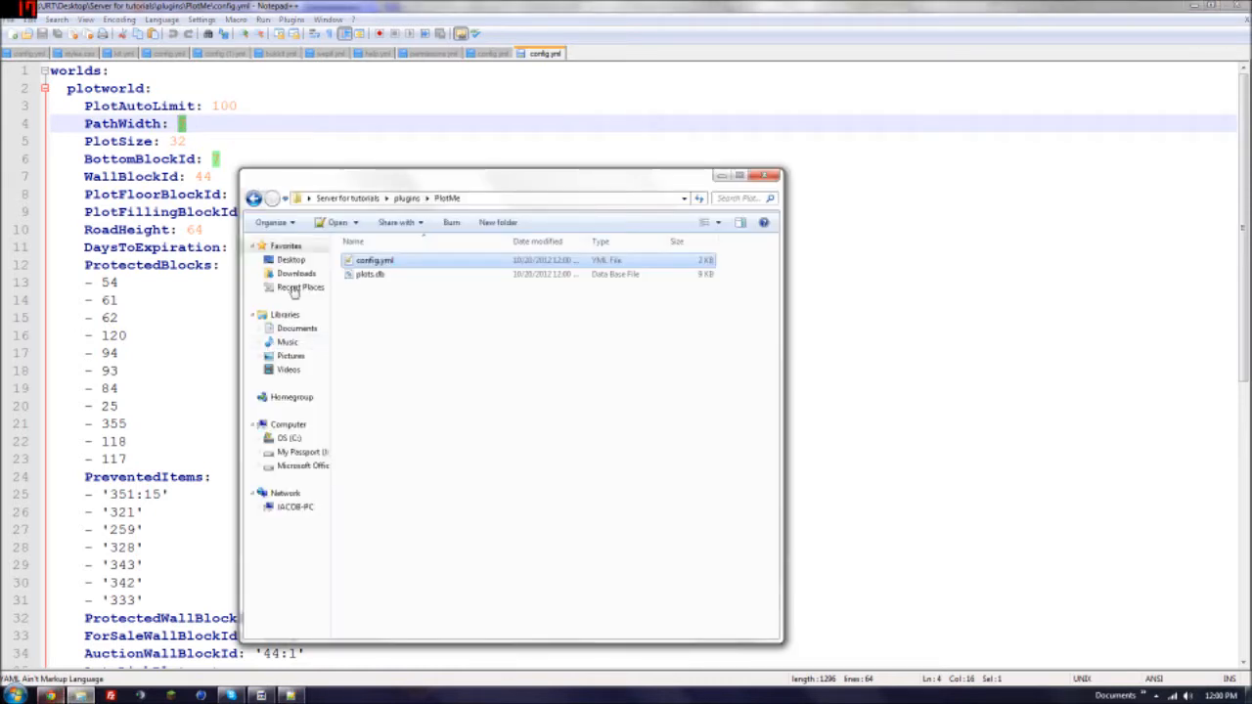
- Go back up to the server's main folder and launch Start.bat
left_click(407, 198)
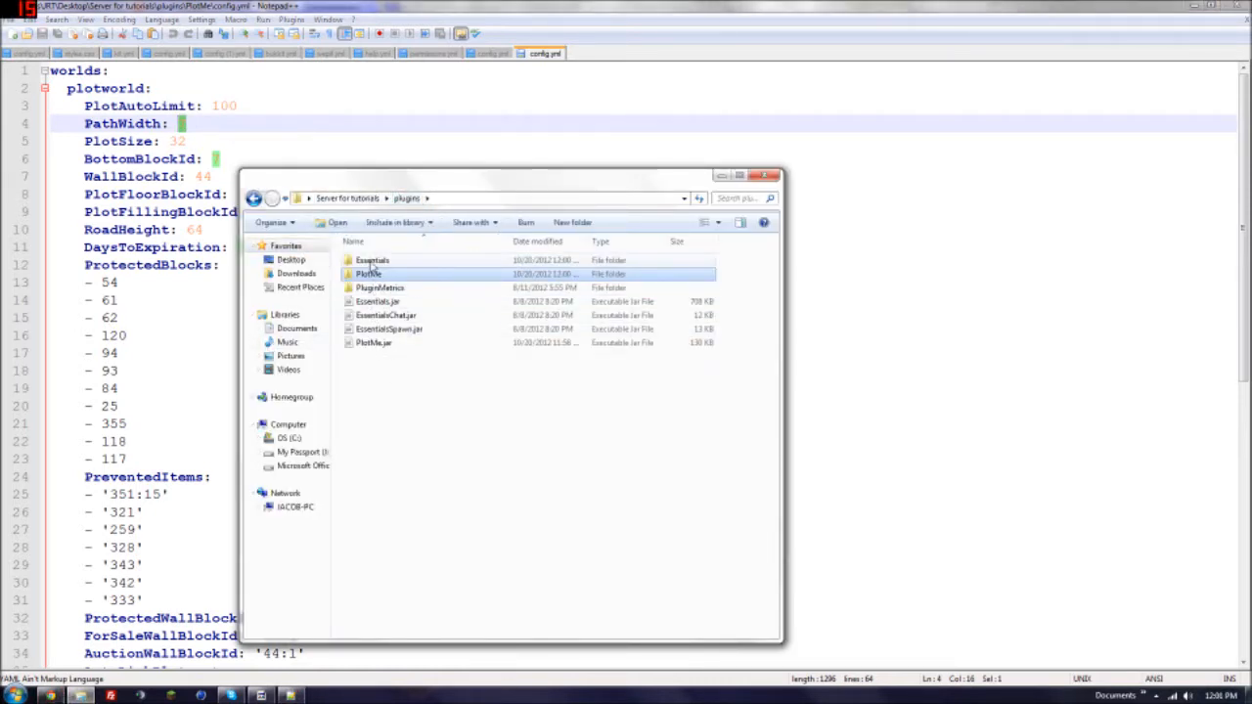
left_click(254, 198)
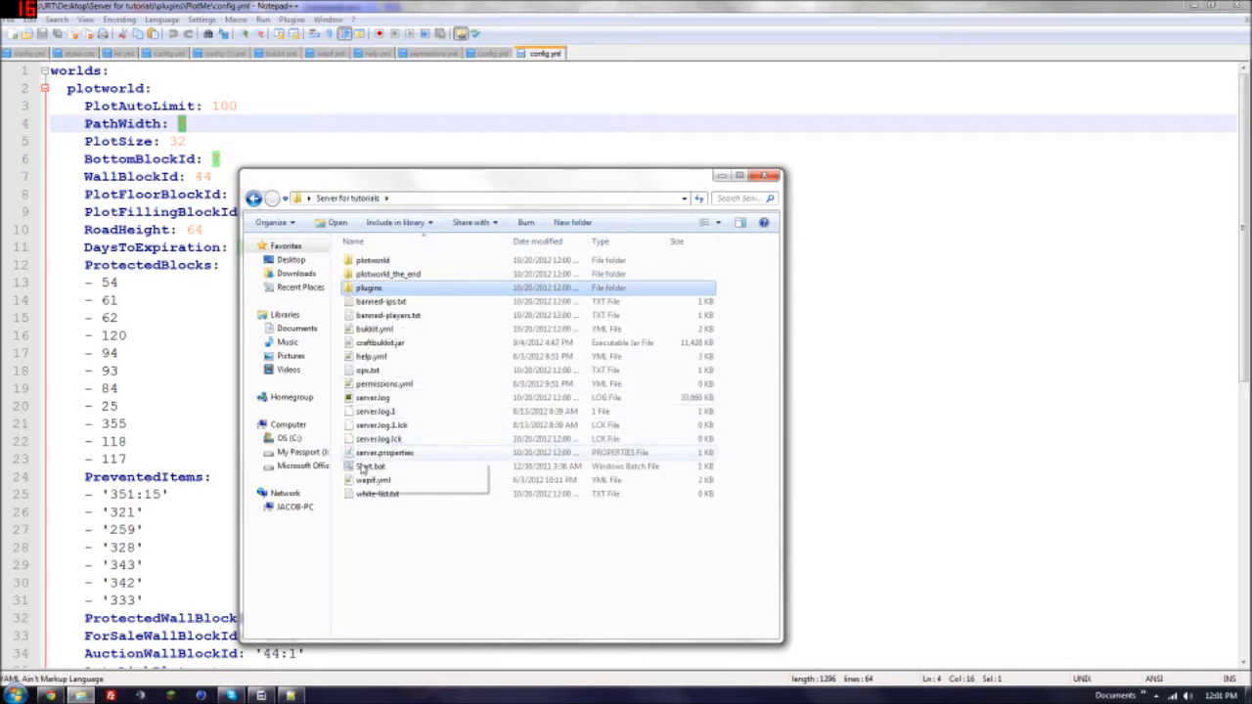
double_click(371, 466)
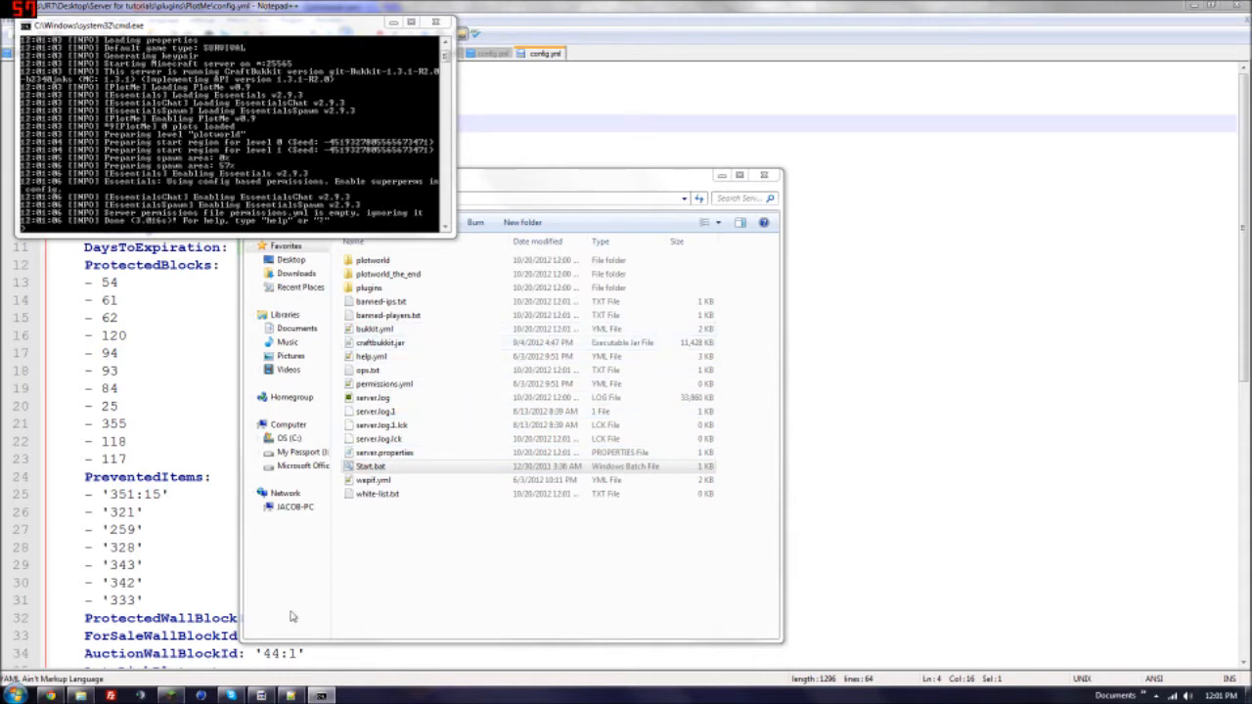
mouse_move(544, 458)
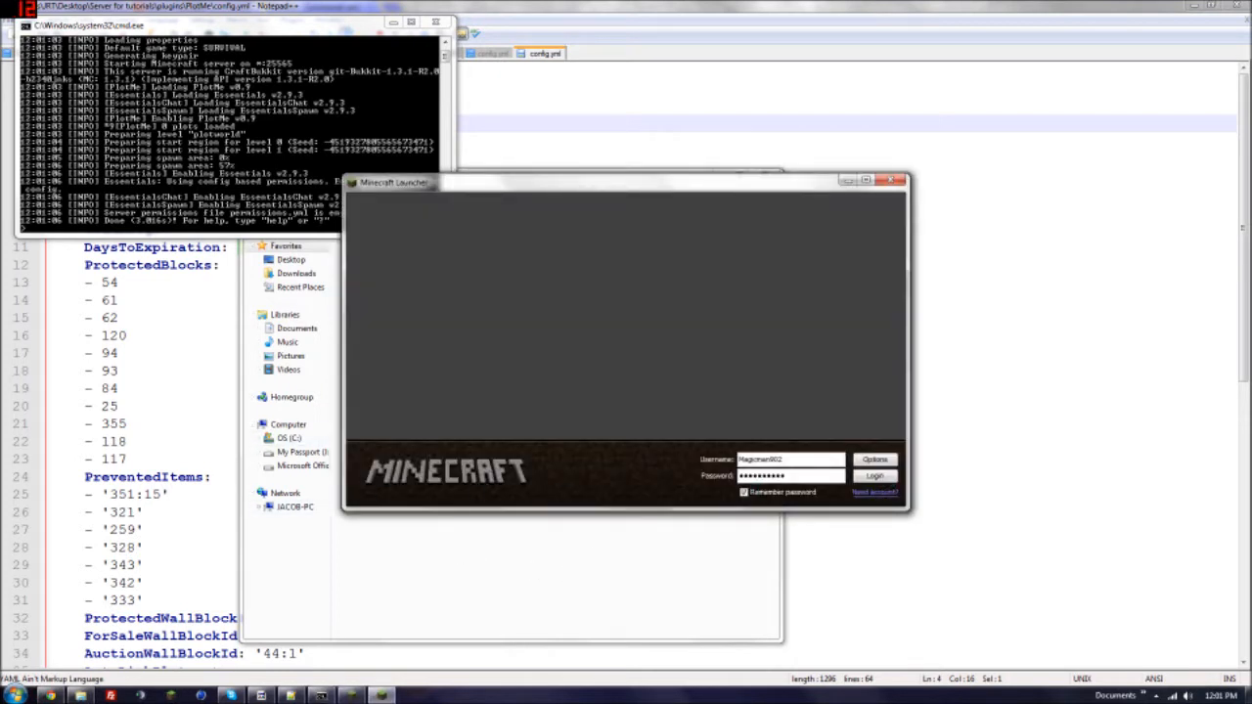
mouse_move(894, 181)
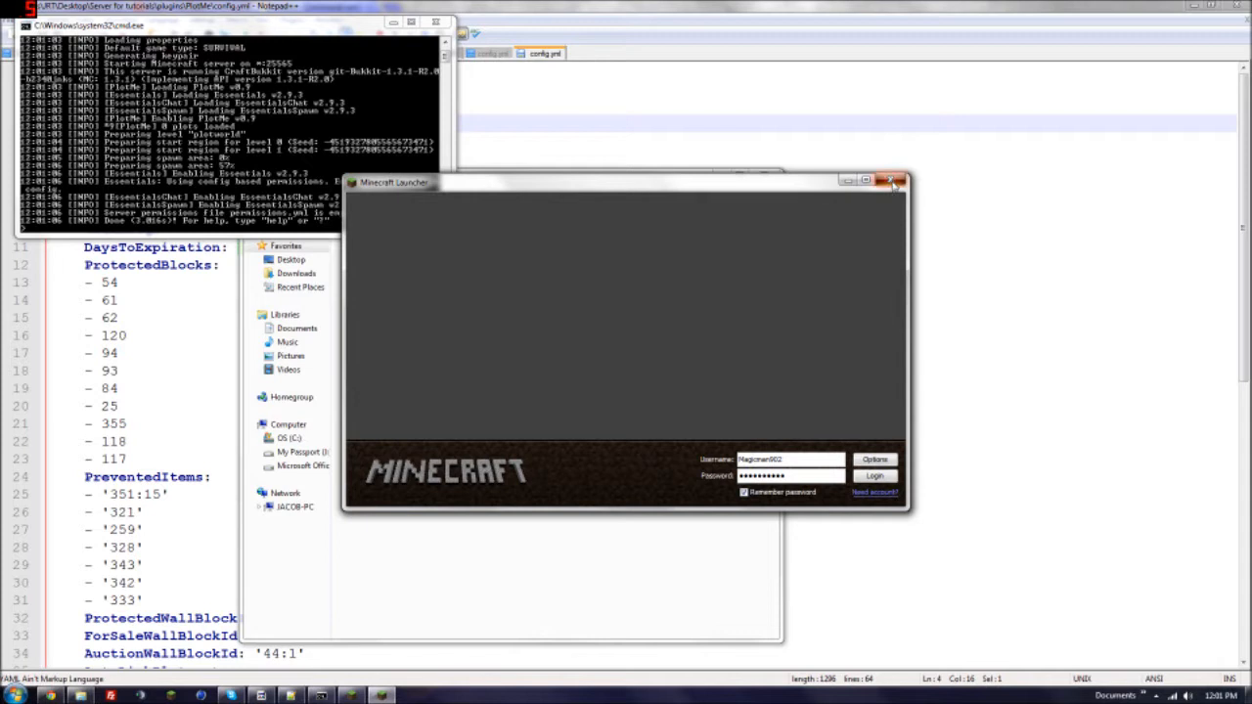
mouse_move(814, 193)
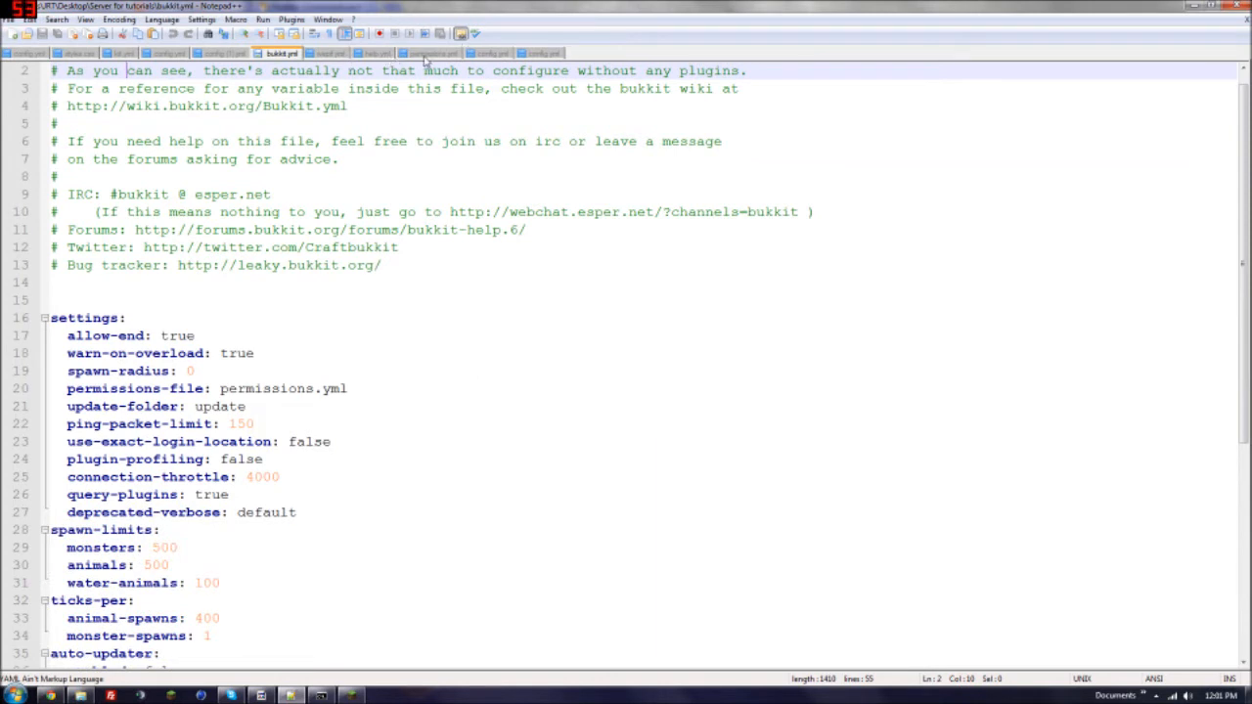
- Bring up permissions.yml in Notepad++ once the server is running with PlotMe
left_click(544, 52)
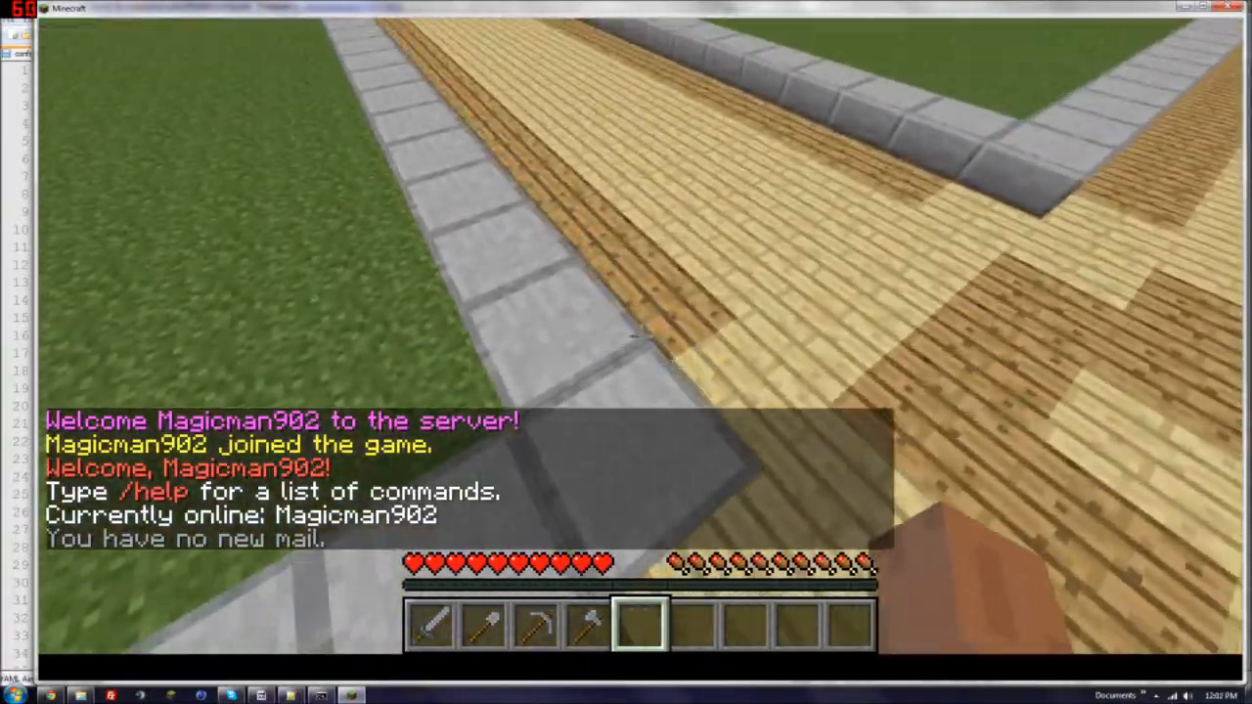
mouse_move(626, 352)
type("/kick")
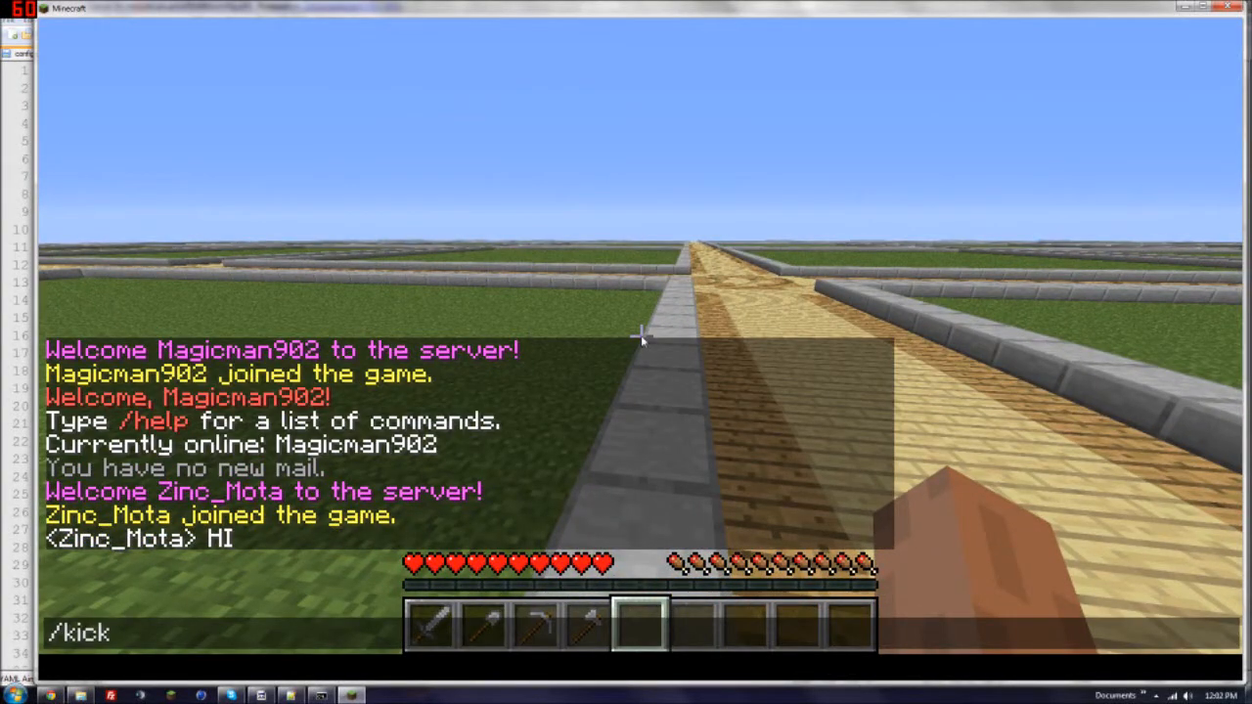
- Try kicking zinc with the reason 'come back in 10' and get refused for lacking permission
type("z")
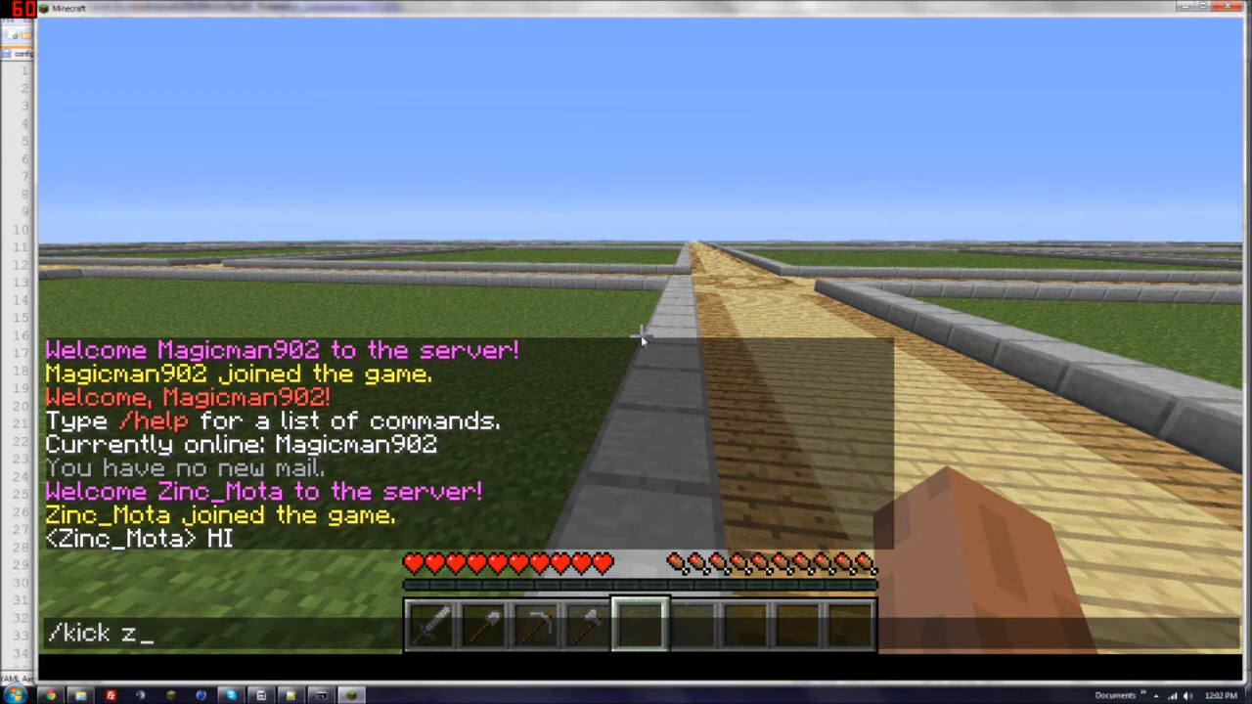
type("inc come")
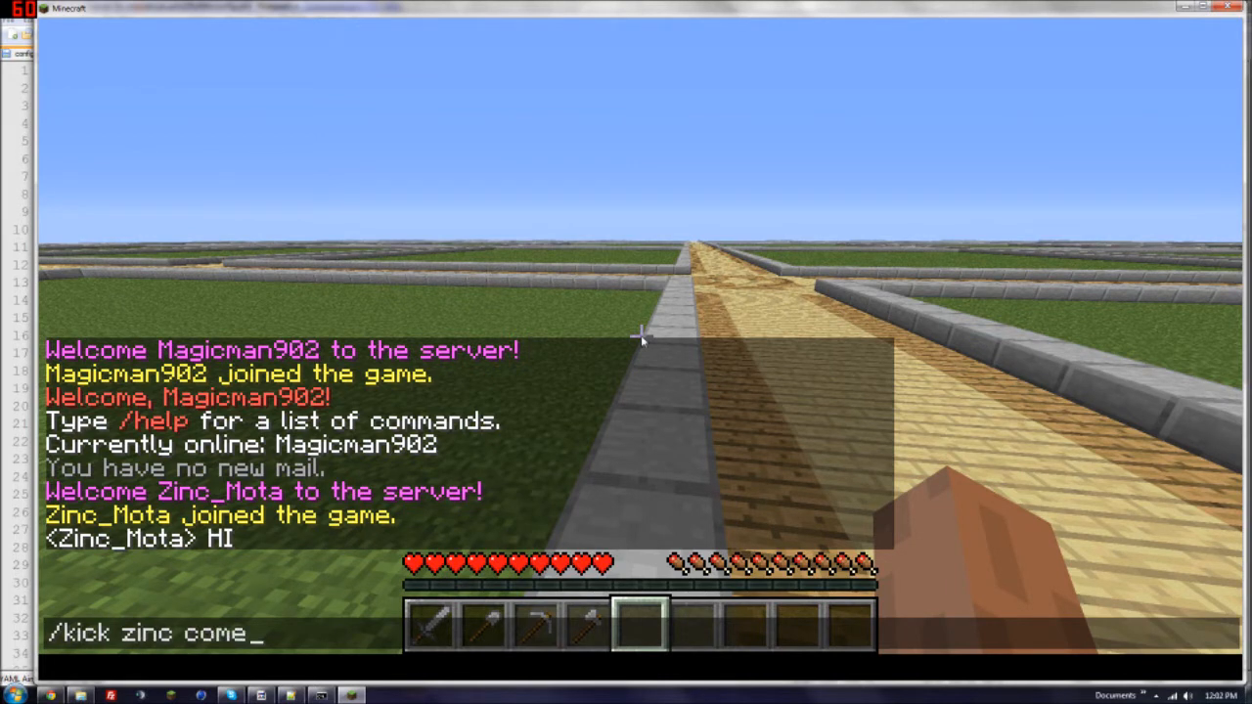
type("back in 10")
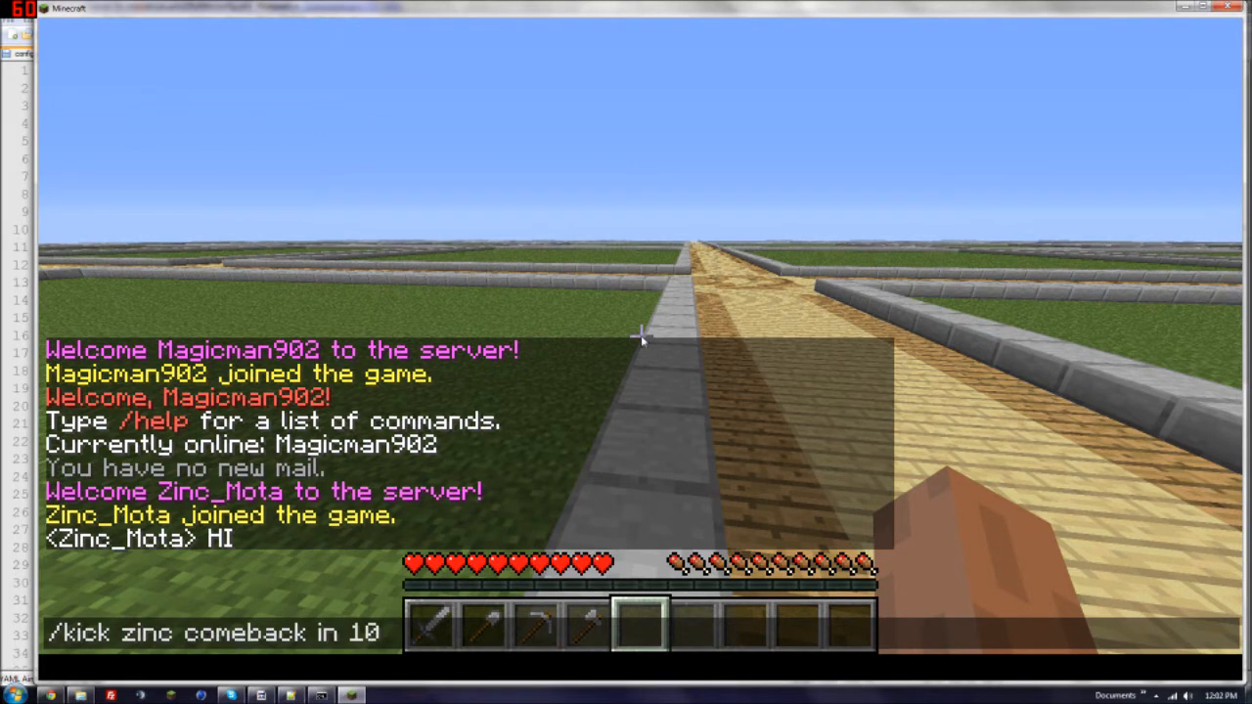
key("Return")
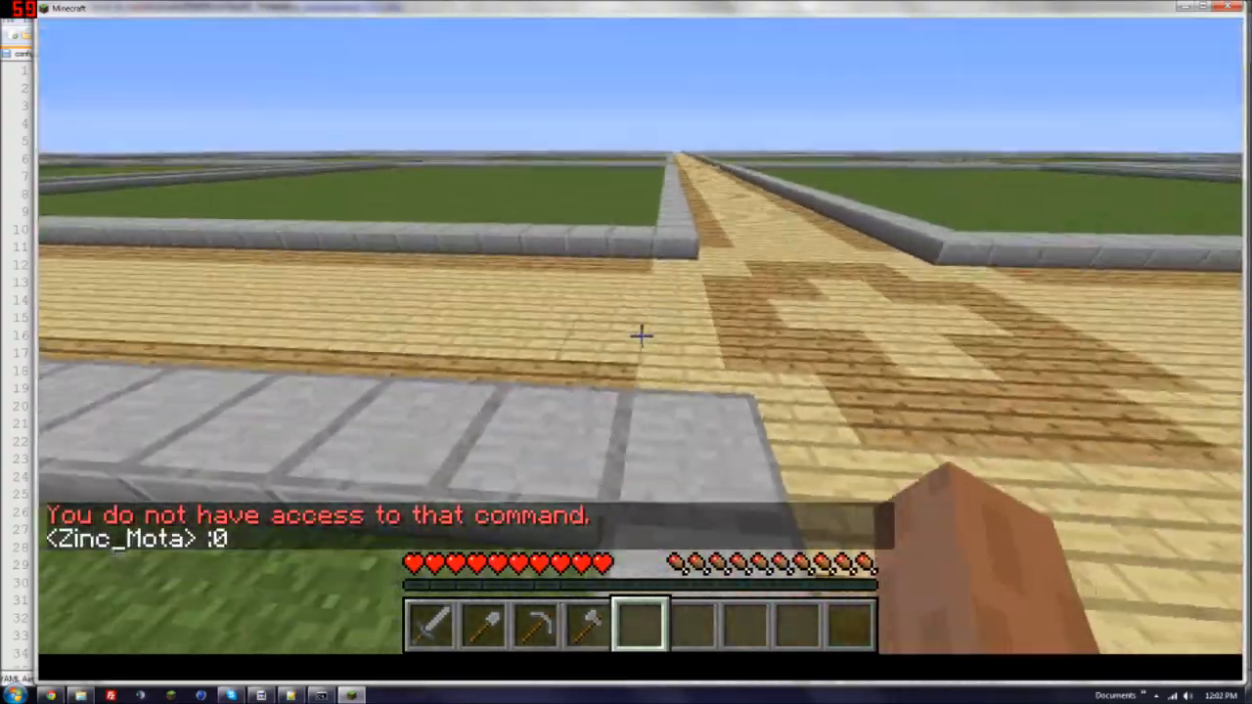
mouse_move(643, 335)
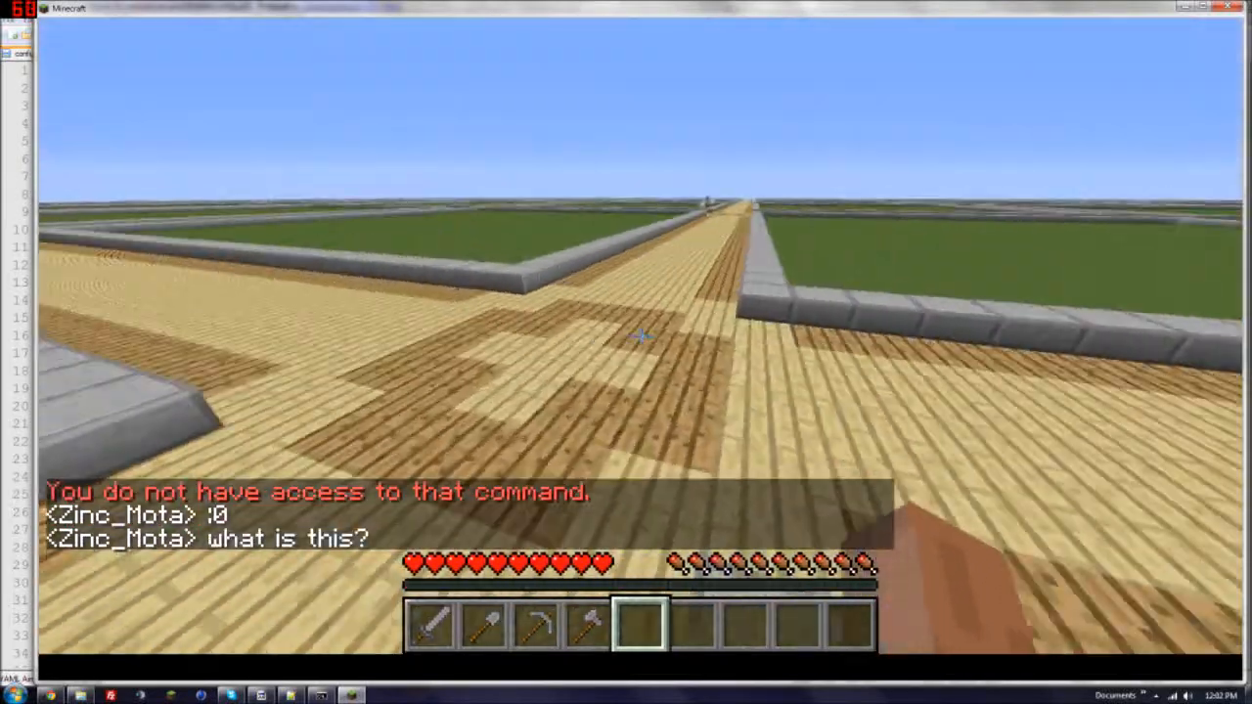
key("Escape")
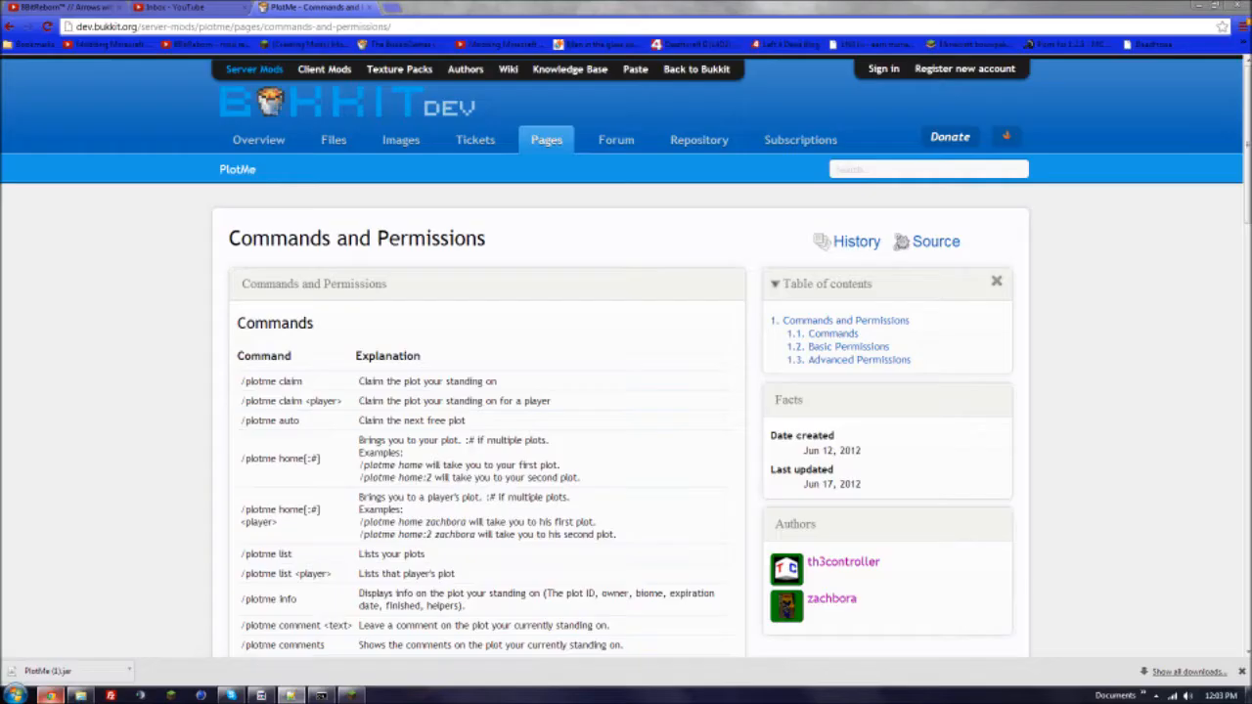
- Switch browser tabs to search Google for Minecraft item IDs
left_click(401, 7)
type("minecraft id")
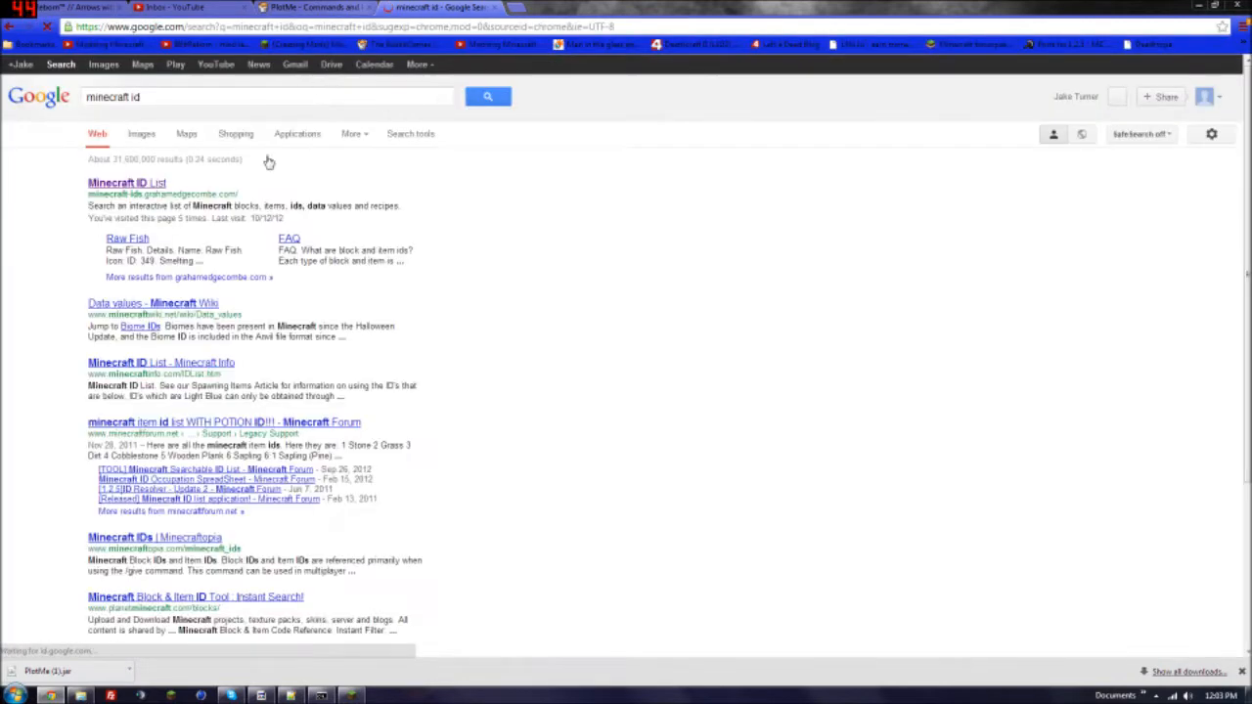
- Search the Minecraft ID List for 44, revealing Stone Slab and its slab variants
left_click(126, 183)
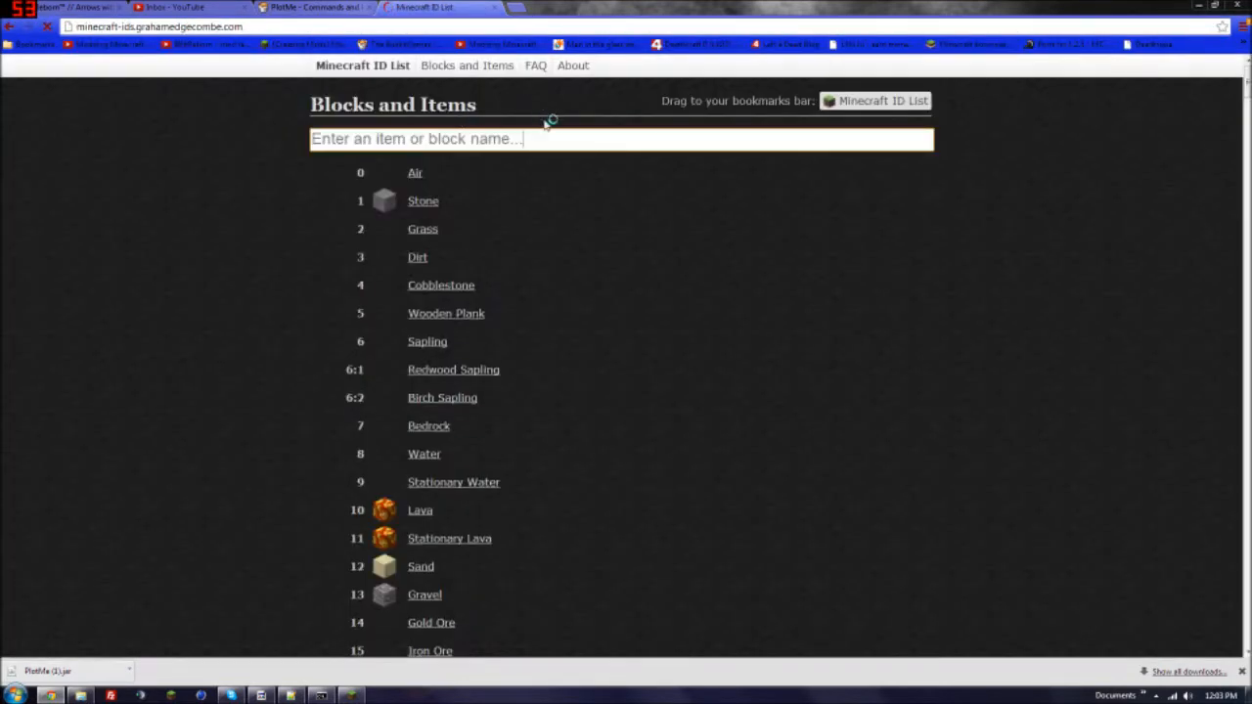
type("44")
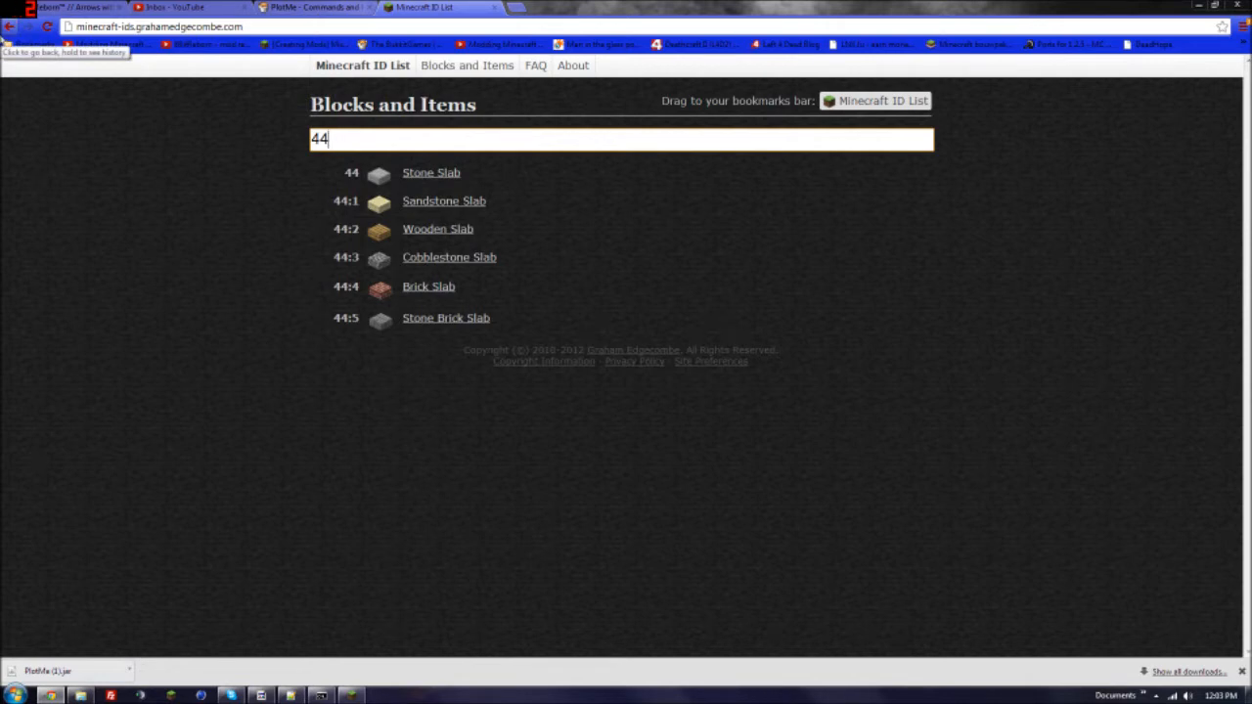
left_click(313, 7)
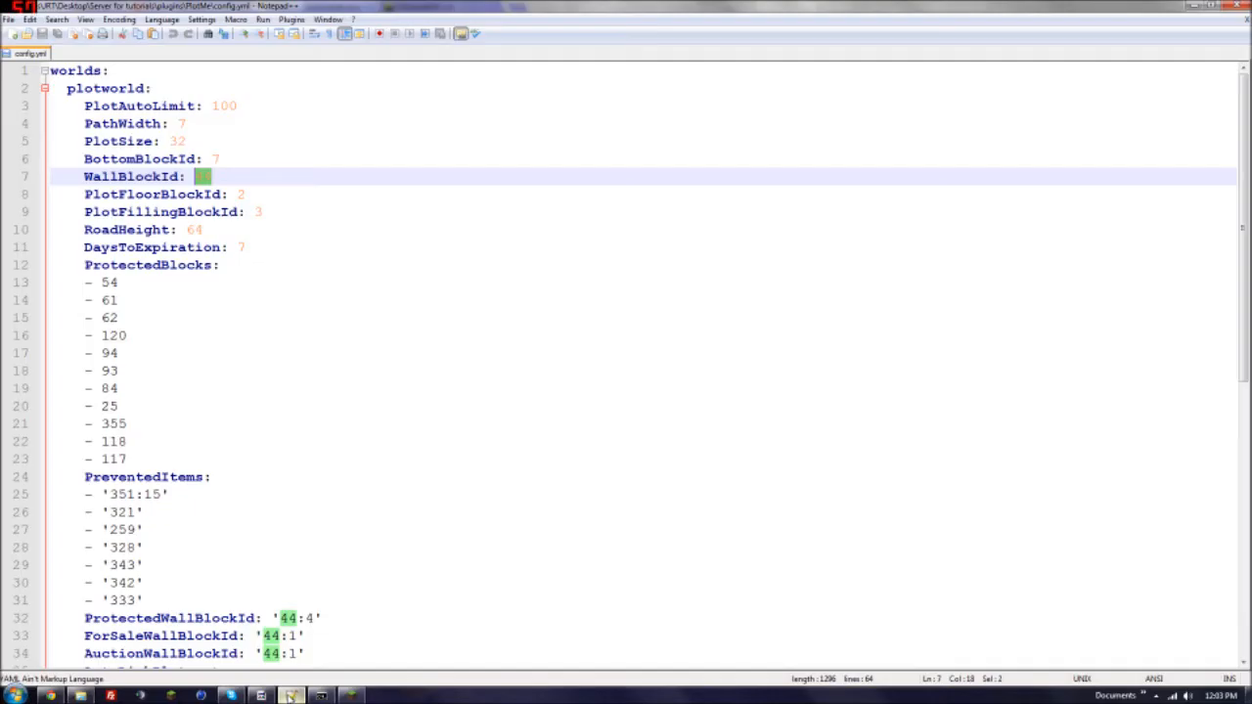
- Enter 44 as the WallBlockId value in PlotMe's config.yml
type("44")
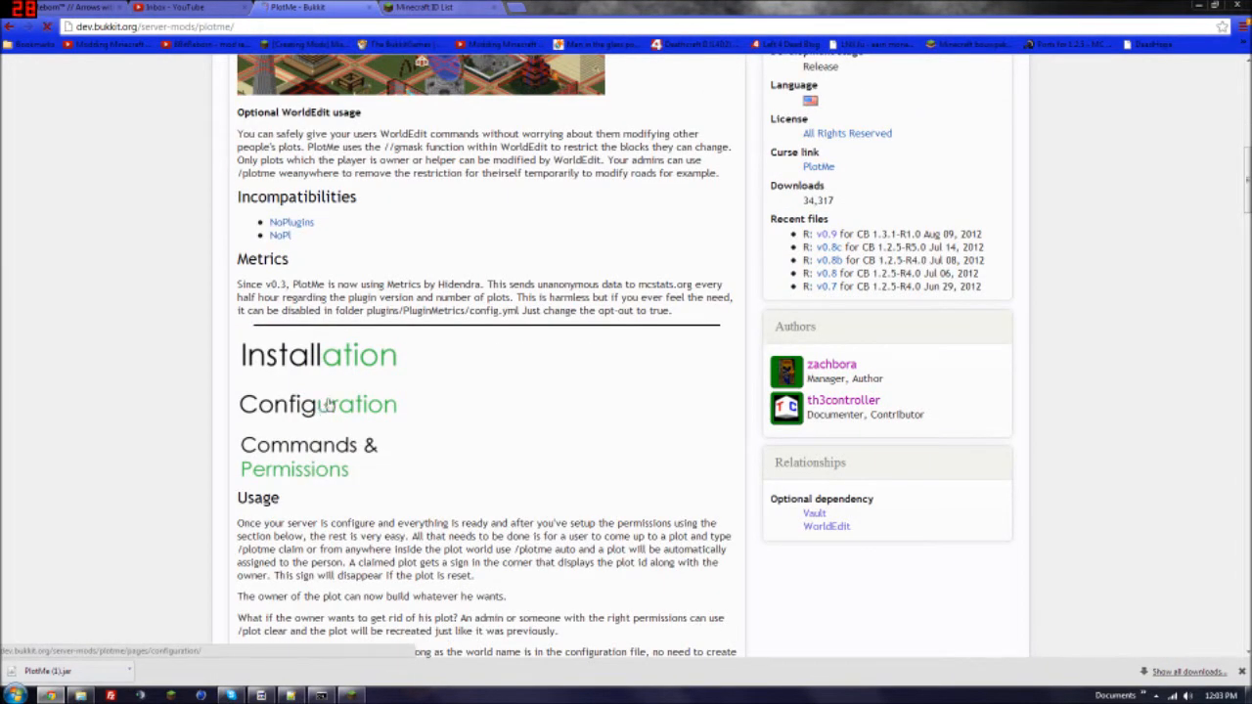
- View PlotMe's Configuration page with its default settings, including WallBlockId 44
left_click(316, 404)
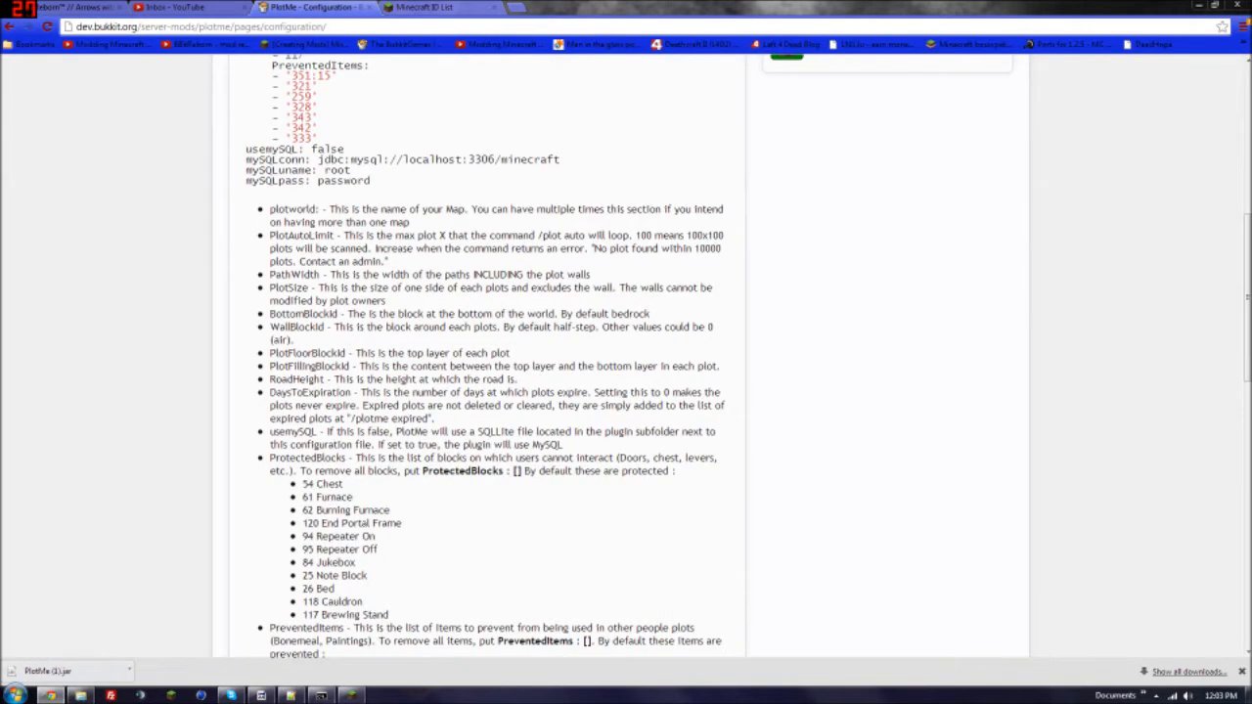
scroll("up", 3)
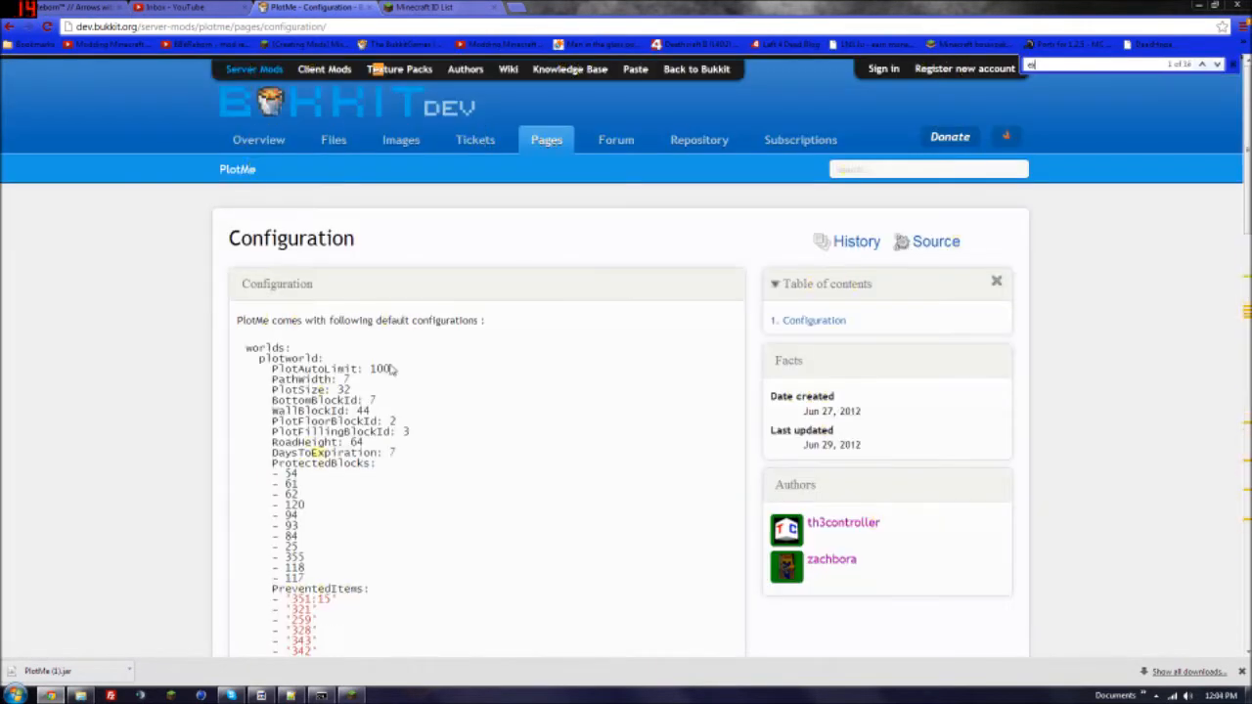
scroll("down", 3)
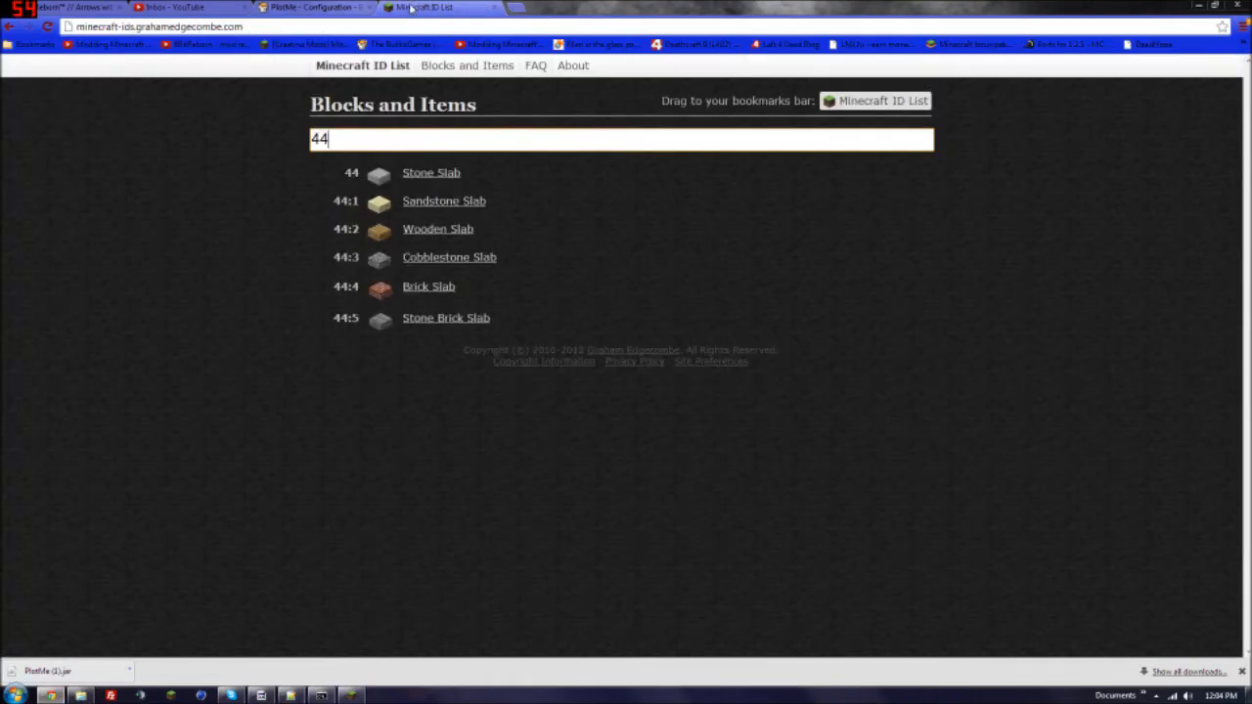
- Look up ID 54 (Chest) and ID 351 (Ink Sack dyes) in the Minecraft ID List
type("5")
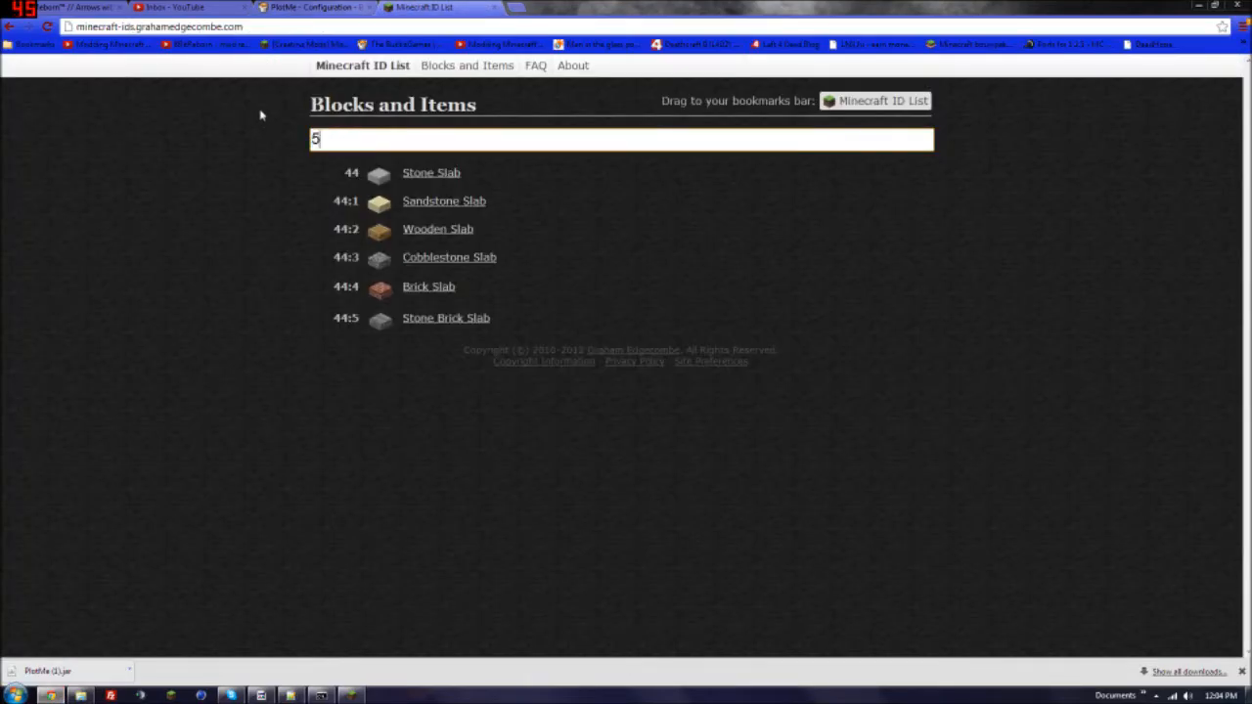
type("4")
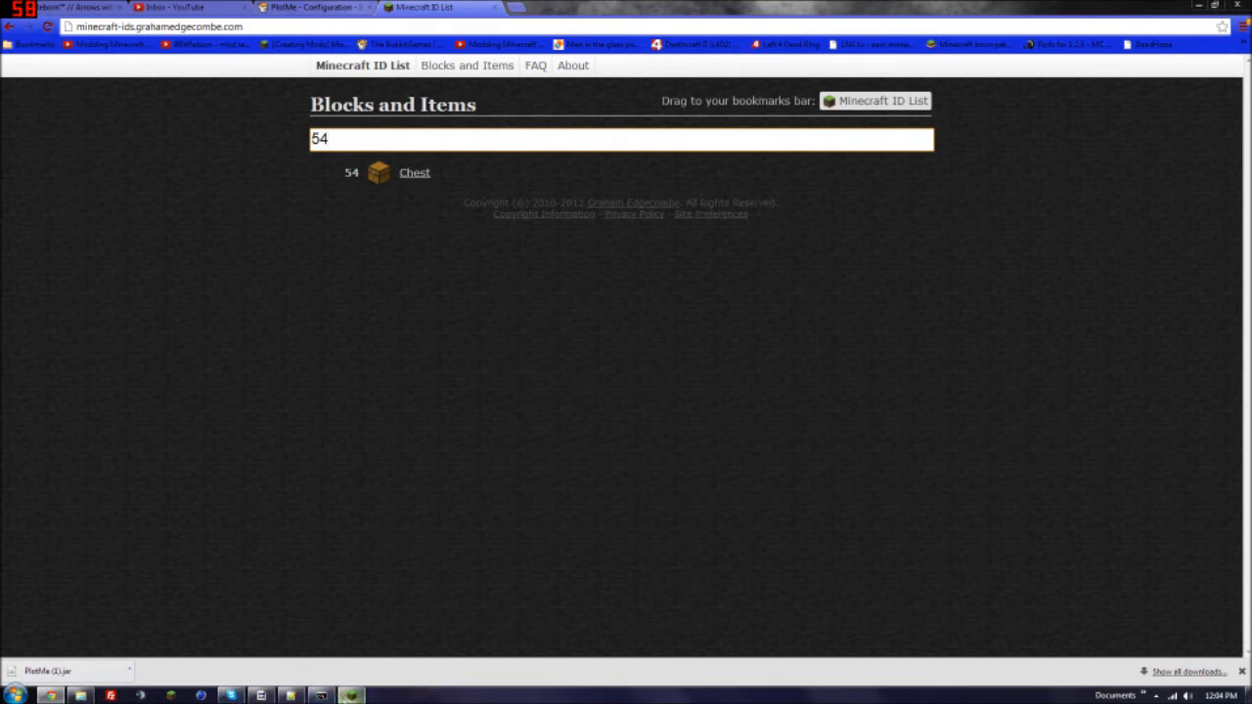
left_click(290, 695)
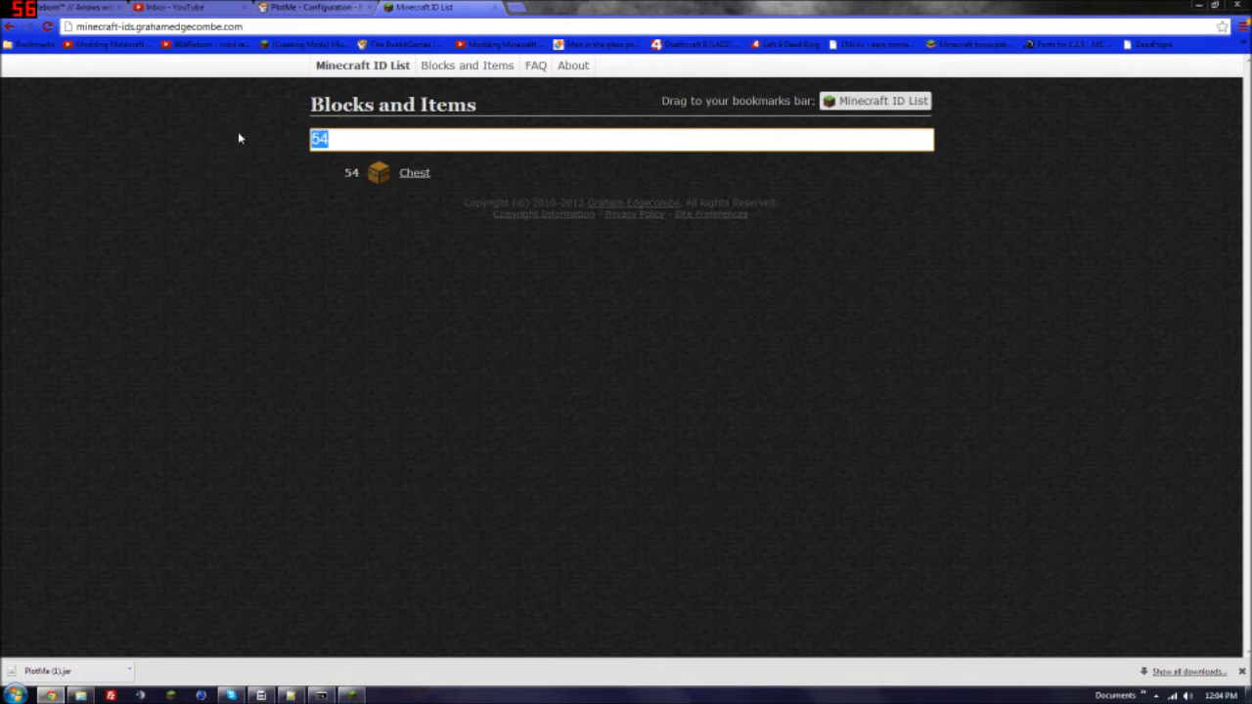
type("351")
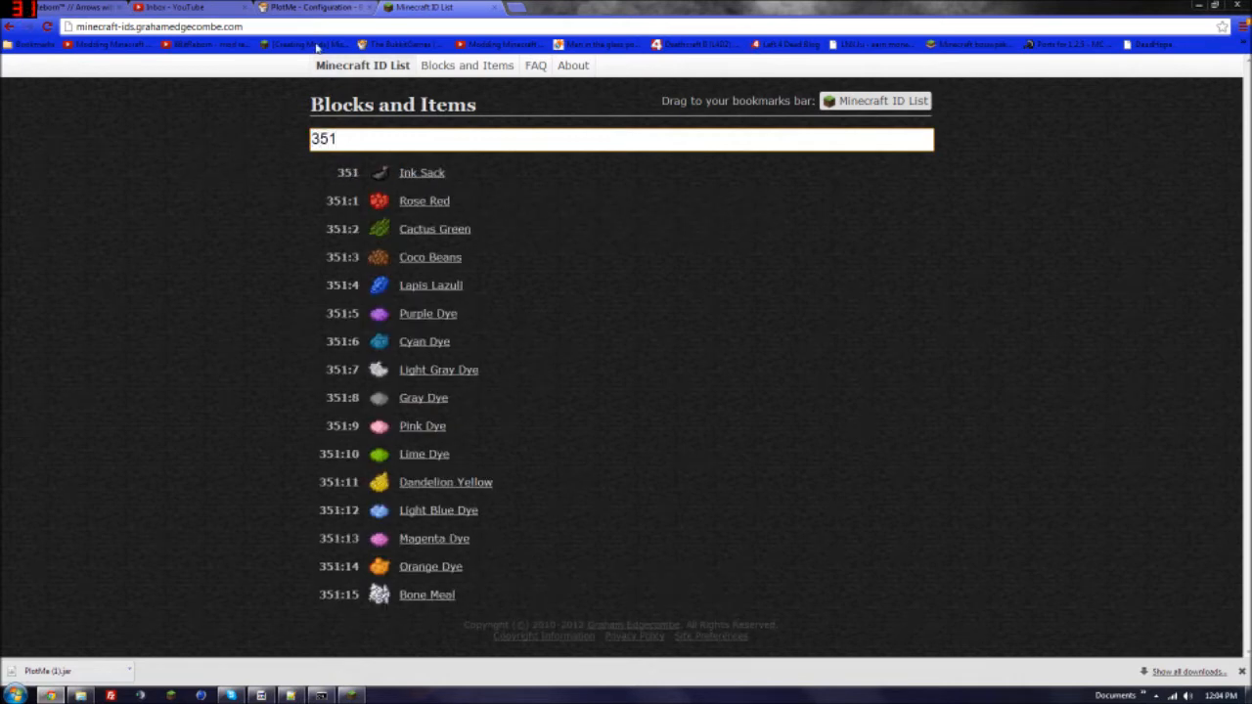
left_click(313, 7)
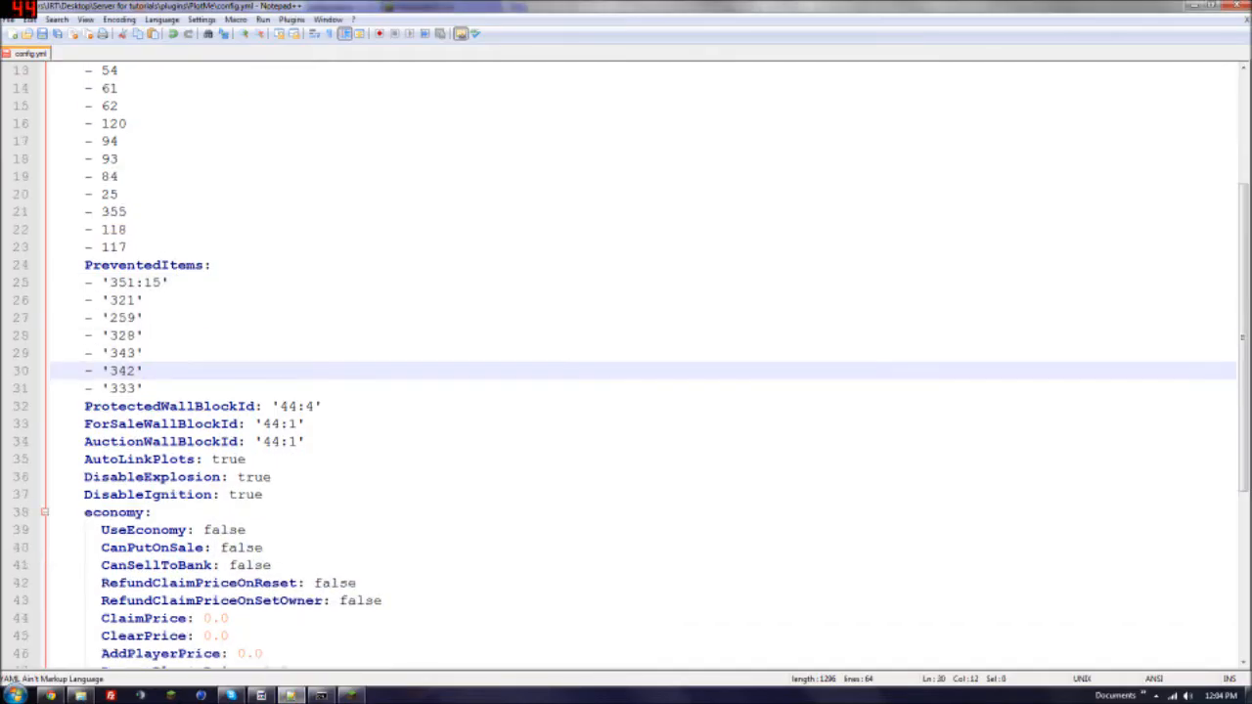
left_click(147, 353)
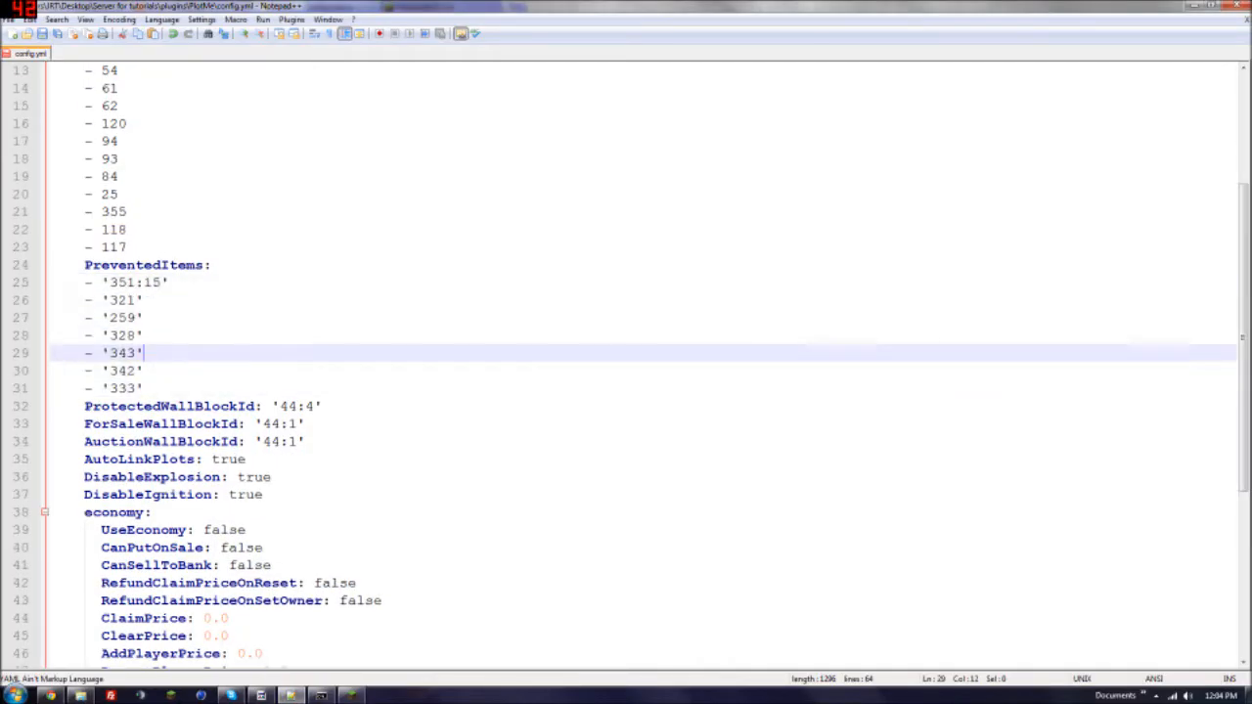
scroll("up", 3)
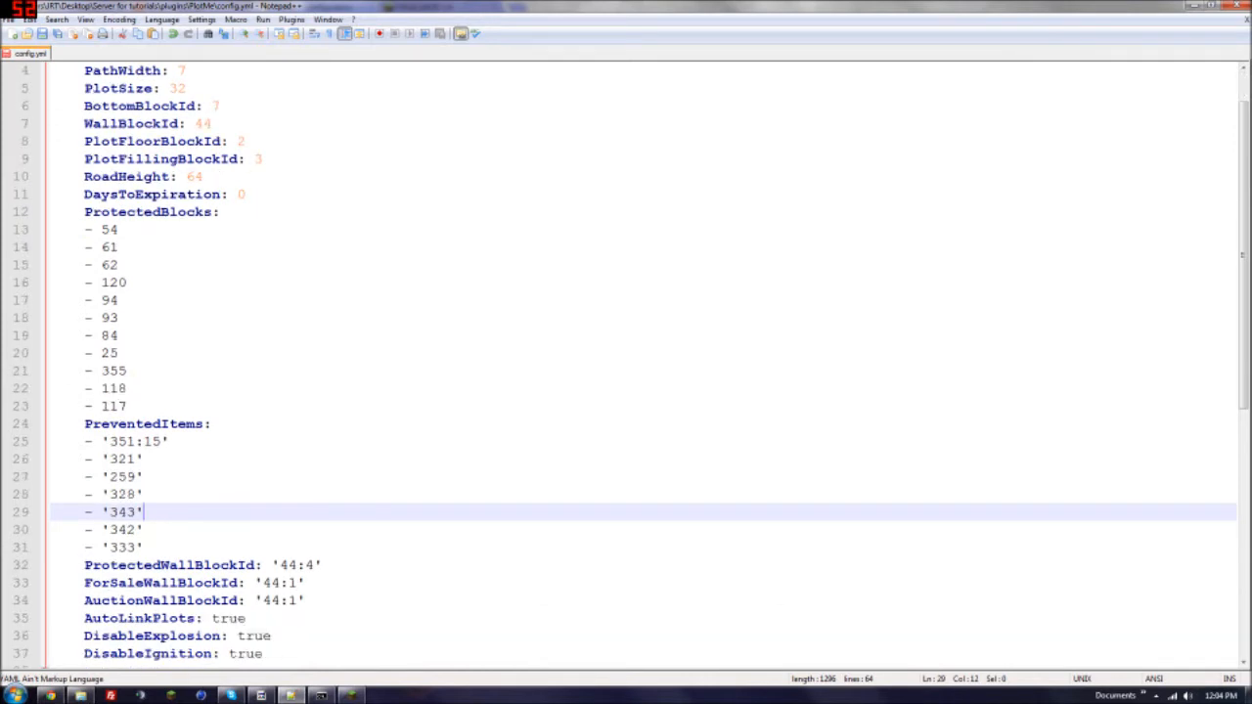
scroll("down", 3)
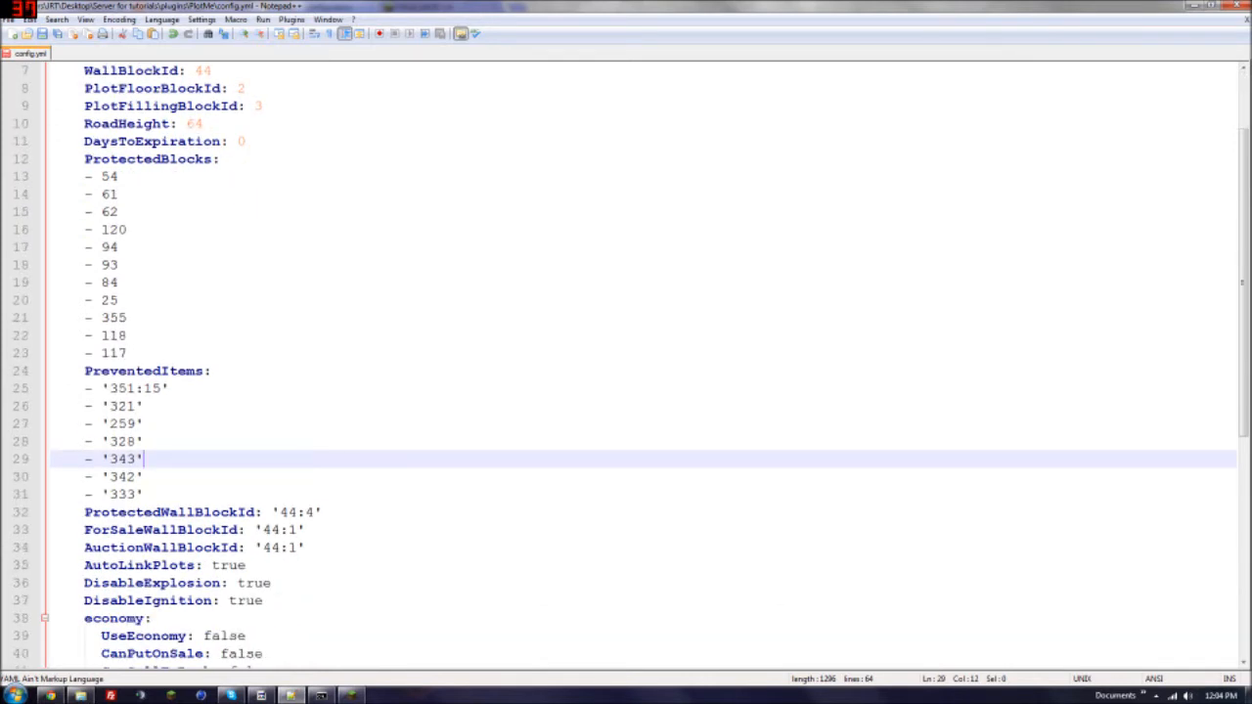
left_click(145, 406)
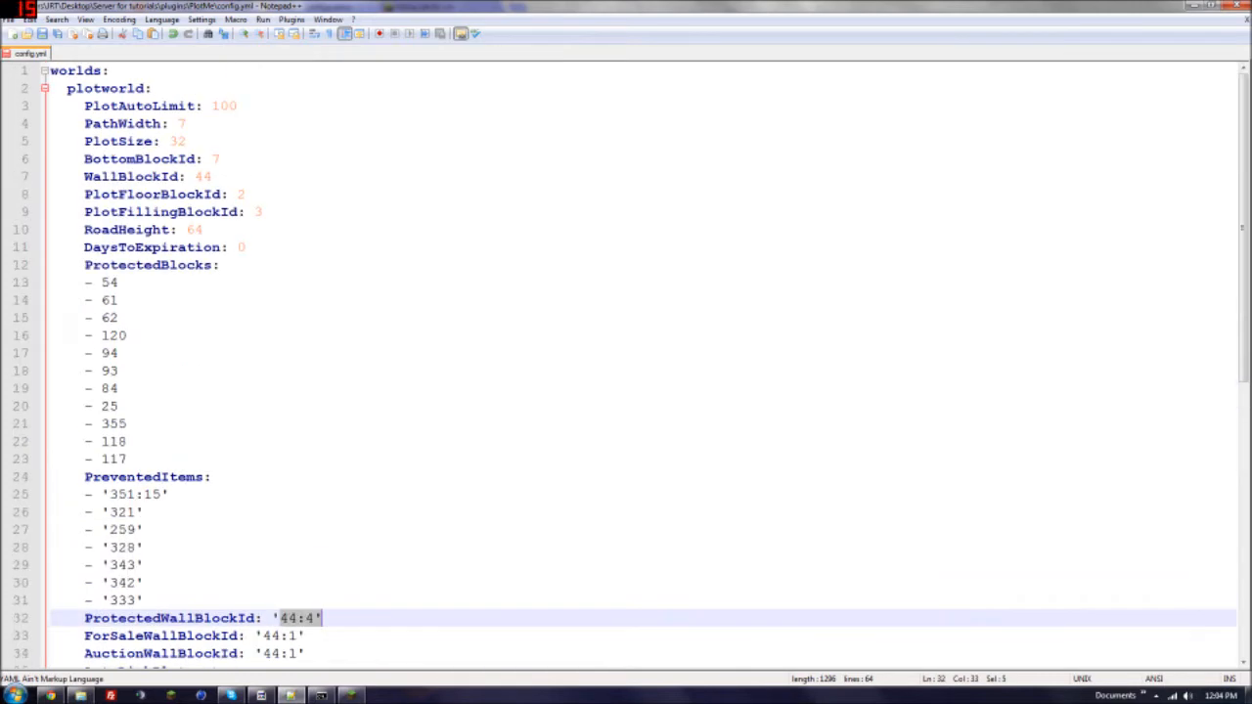
scroll("down", 3)
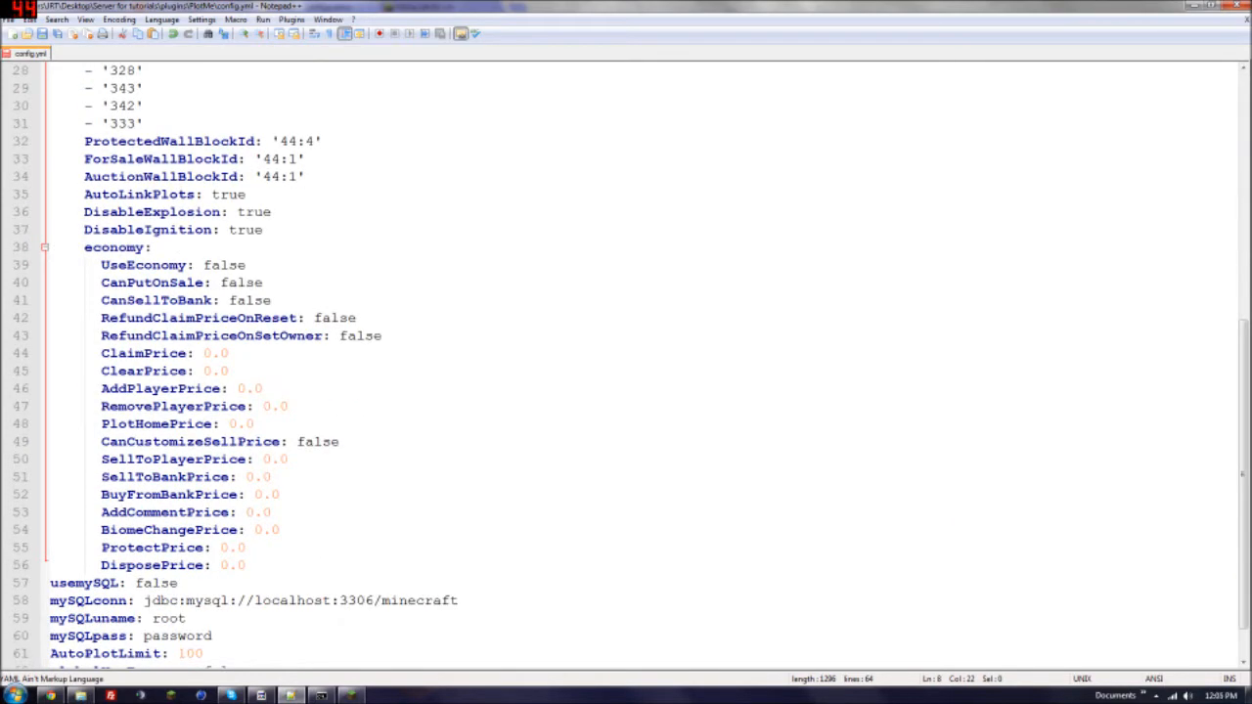
left_click(266, 158)
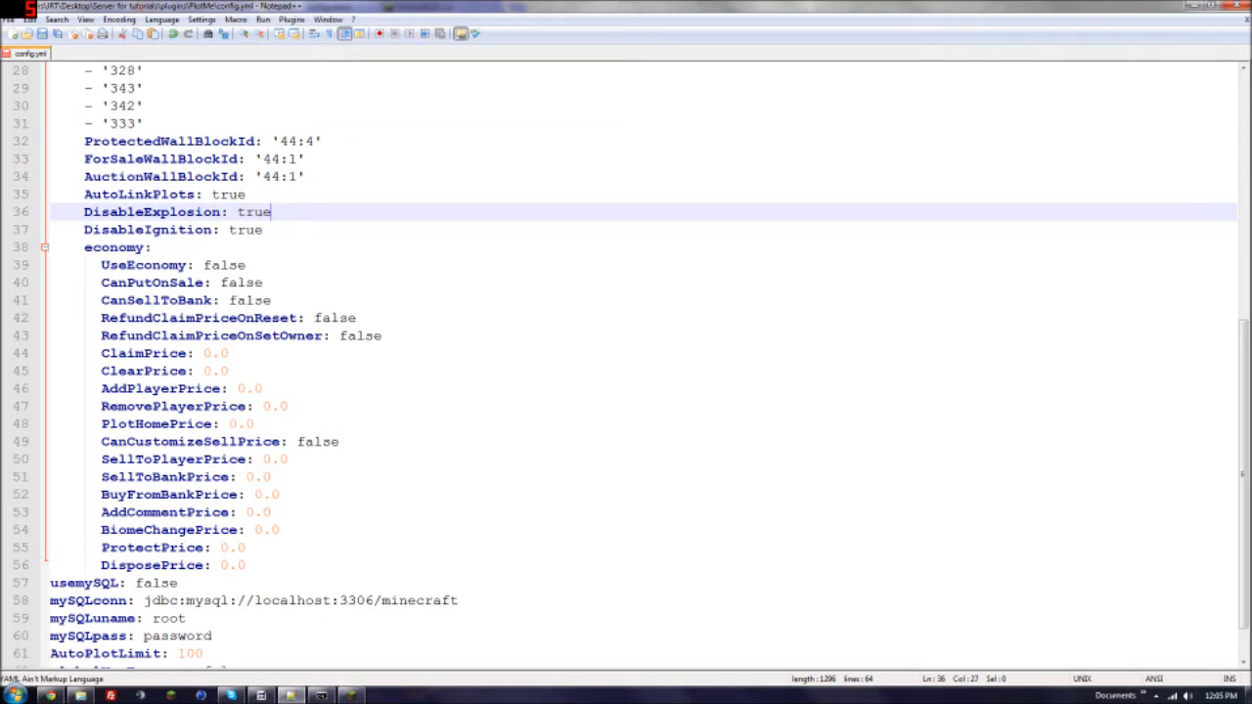
double_click(254, 213)
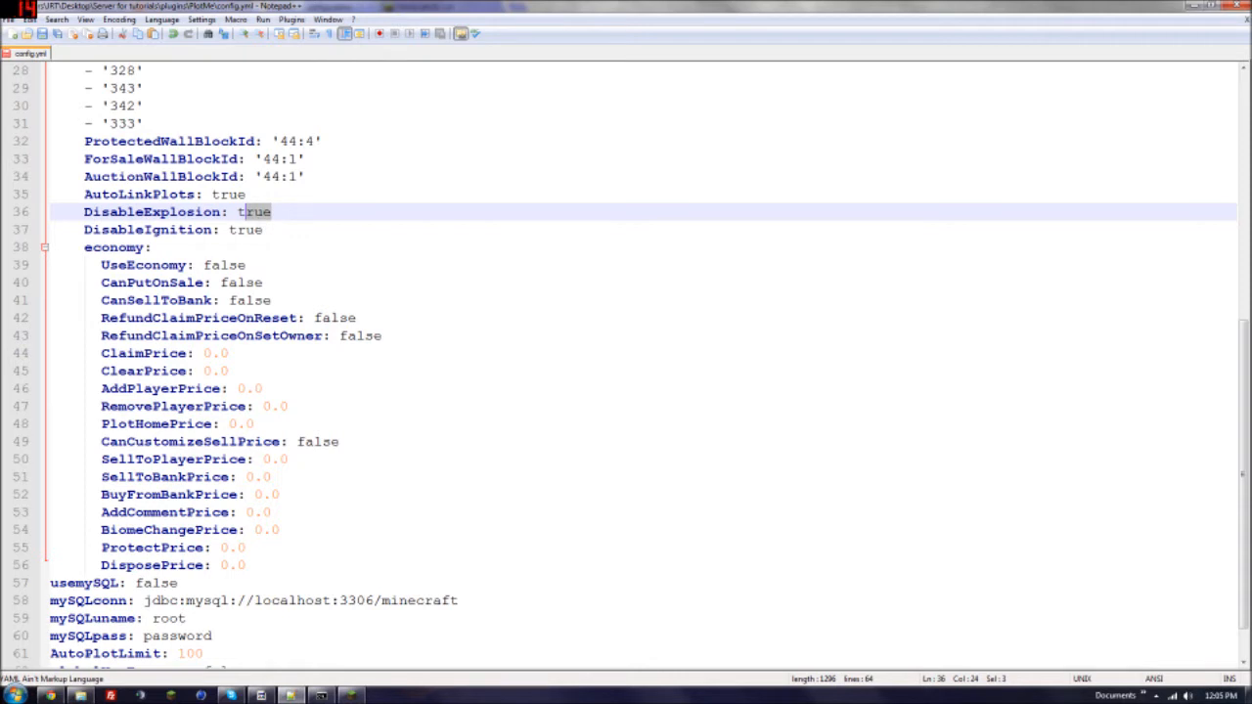
left_click(147, 265)
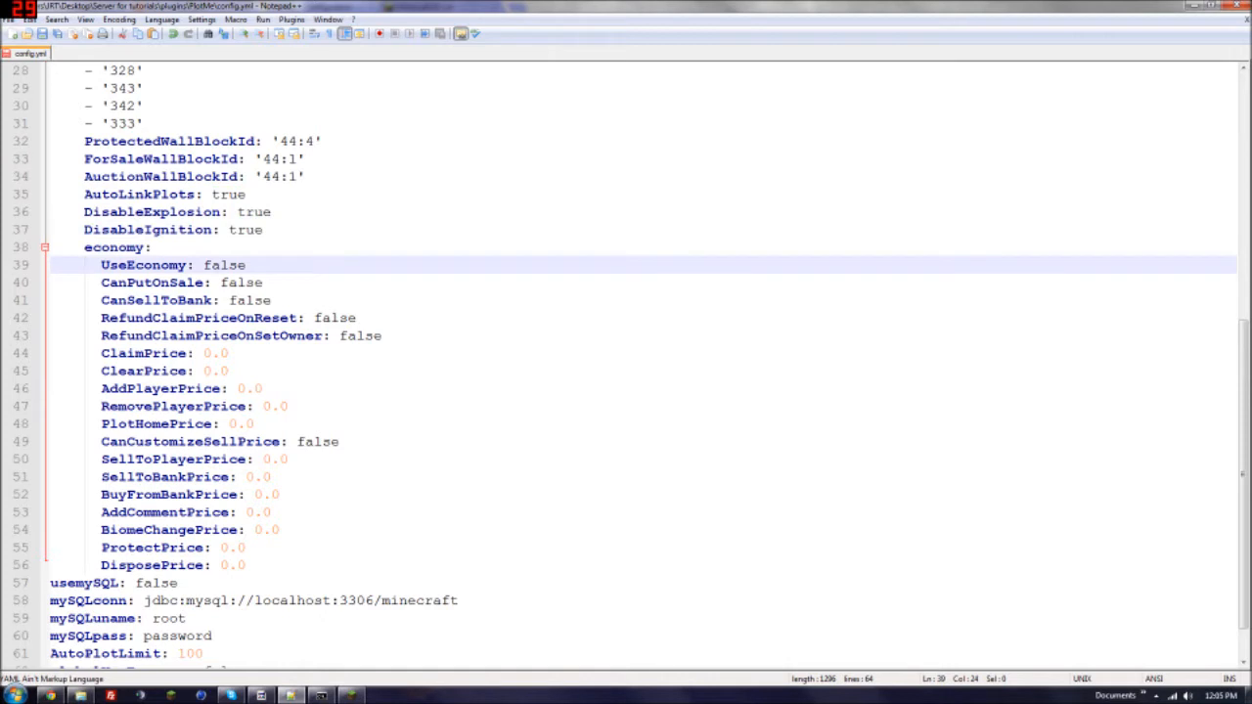
left_click(118, 246)
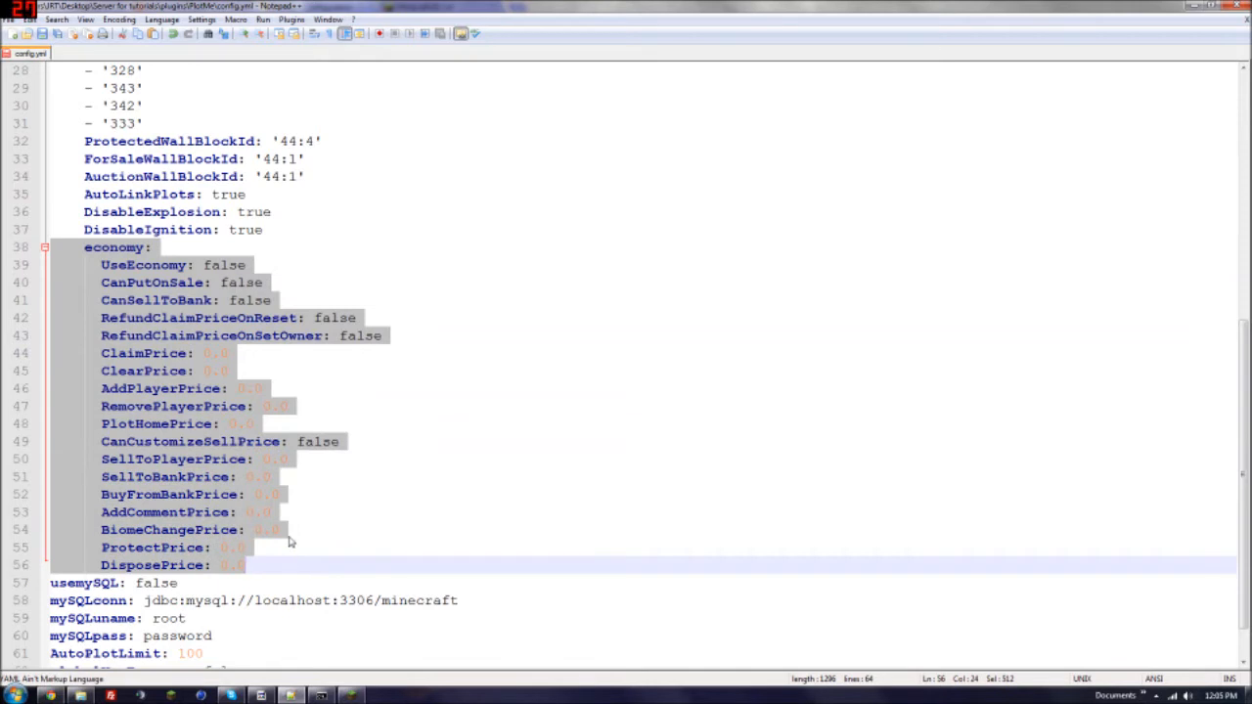
scroll("down", 3)
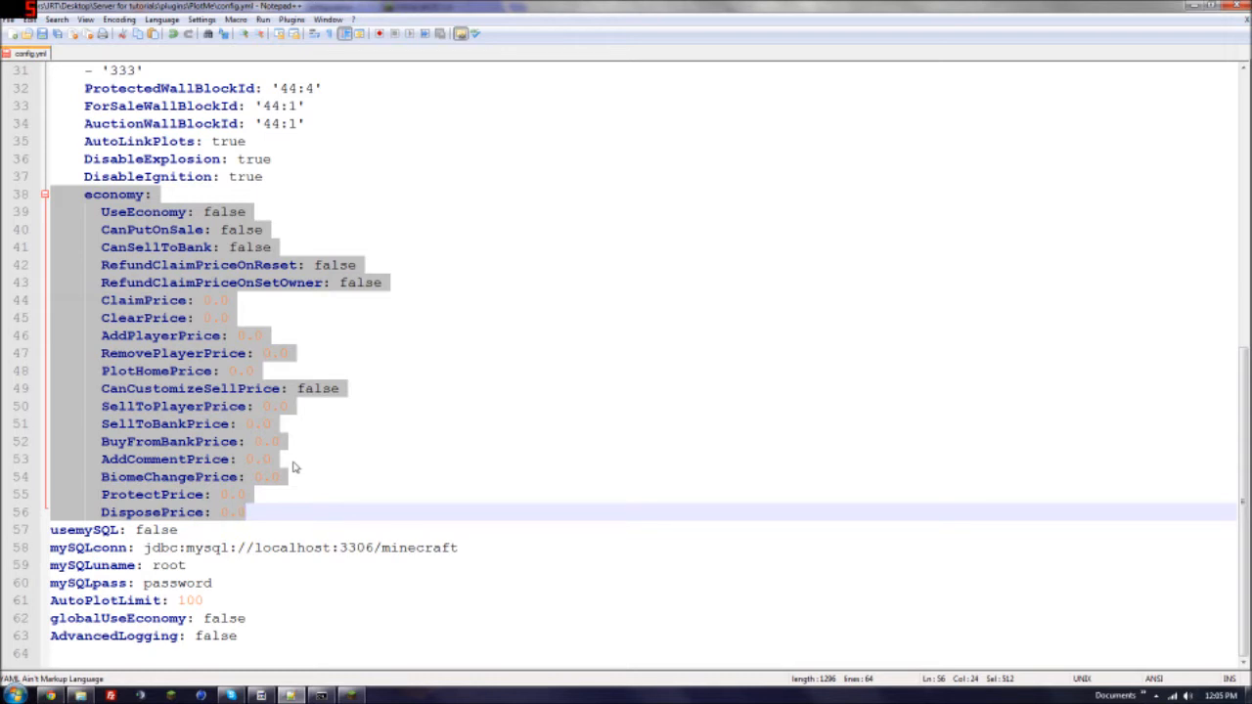
scroll("up", 3)
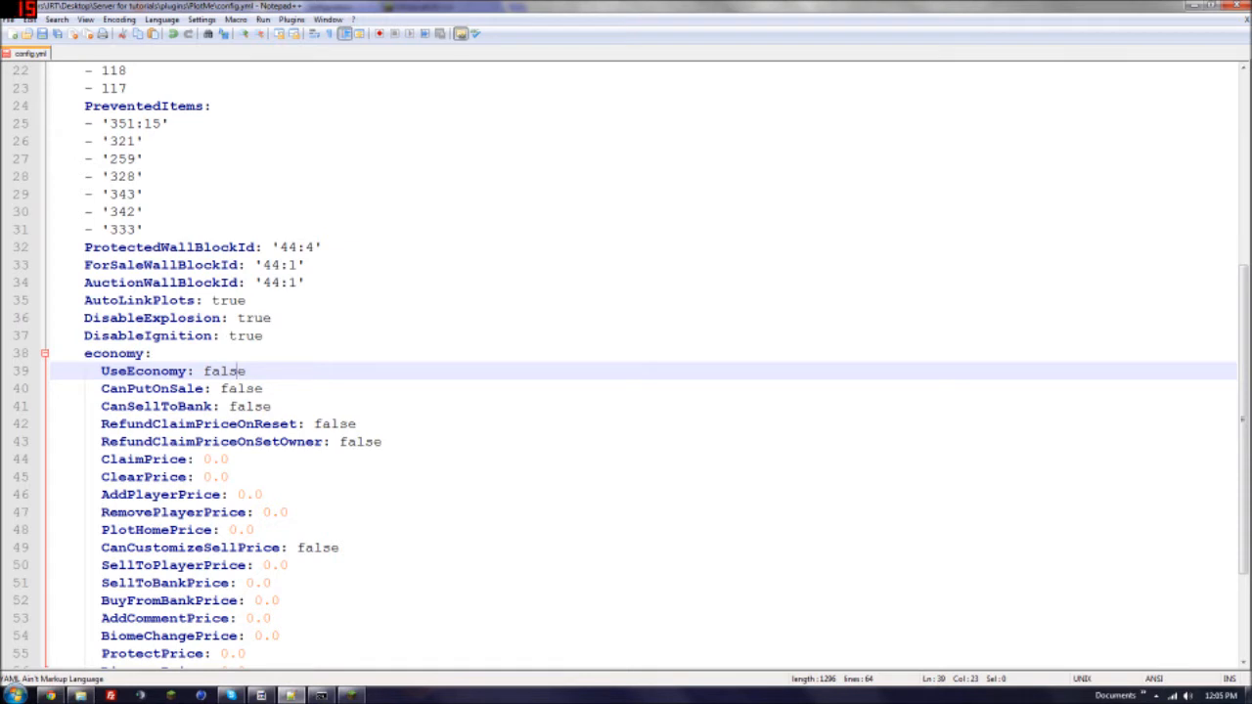
double_click(240, 388)
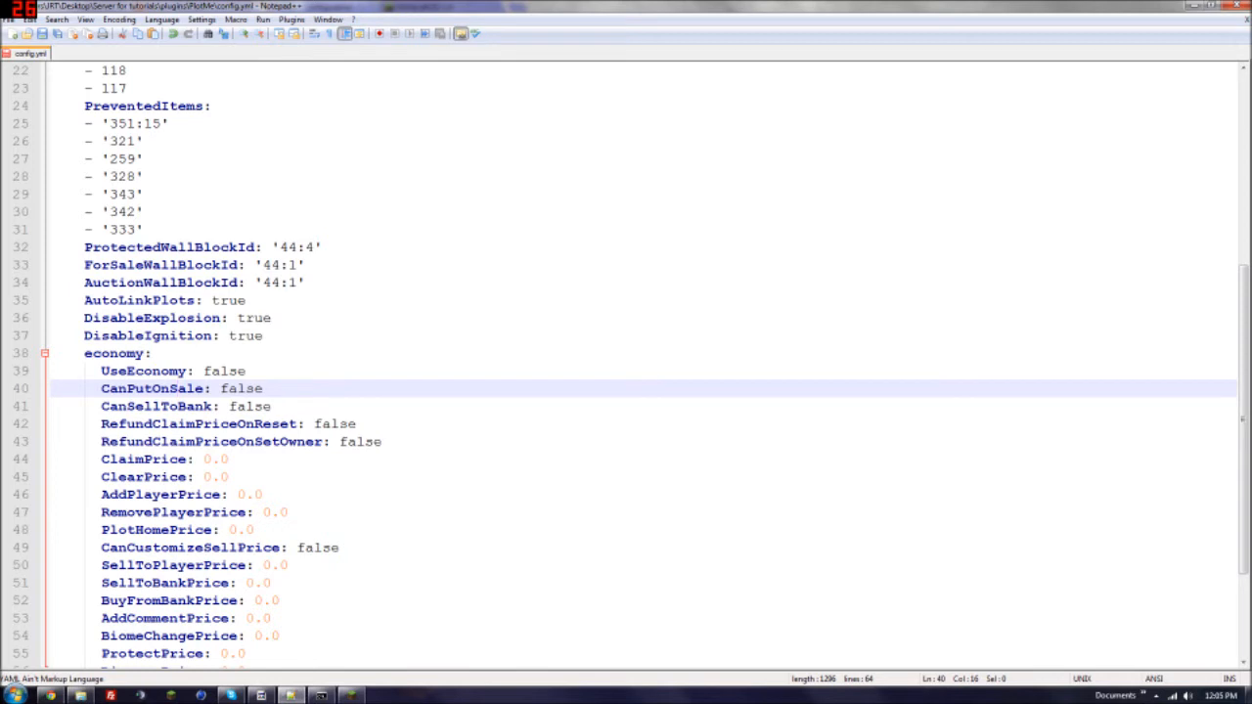
scroll("down", 3)
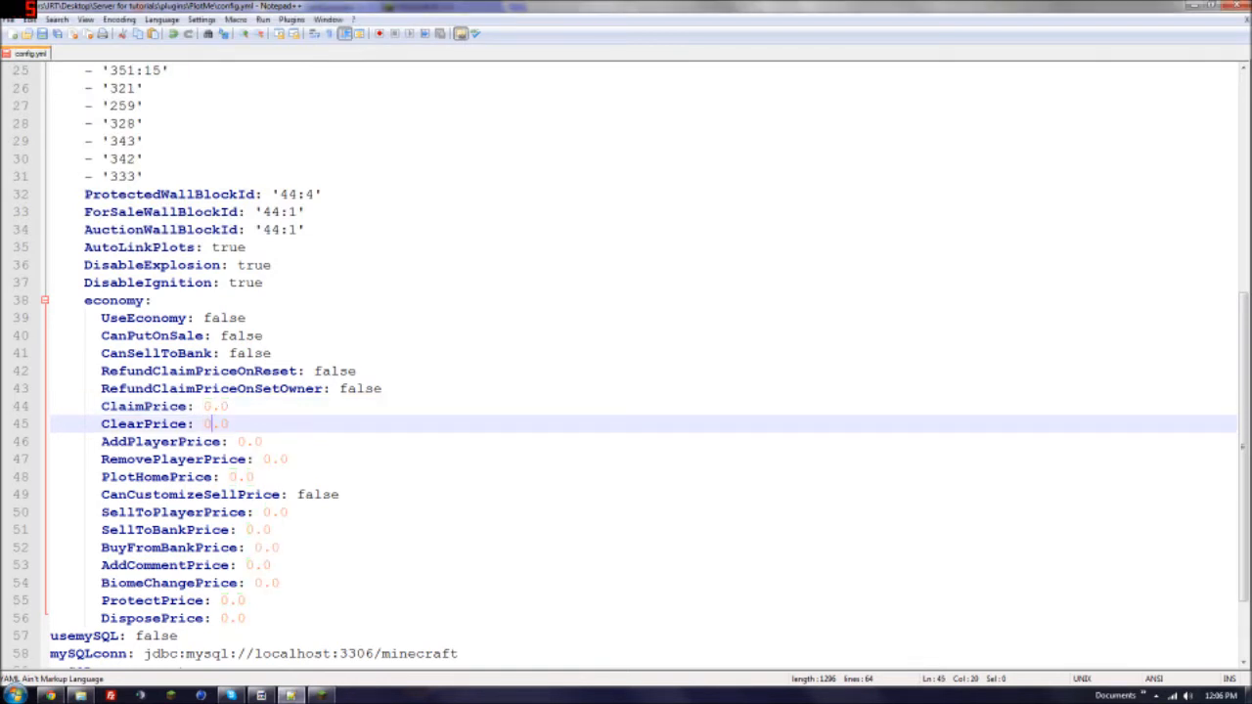
left_click(166, 441)
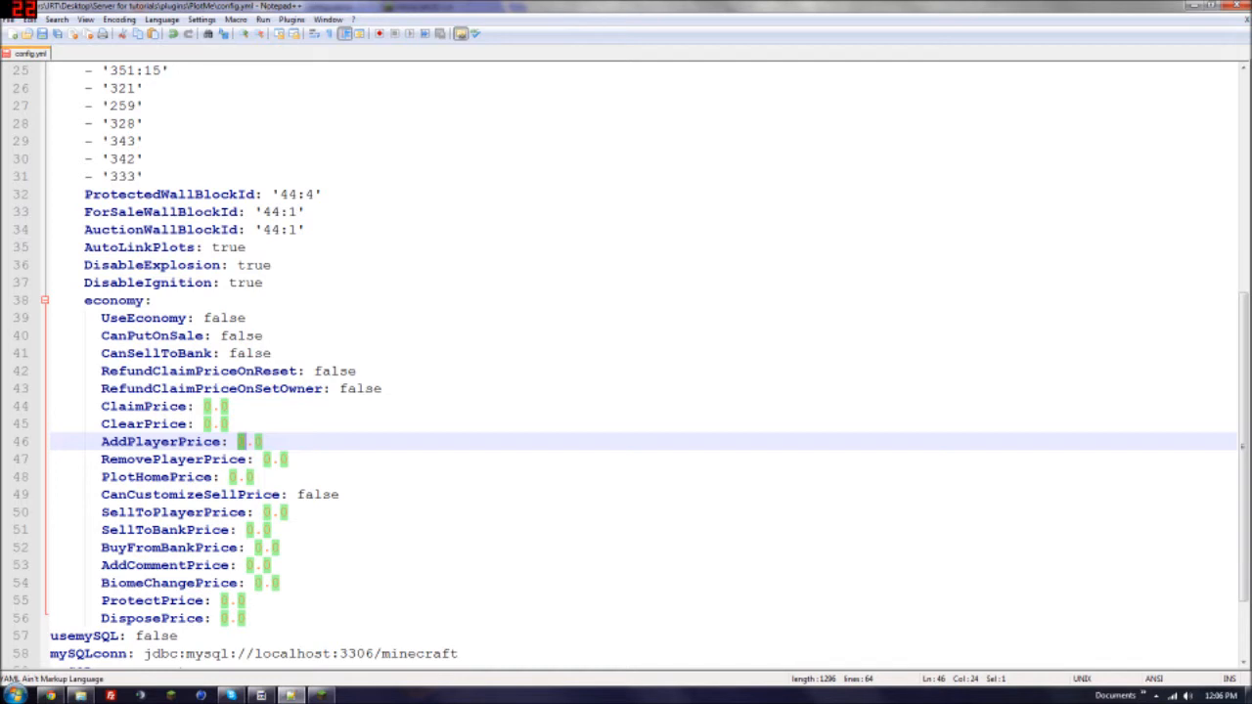
left_click(274, 459)
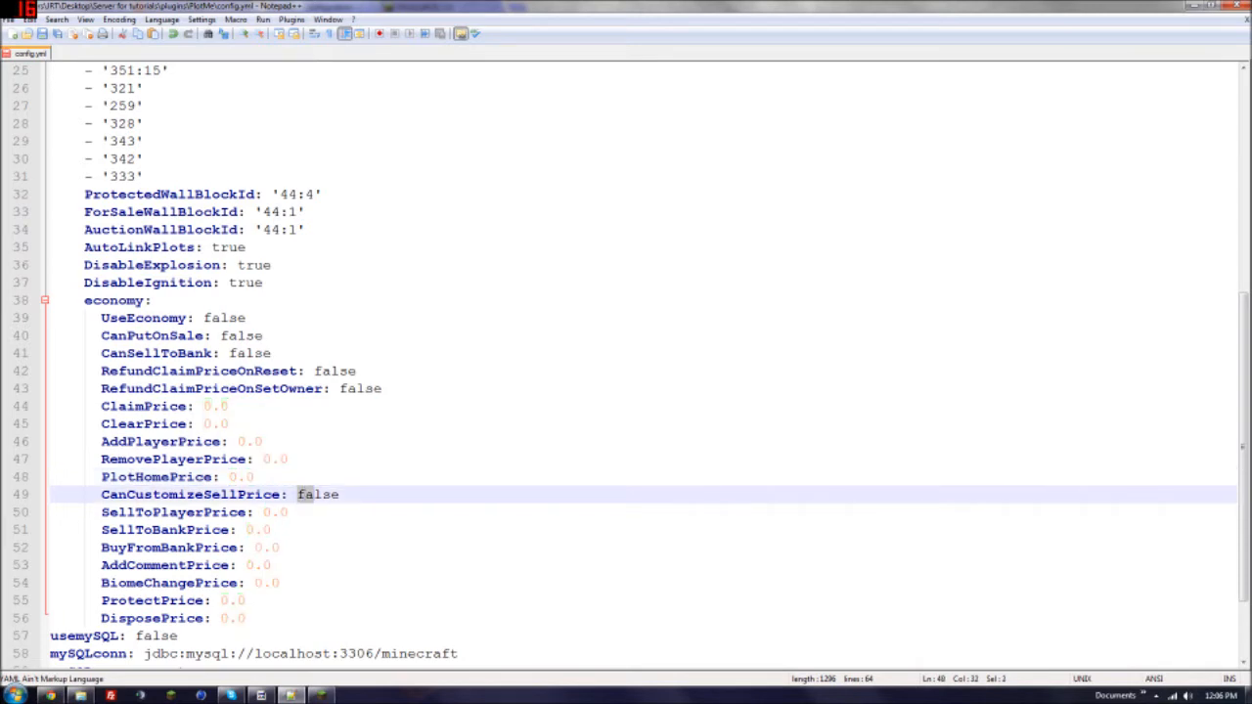
double_click(317, 494)
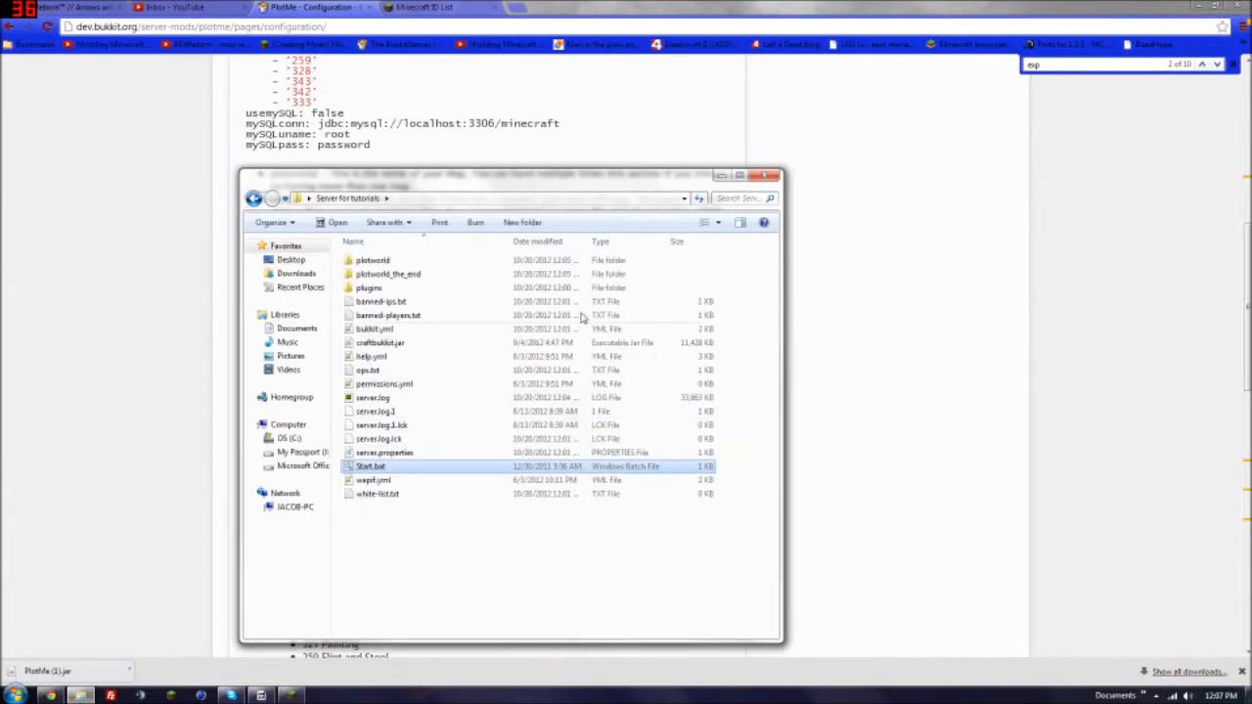
- Search Google for groupmanager and open the 'GroupManager - Bukkit' project page
double_click(369, 287)
type("groupman")
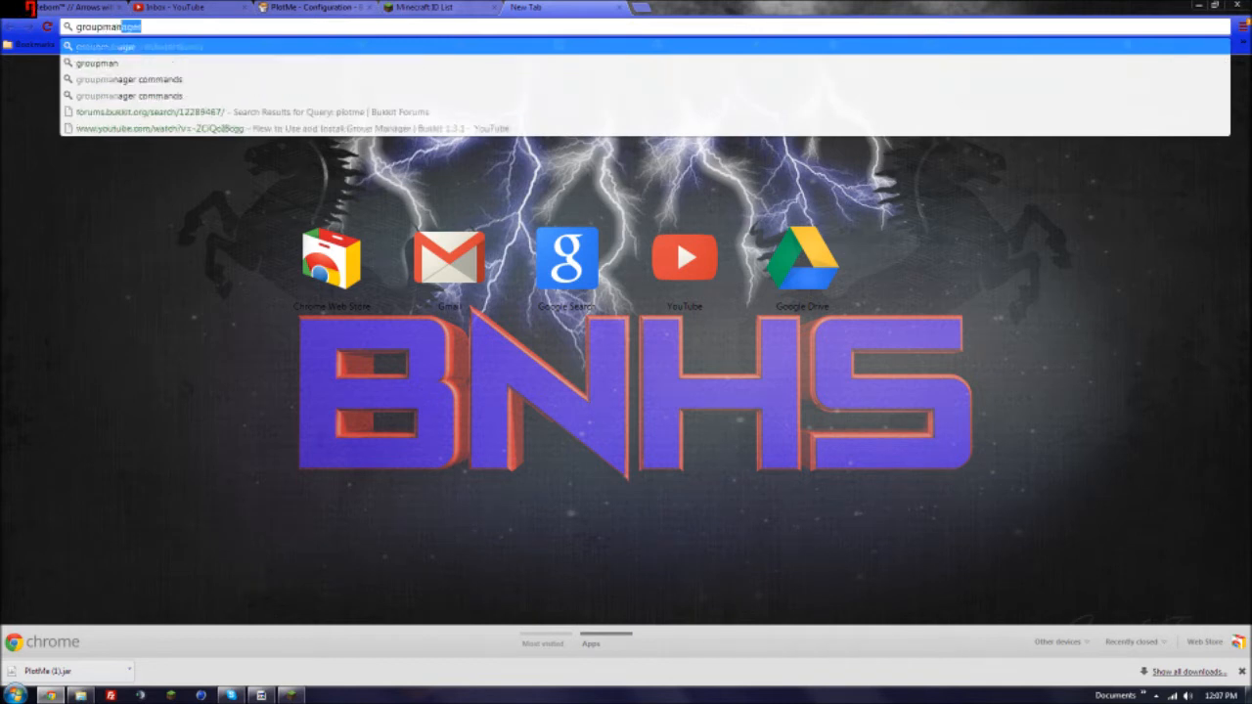
key("Return")
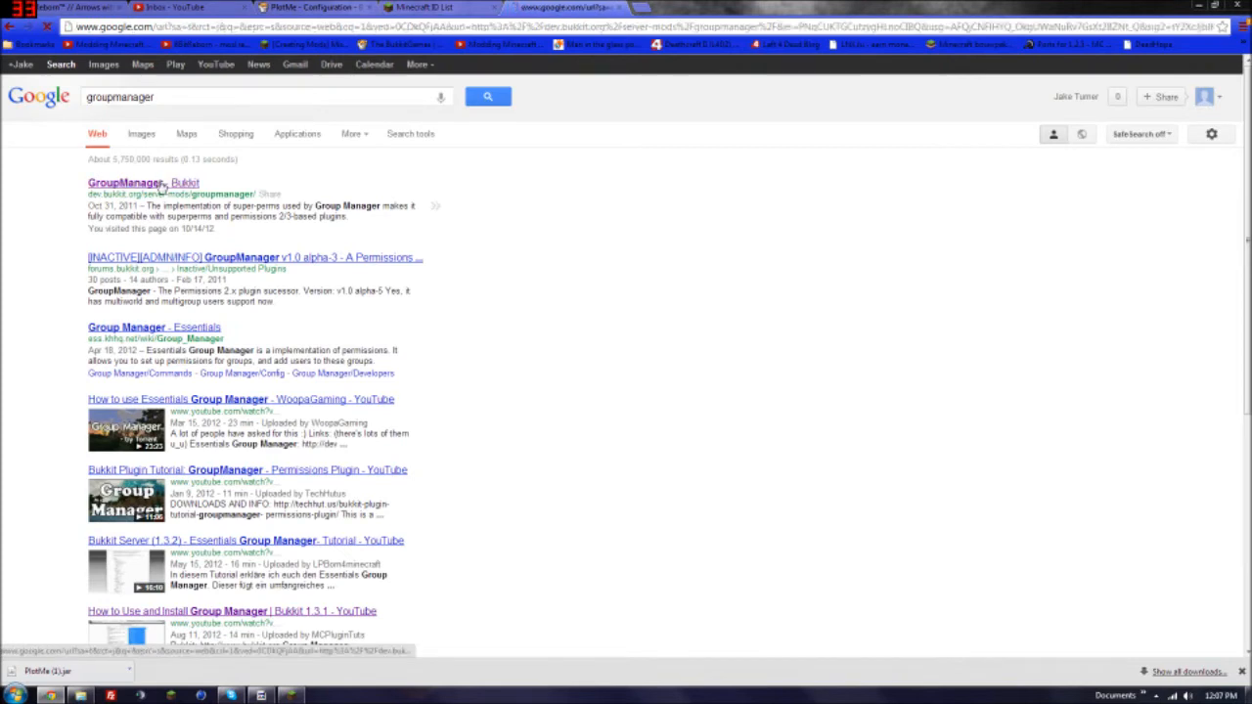
left_click(124, 182)
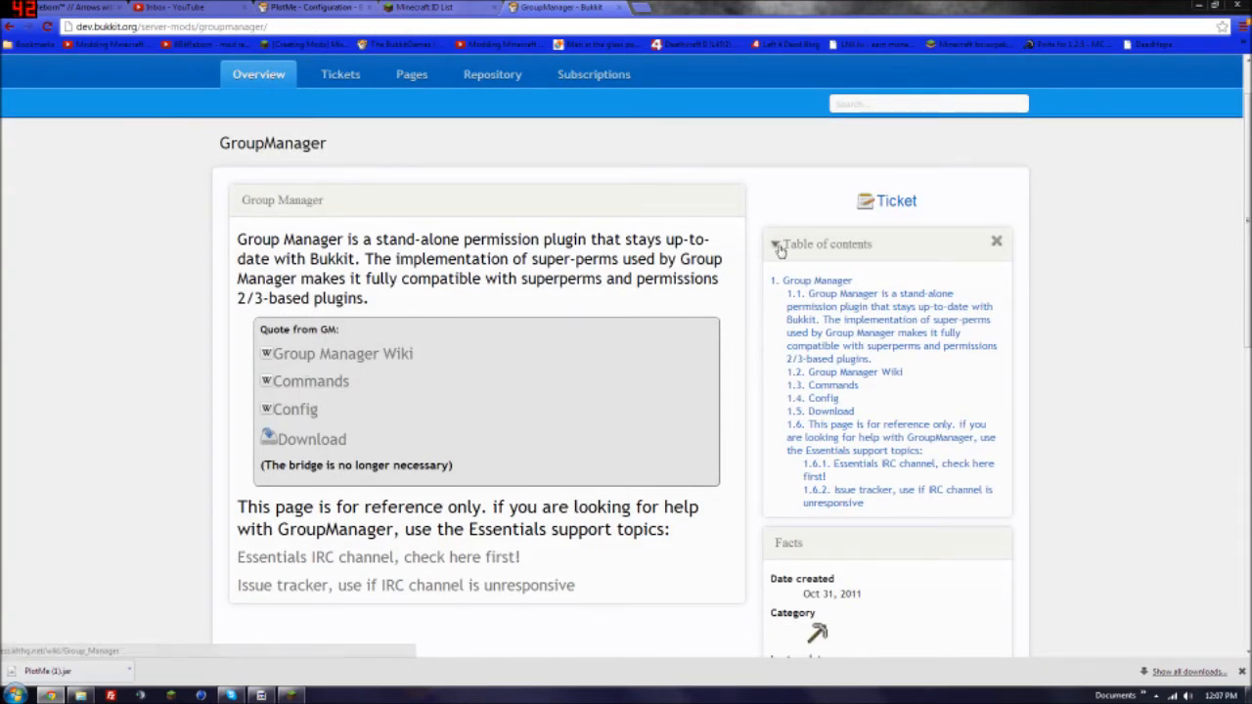
- Rerun the BukkitDev site search with the scope limited to Projects only
scroll("up", 3)
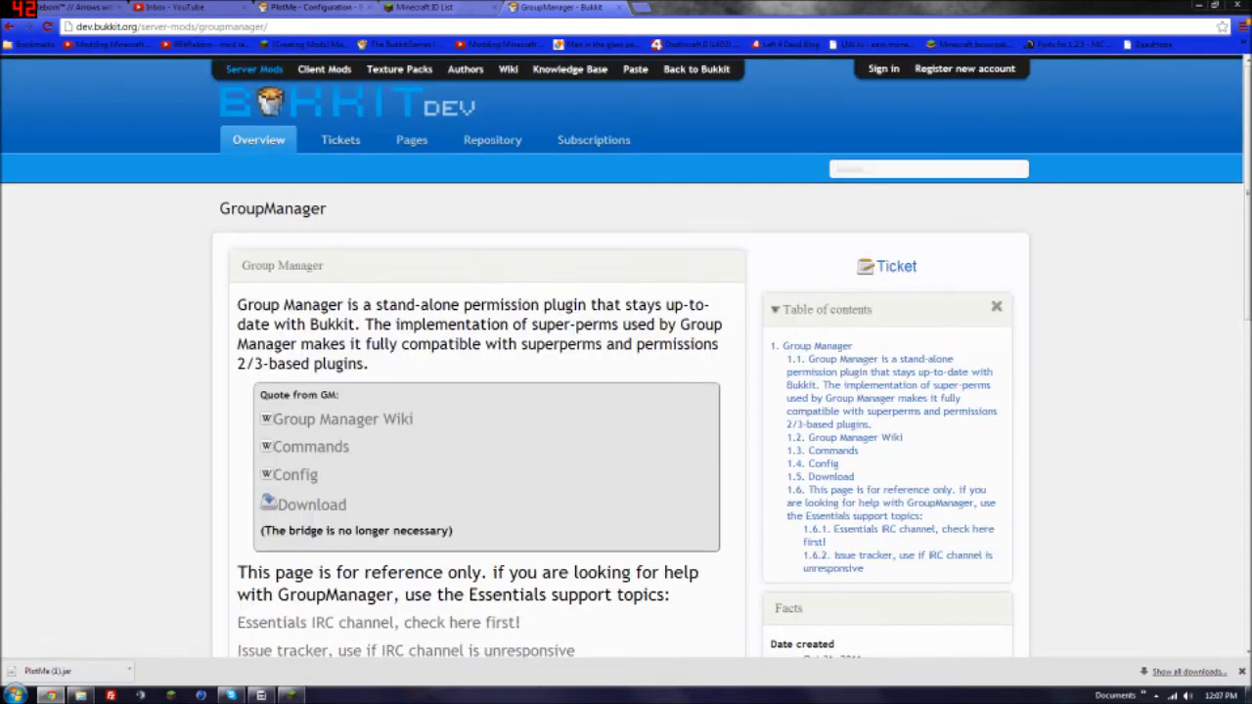
type("groupm")
type("essentails")
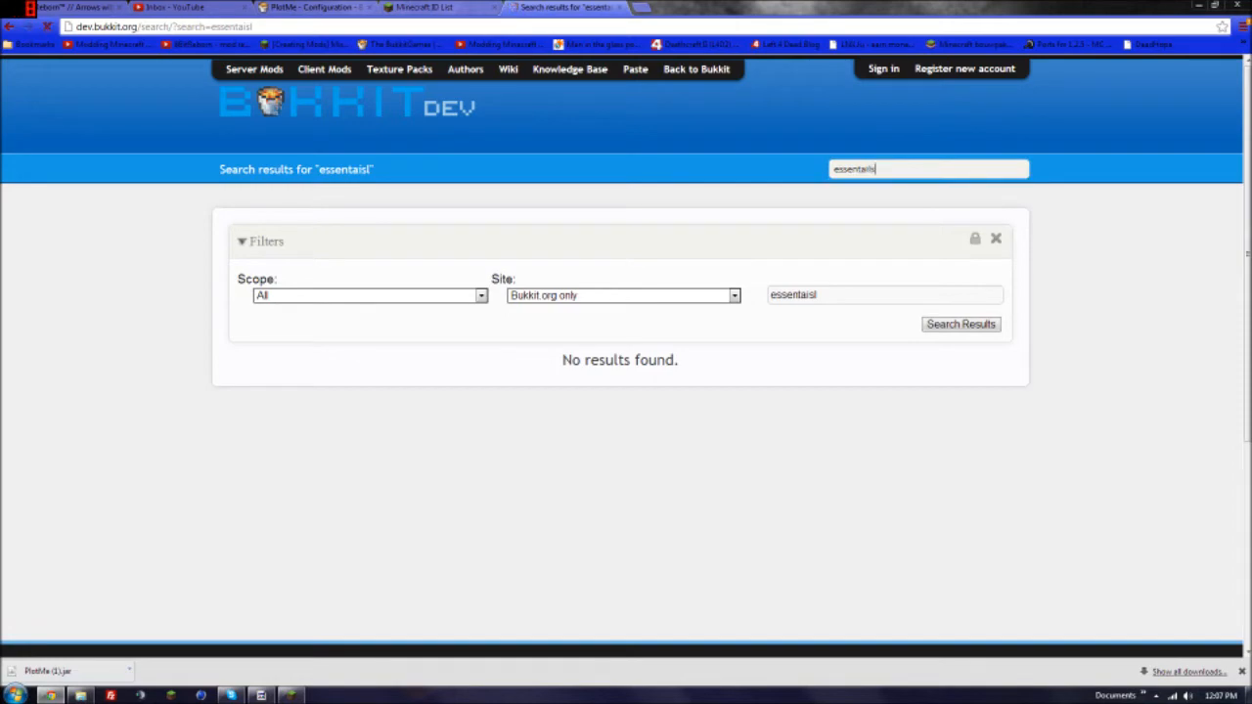
left_click(960, 323)
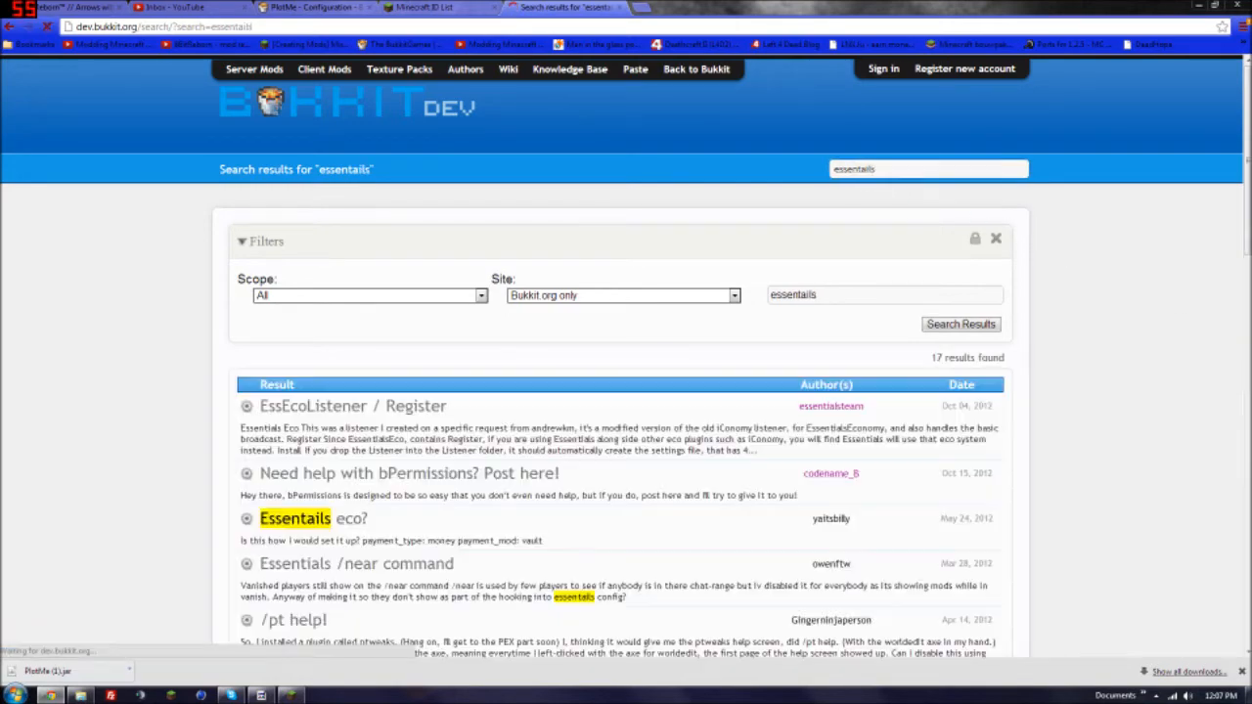
scroll("down", 3)
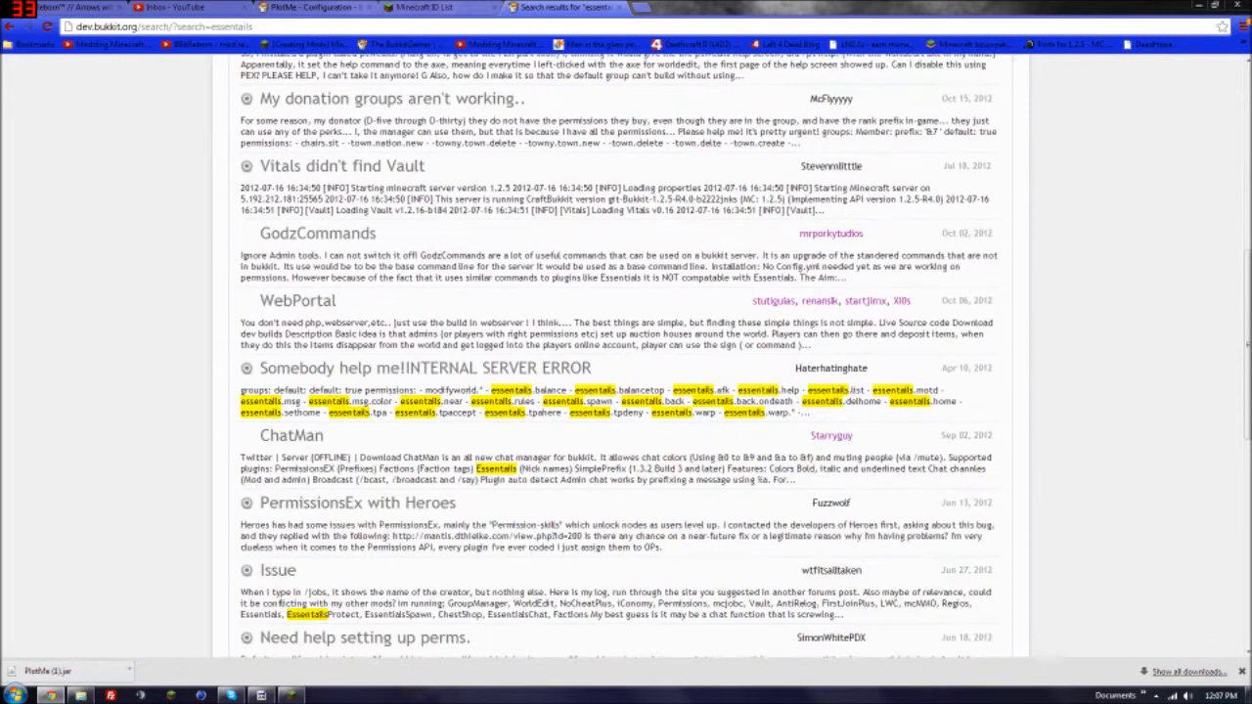
left_click(370, 229)
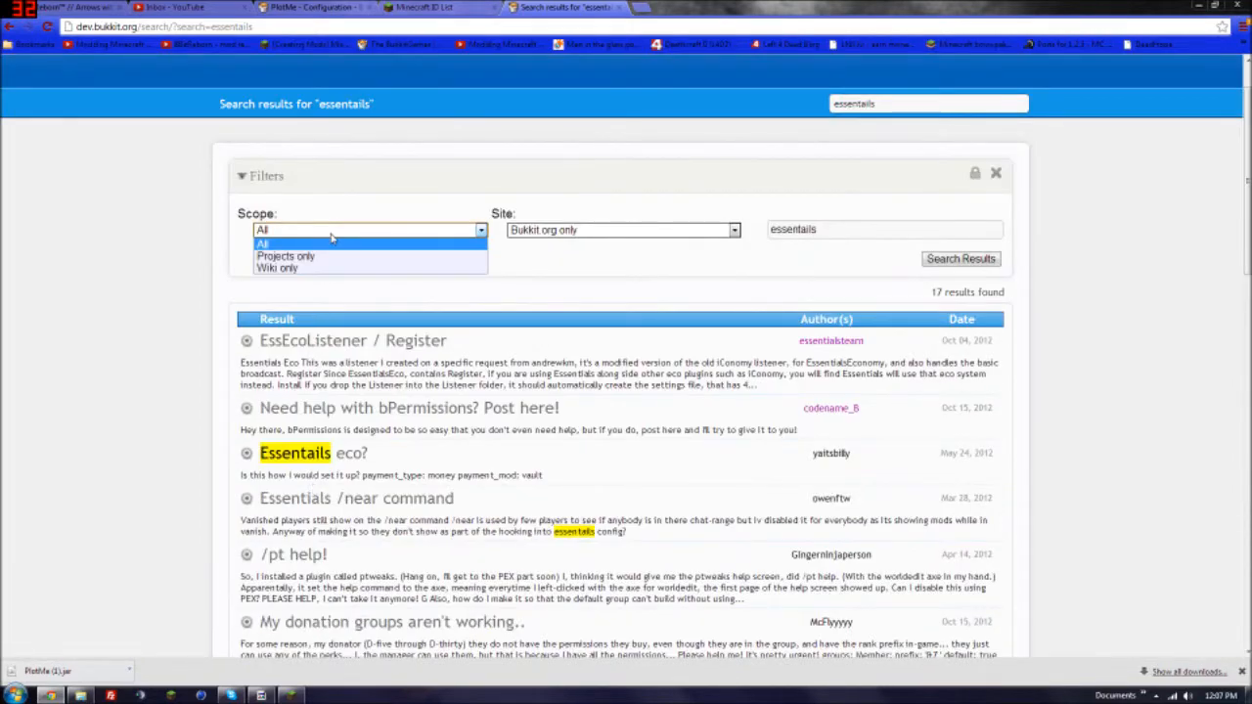
left_click(284, 255)
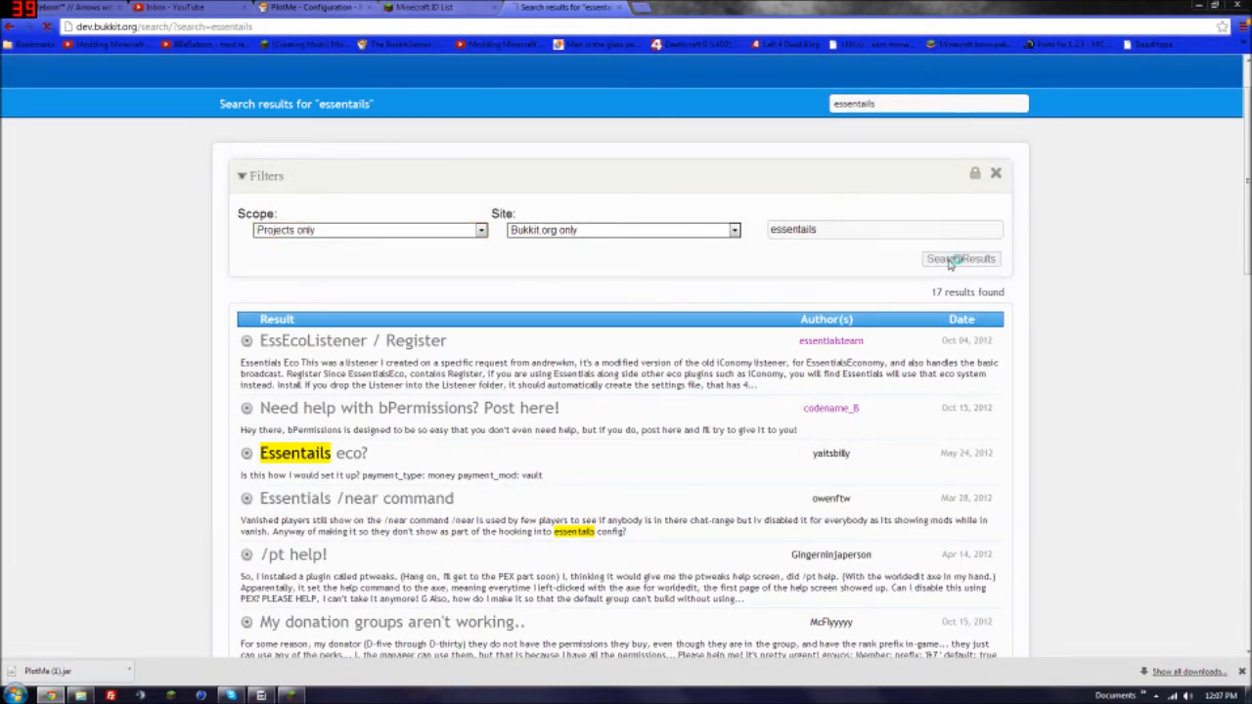
left_click(960, 258)
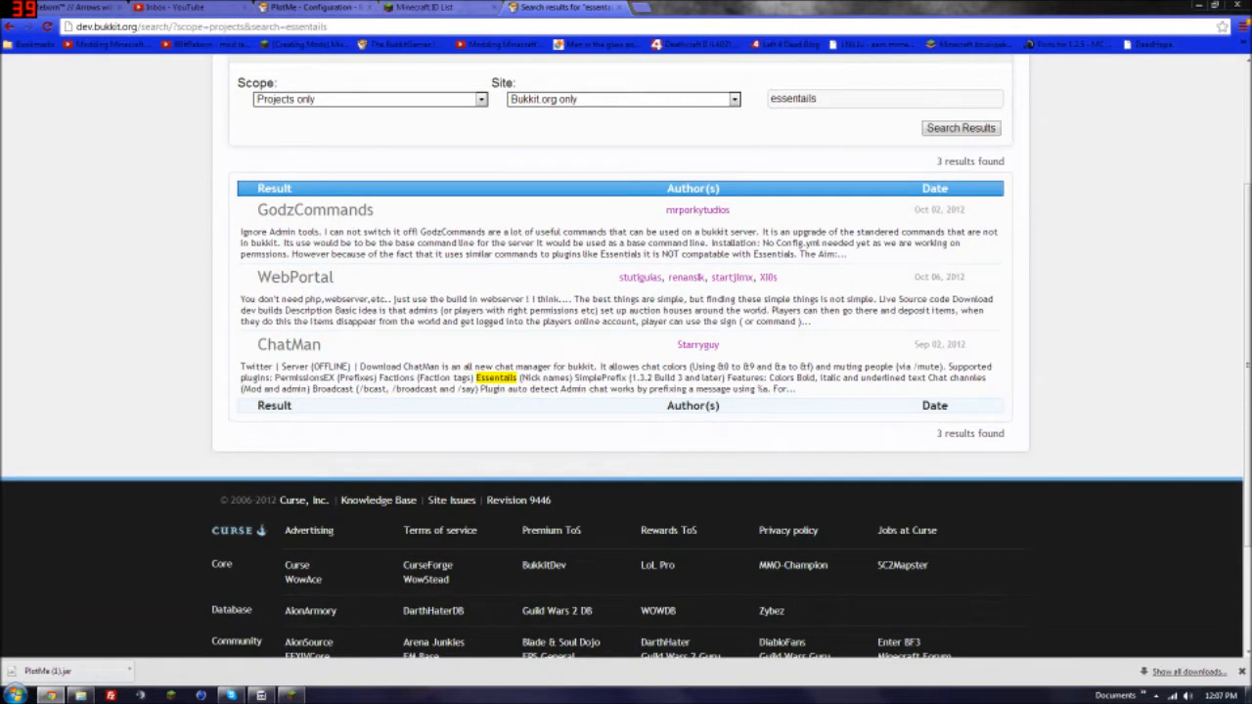
- Search projects for essentials and scroll down to the Essentials plugin entry
scroll("up", 3)
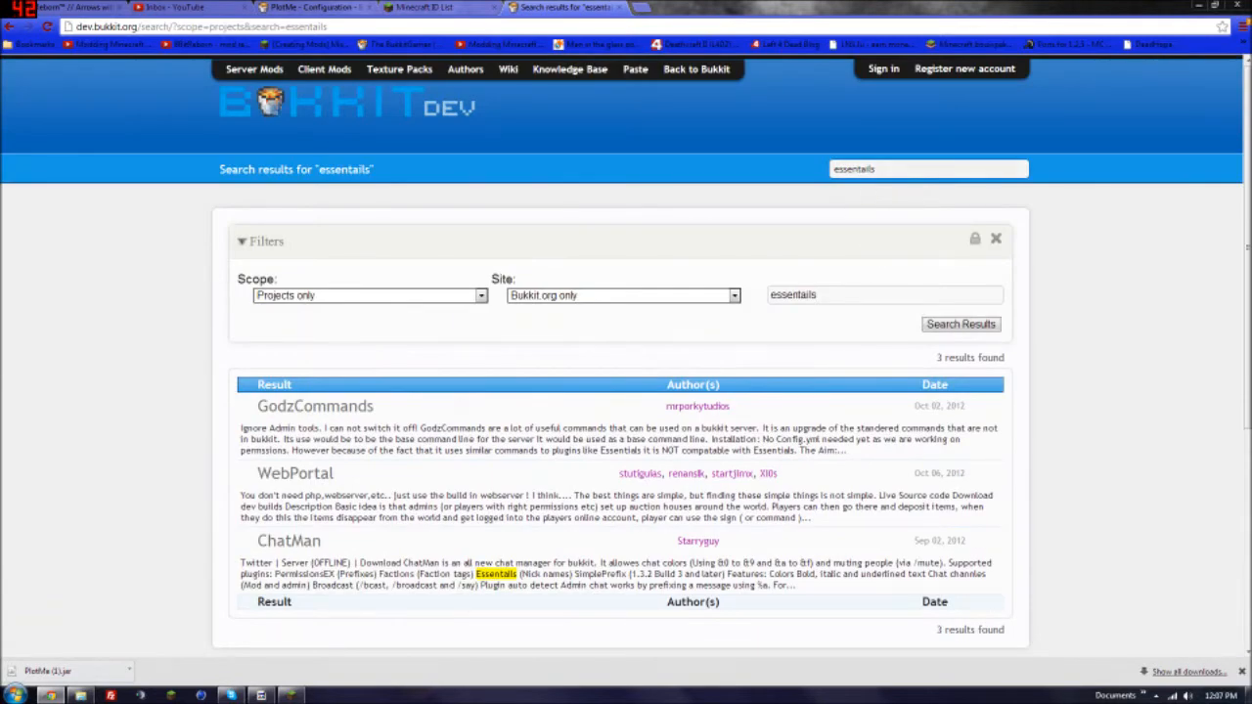
triple_click(927, 168)
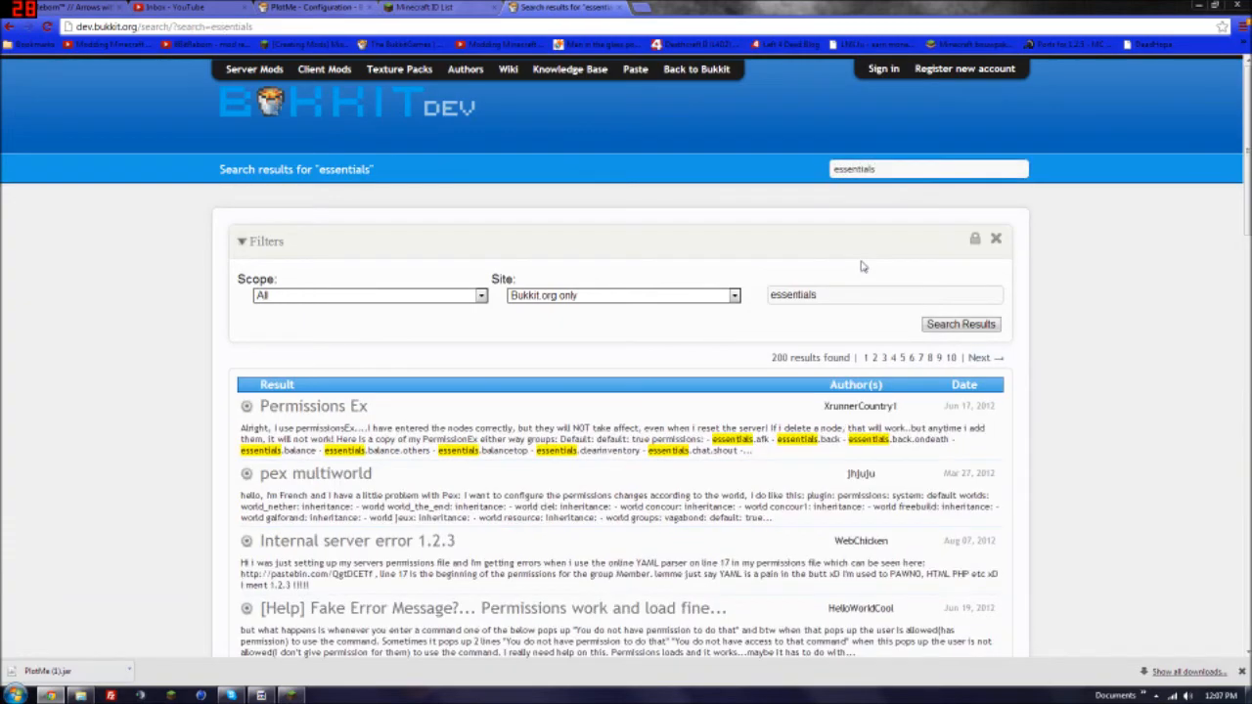
scroll("down", 3)
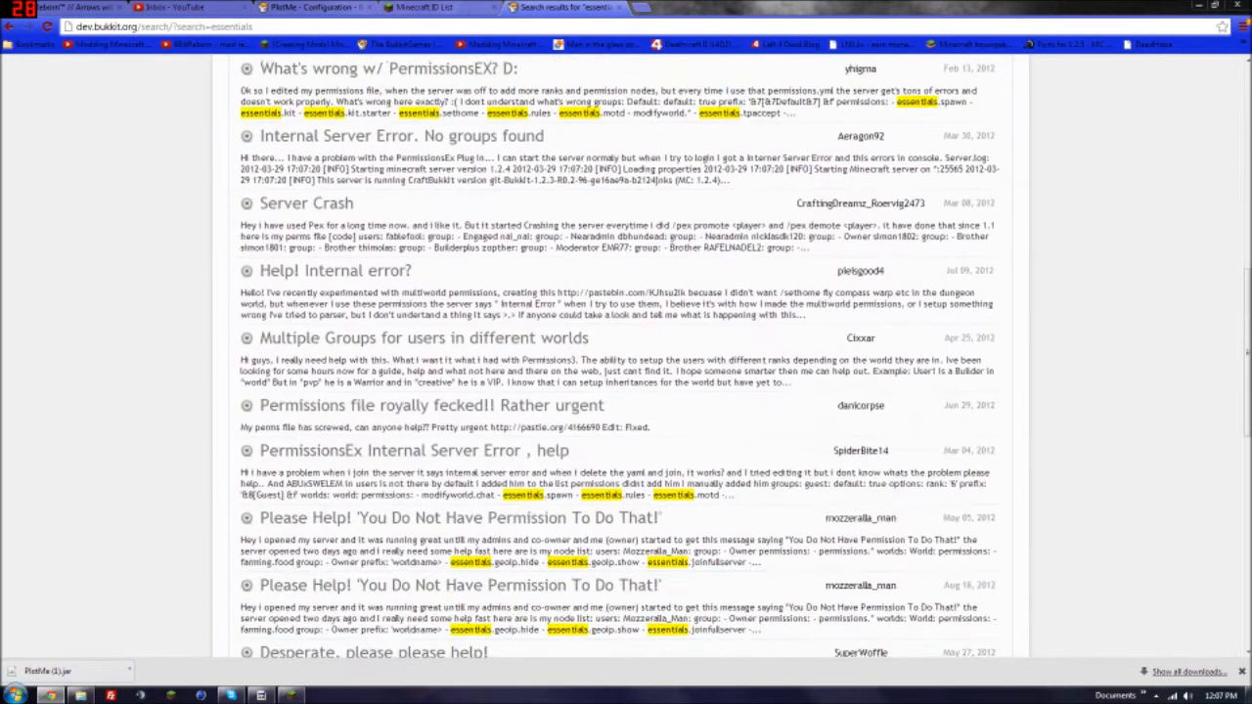
scroll("down", 3)
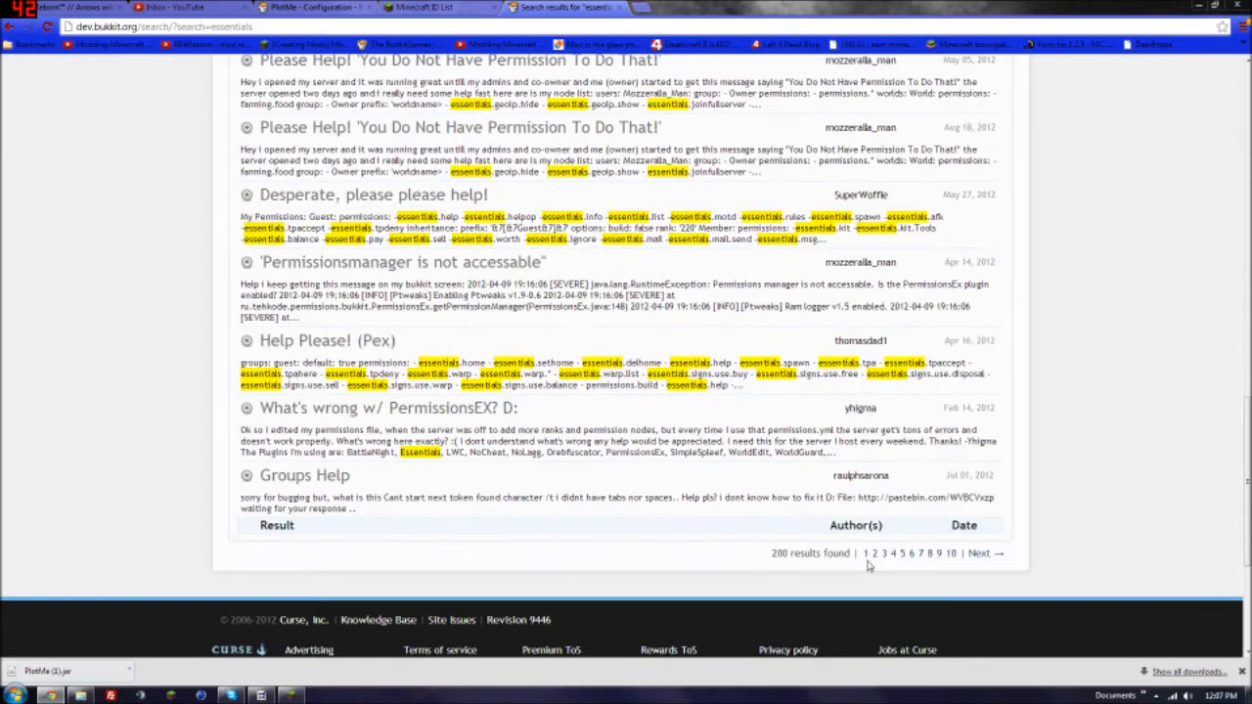
scroll("up", 3)
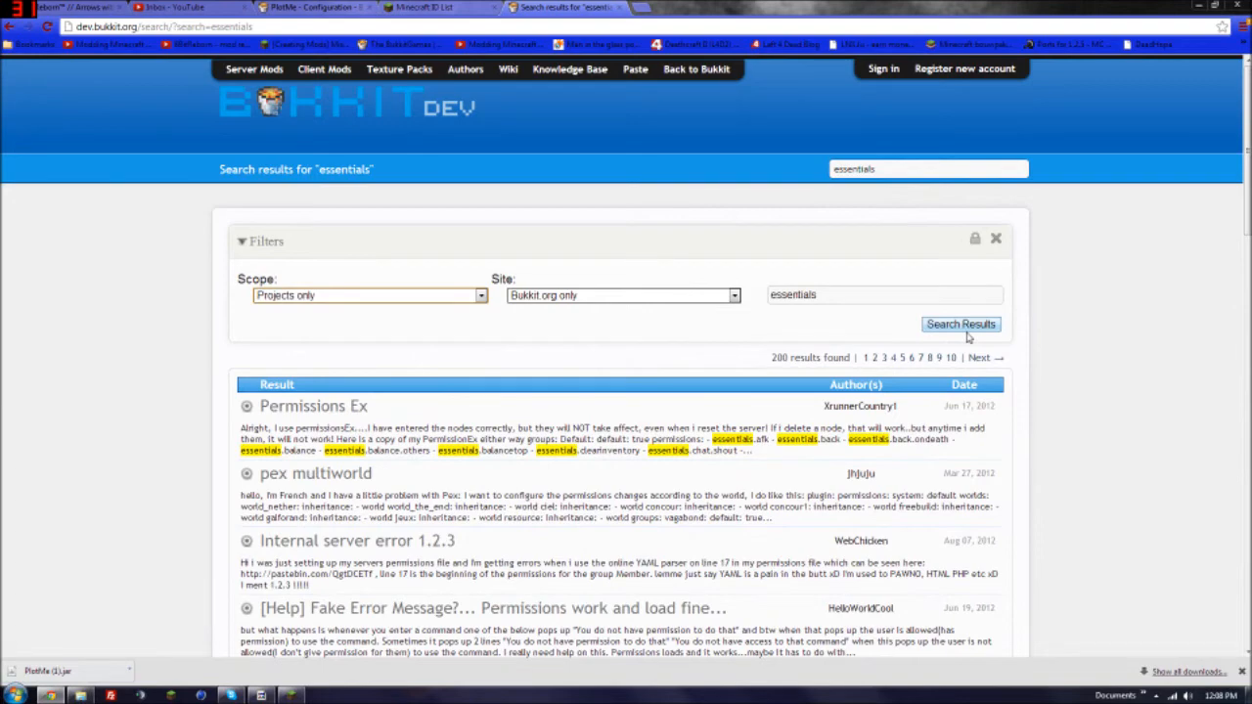
left_click(959, 324)
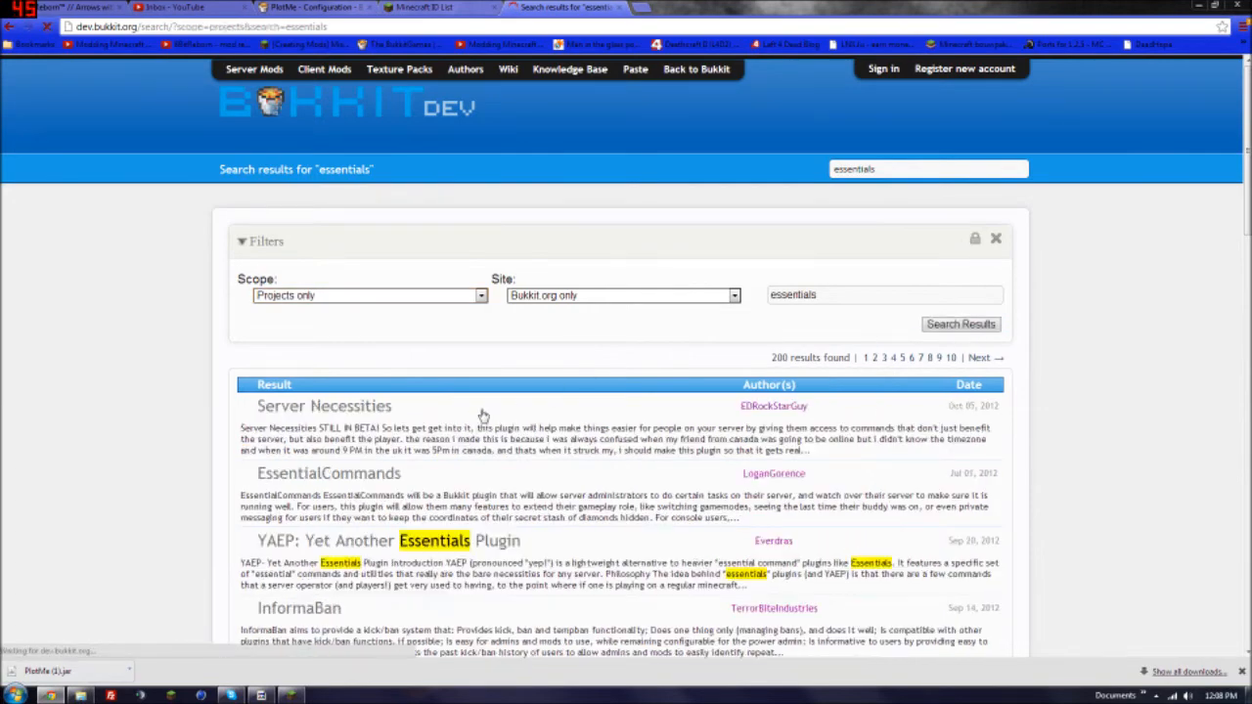
scroll("down", 3)
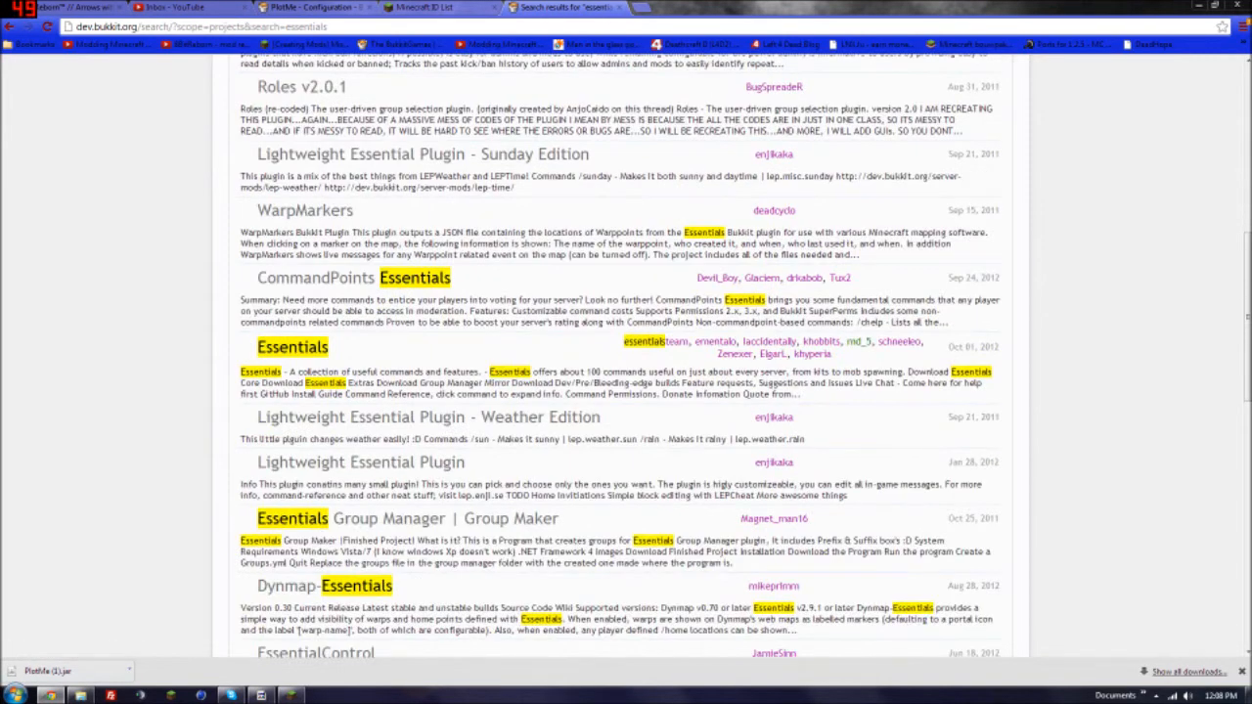
- Download the Essentials-gm 2.9.4 zip from the Essentials page and open it in WinRAR
left_click(291, 346)
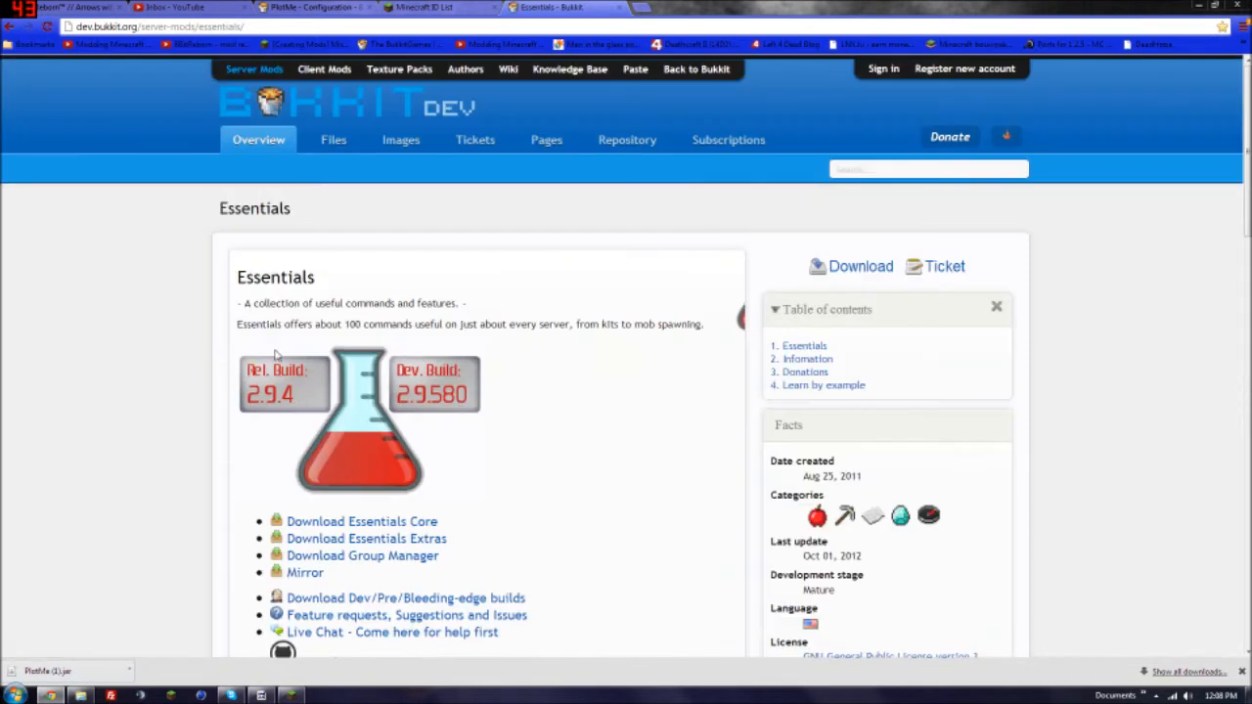
scroll("down", 3)
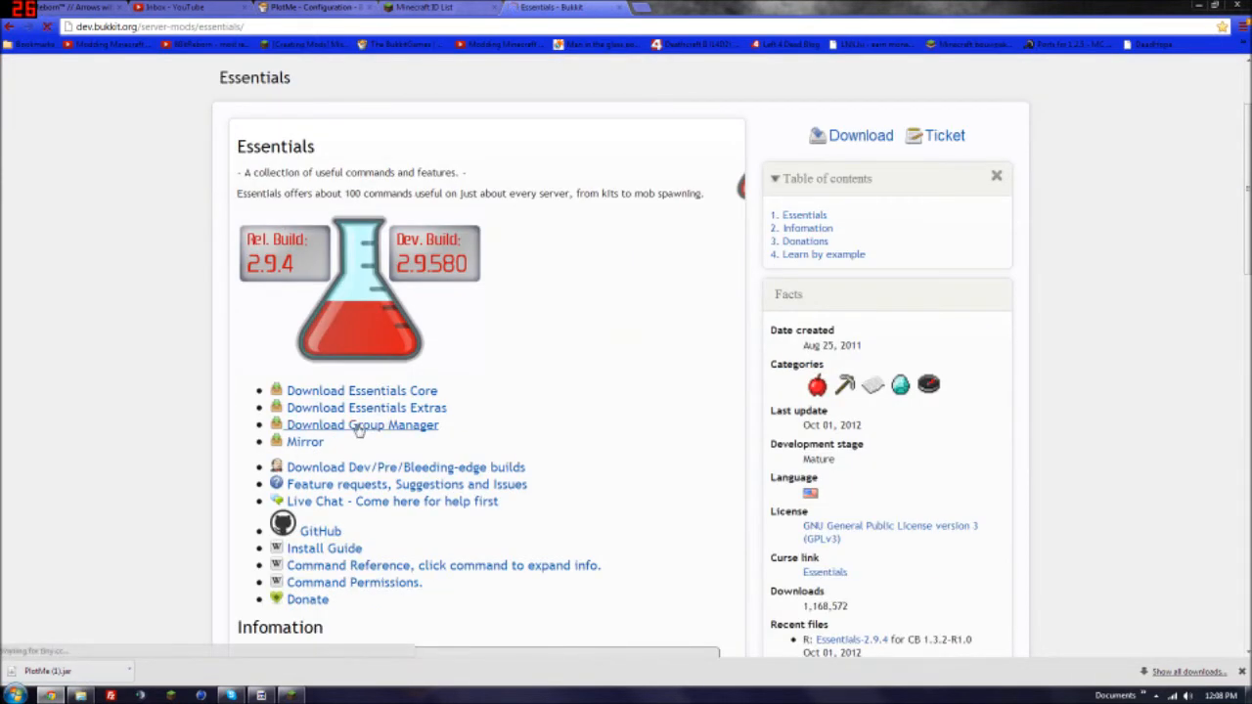
left_click(360, 425)
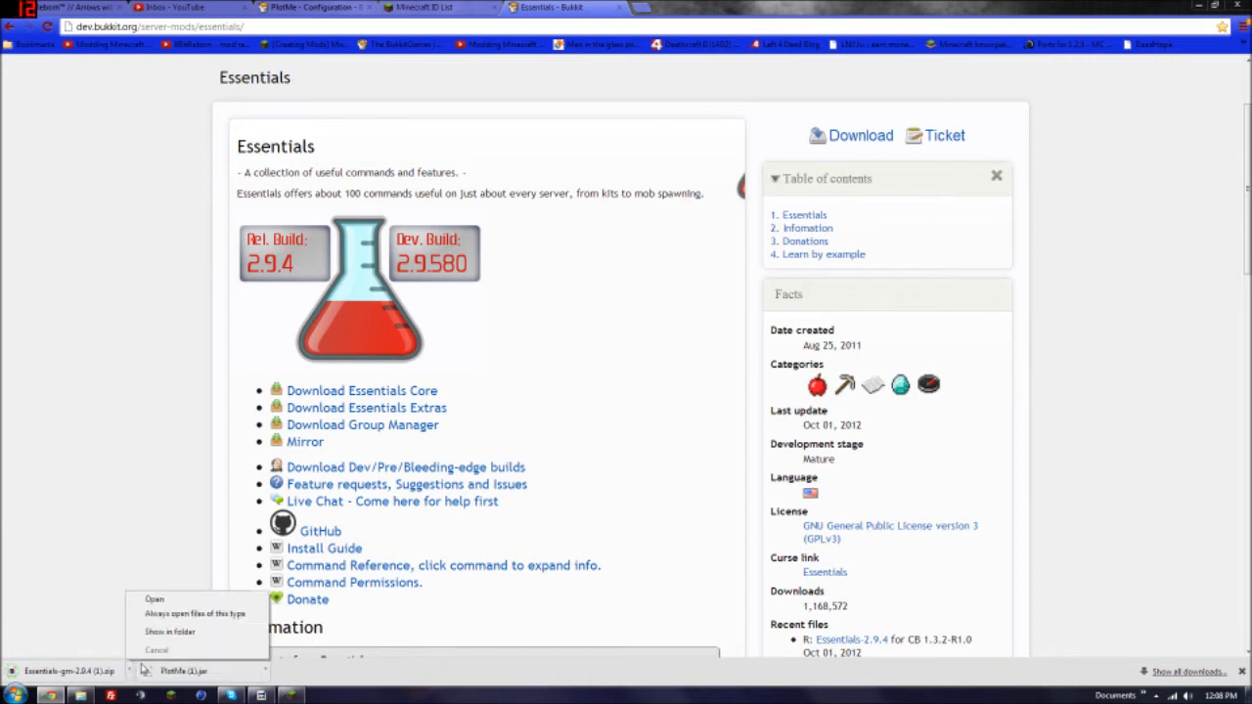
left_click(169, 632)
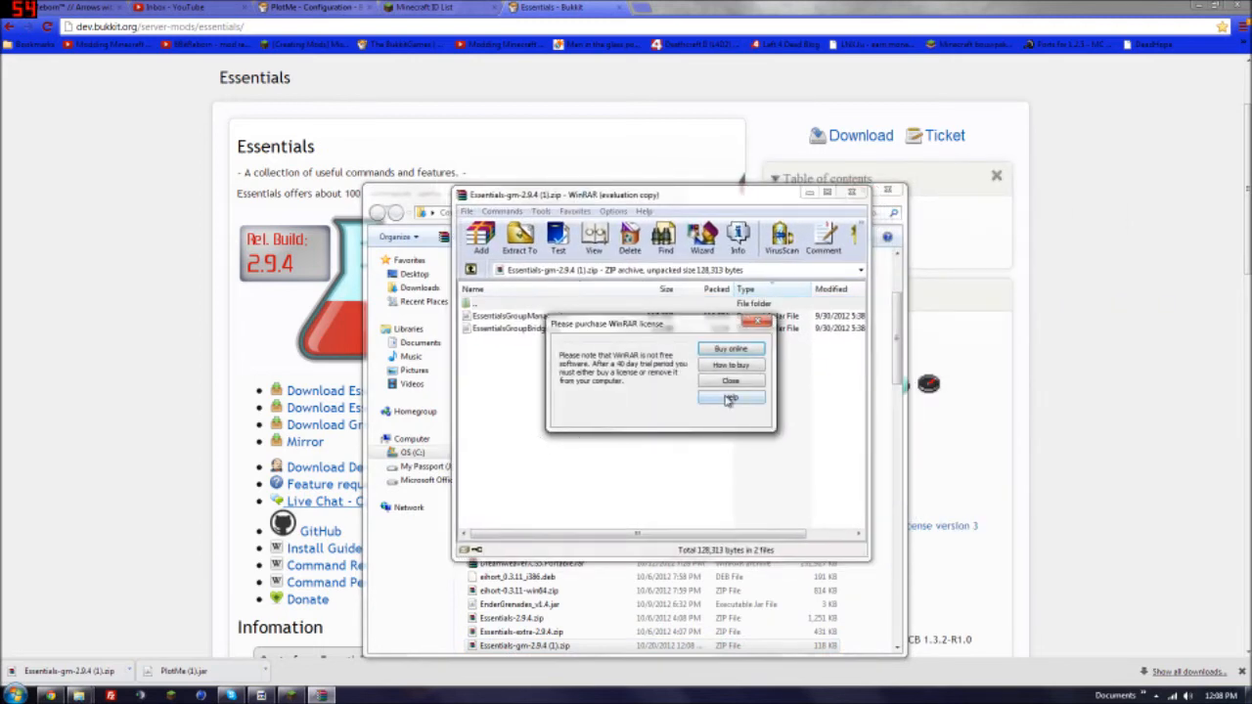
- Dismiss WinRAR's license reminder and browse into the server's plugins/GroupManager folder
left_click(731, 380)
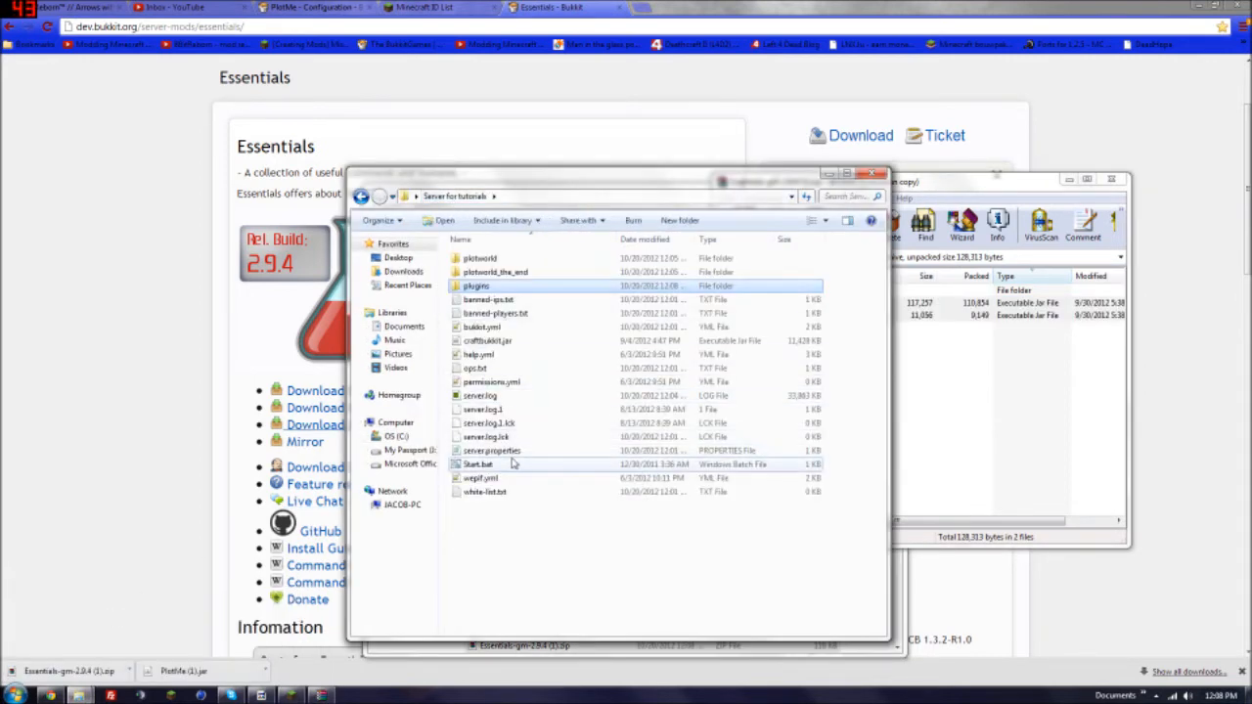
double_click(478, 464)
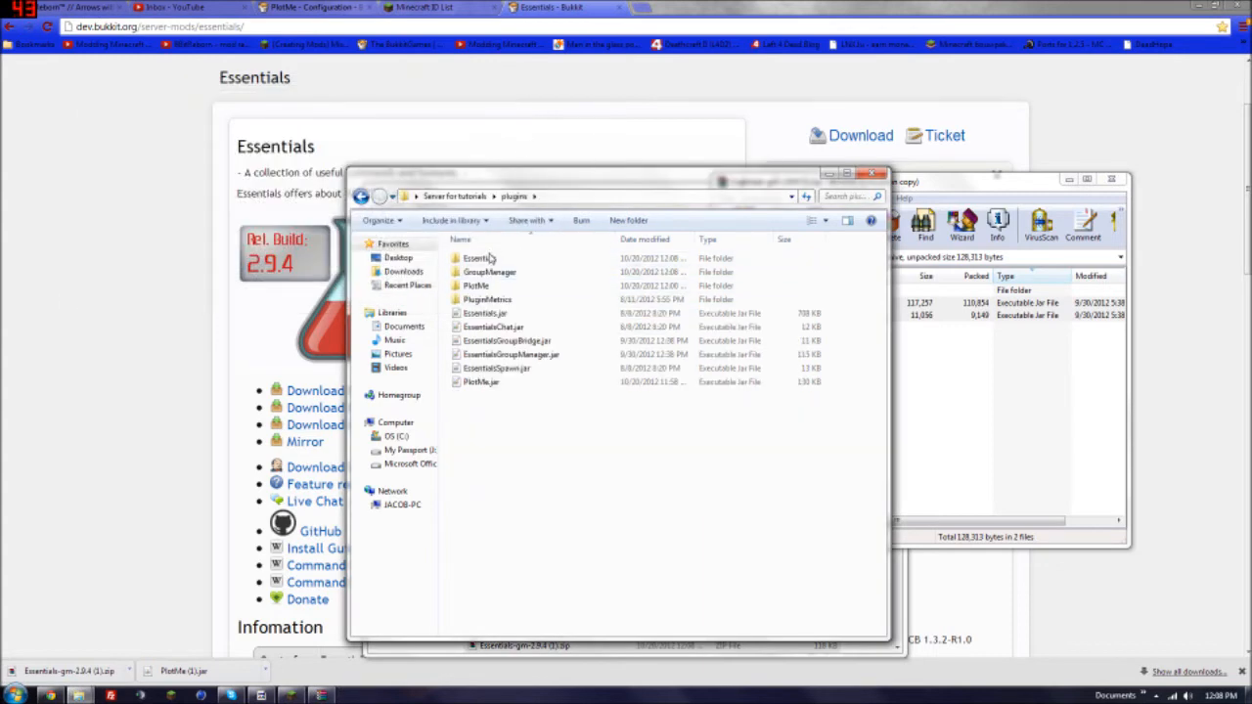
double_click(488, 272)
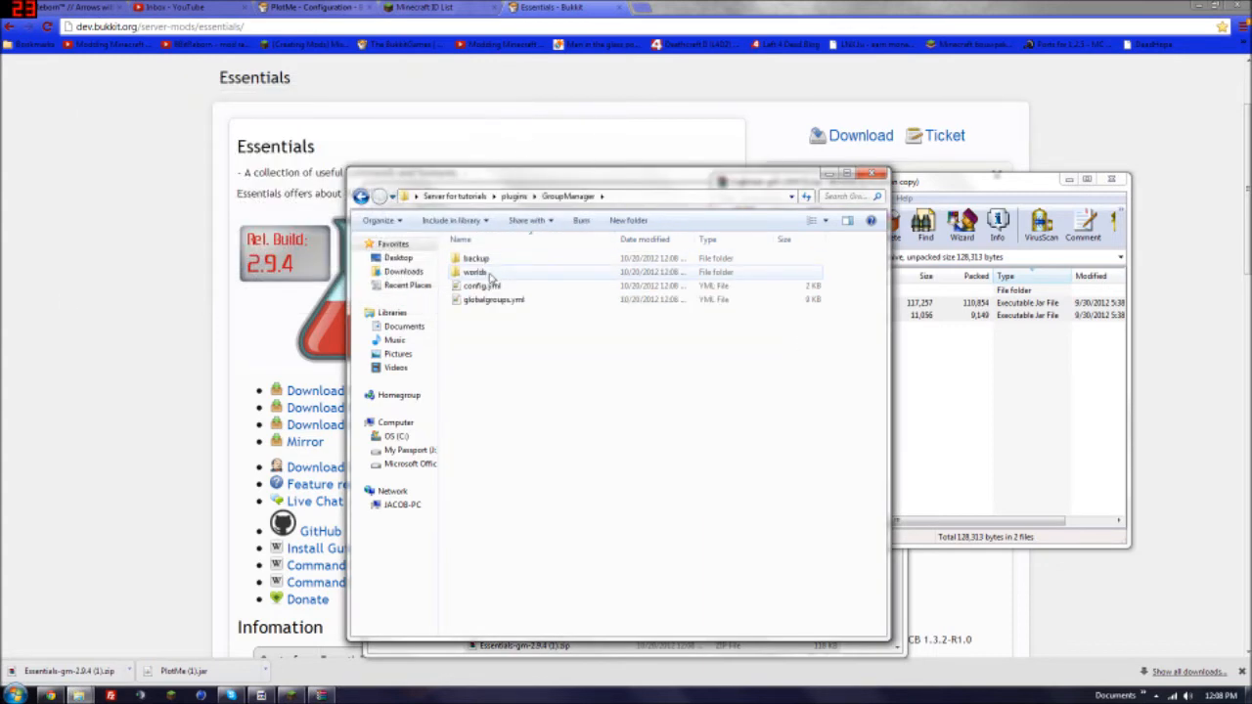
double_click(475, 271)
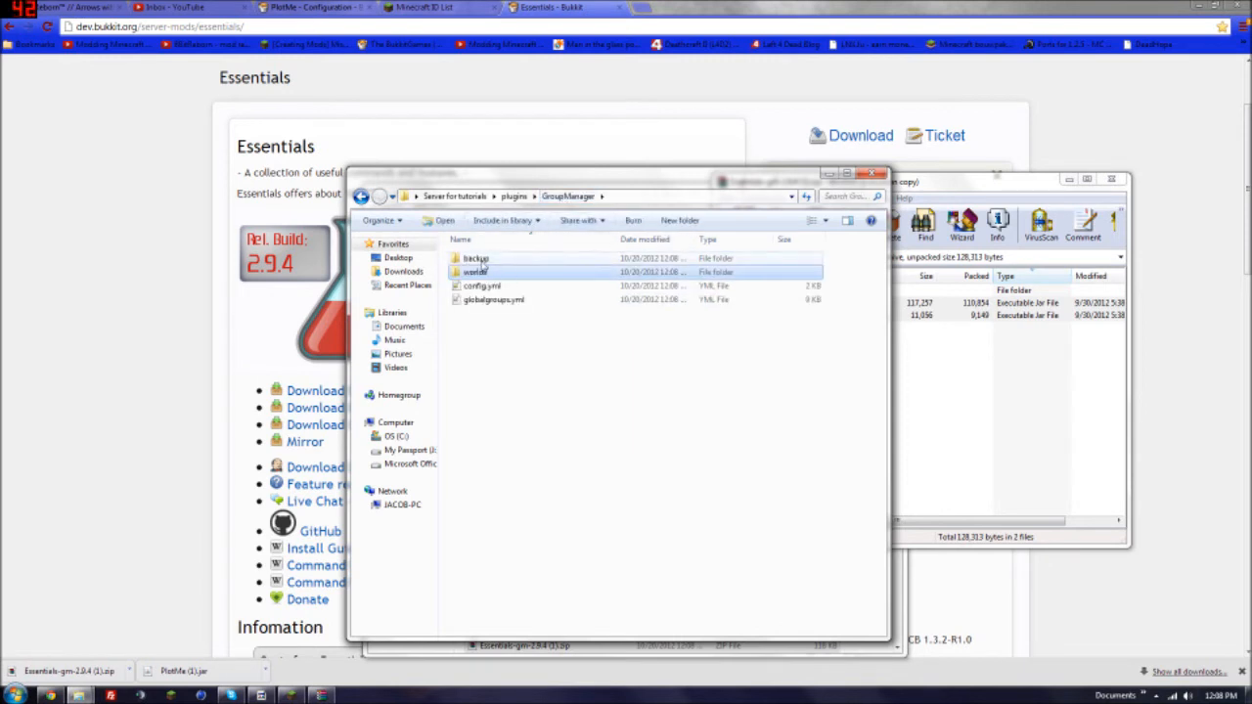
- Open groups.yml from GroupManager's worlds/plotworld folder in Notepad++
double_click(475, 272)
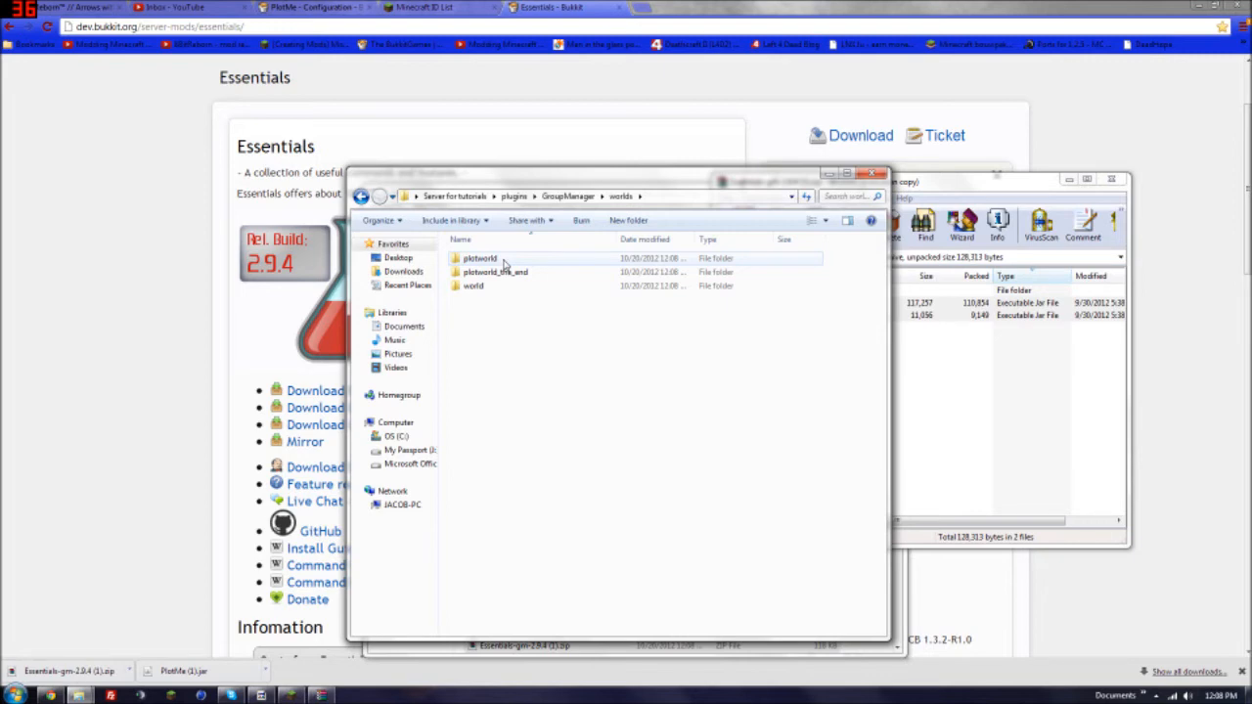
double_click(480, 258)
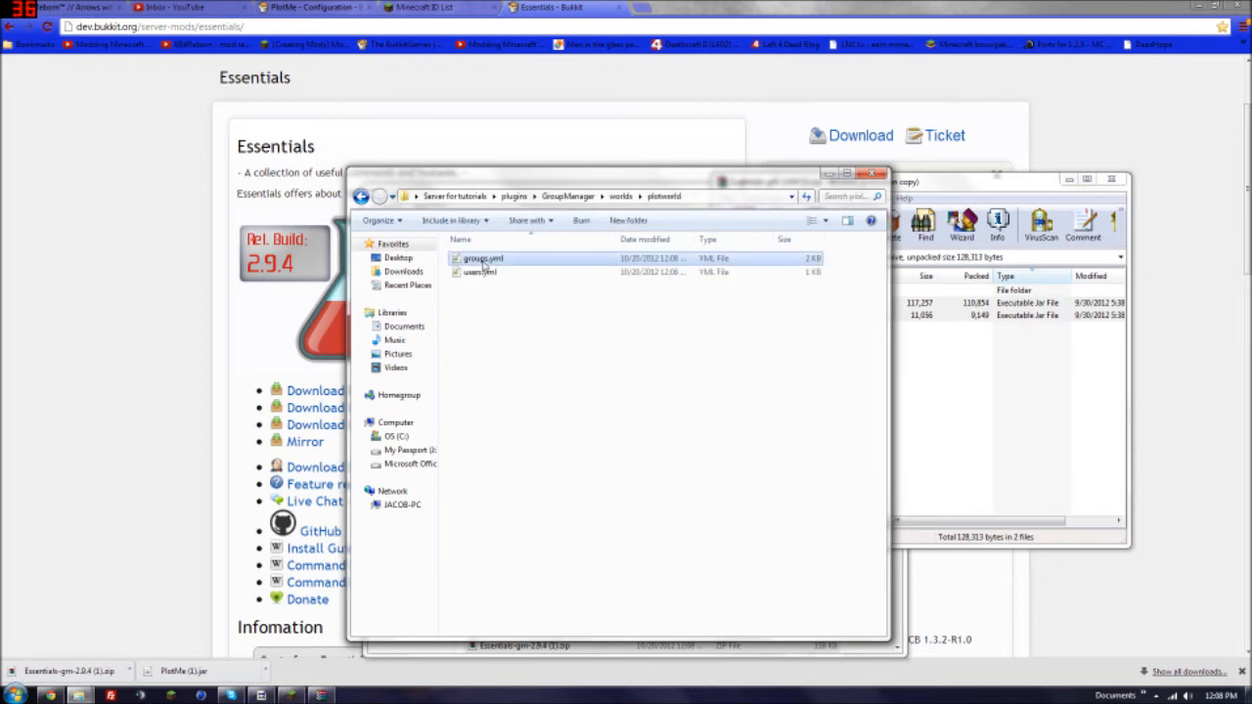
double_click(480, 258)
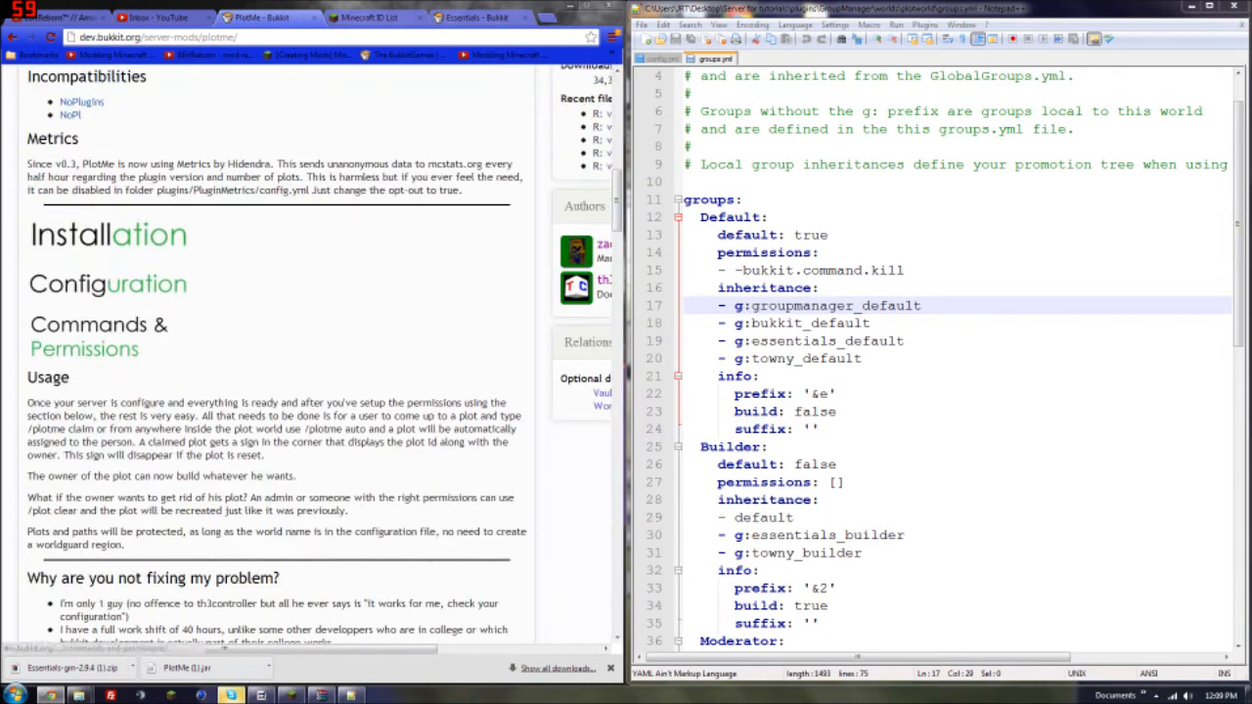
mouse_move(85, 348)
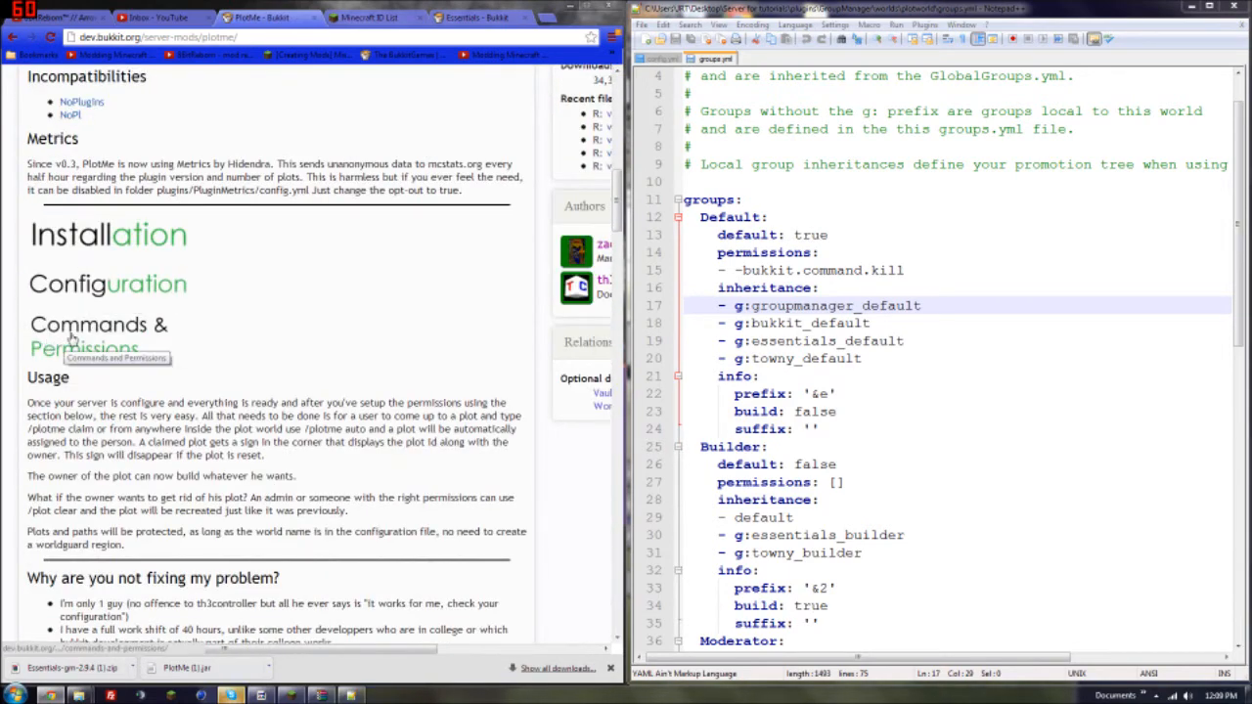
left_click(84, 348)
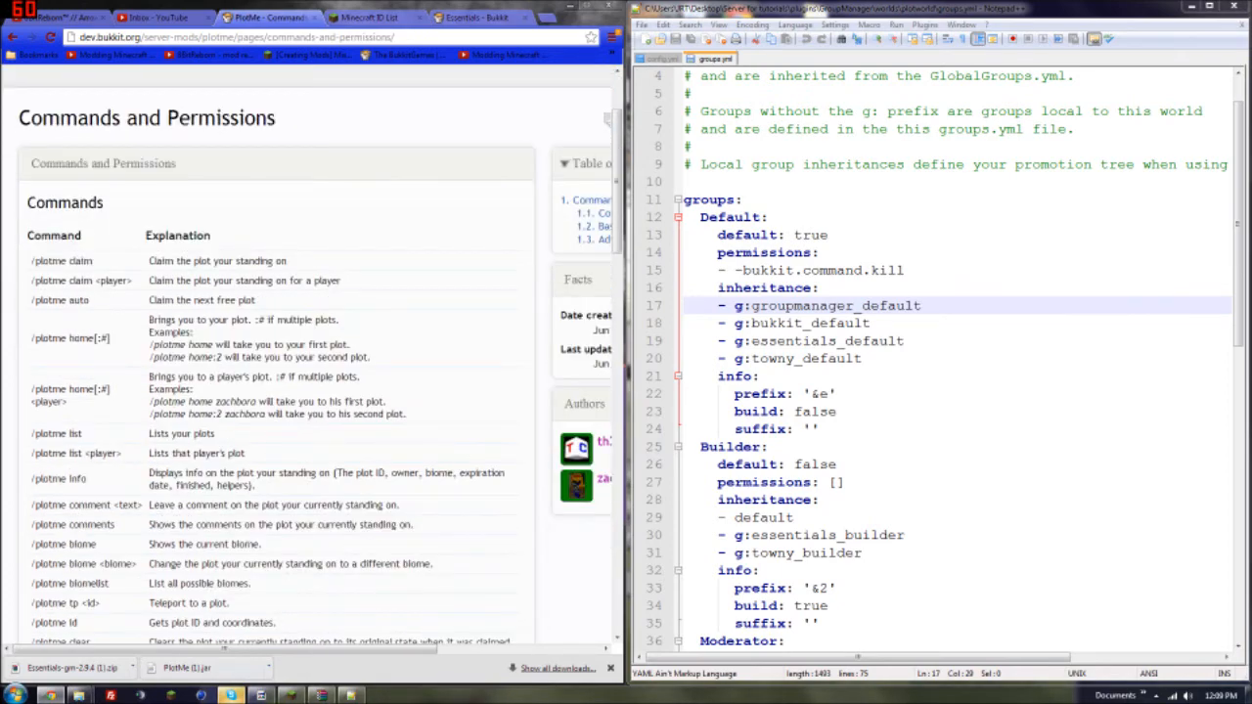
scroll("down", 3)
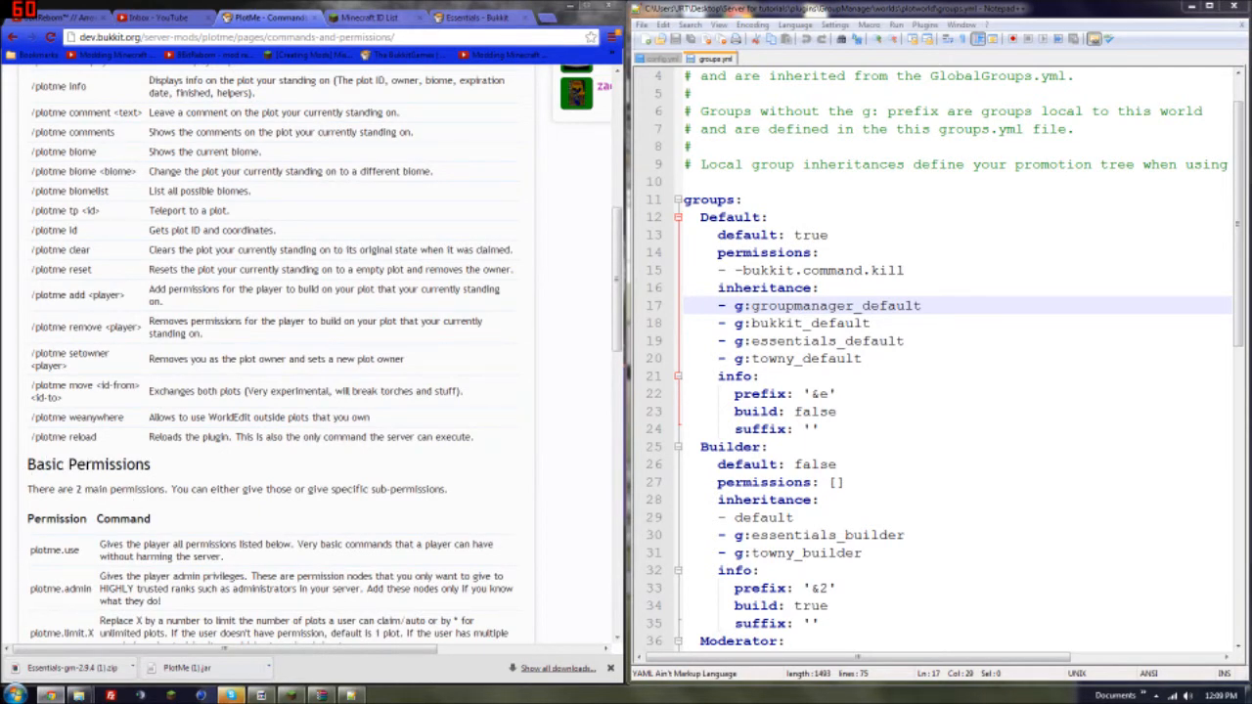
scroll("down", 3)
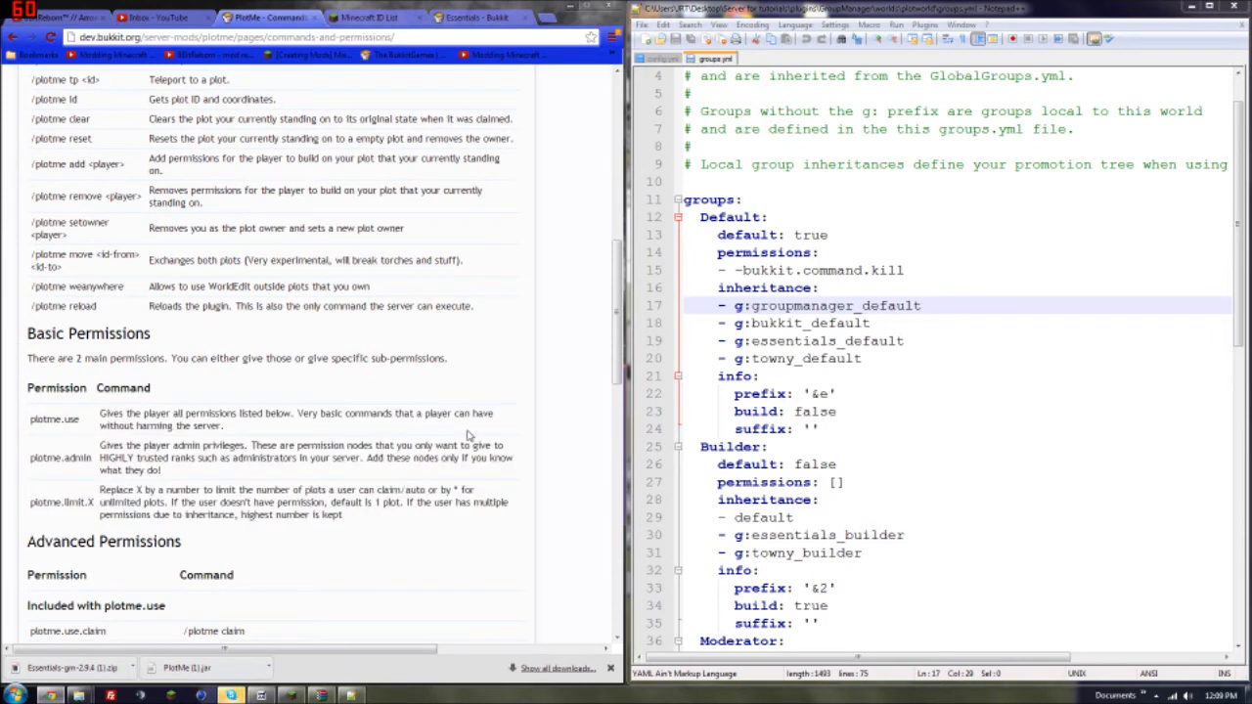
mouse_move(300, 432)
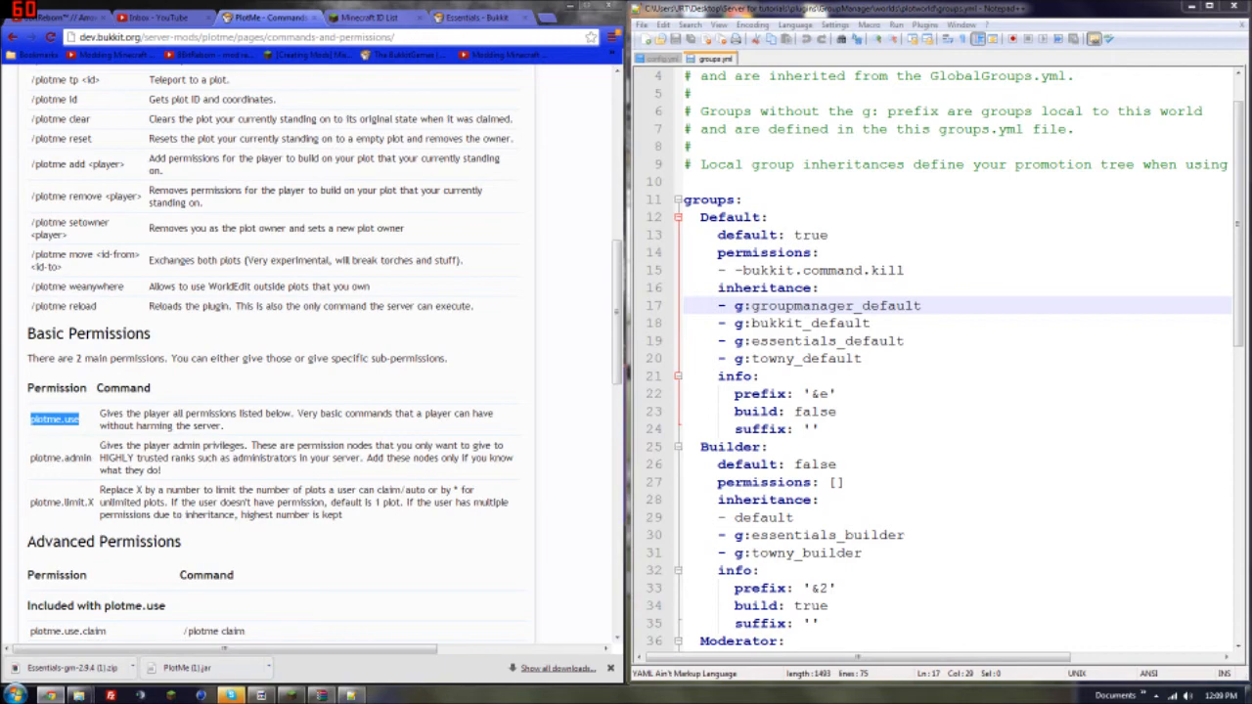
scroll("up", 3)
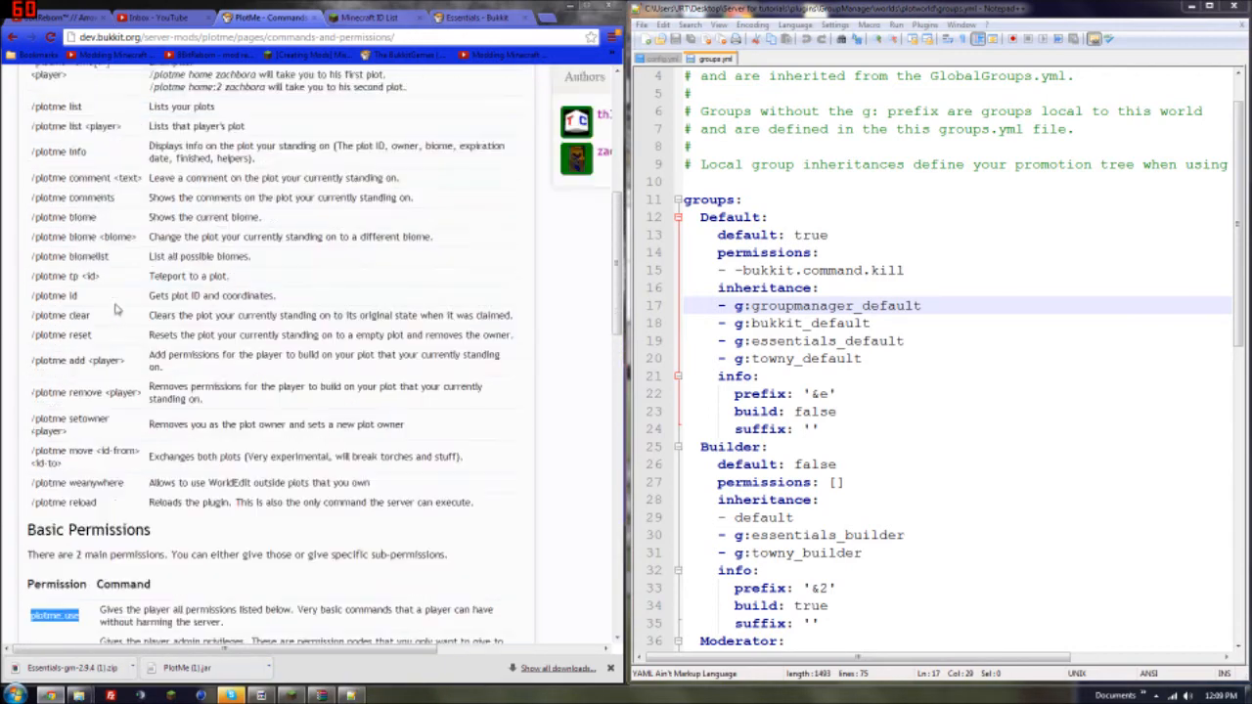
scroll("up", 3)
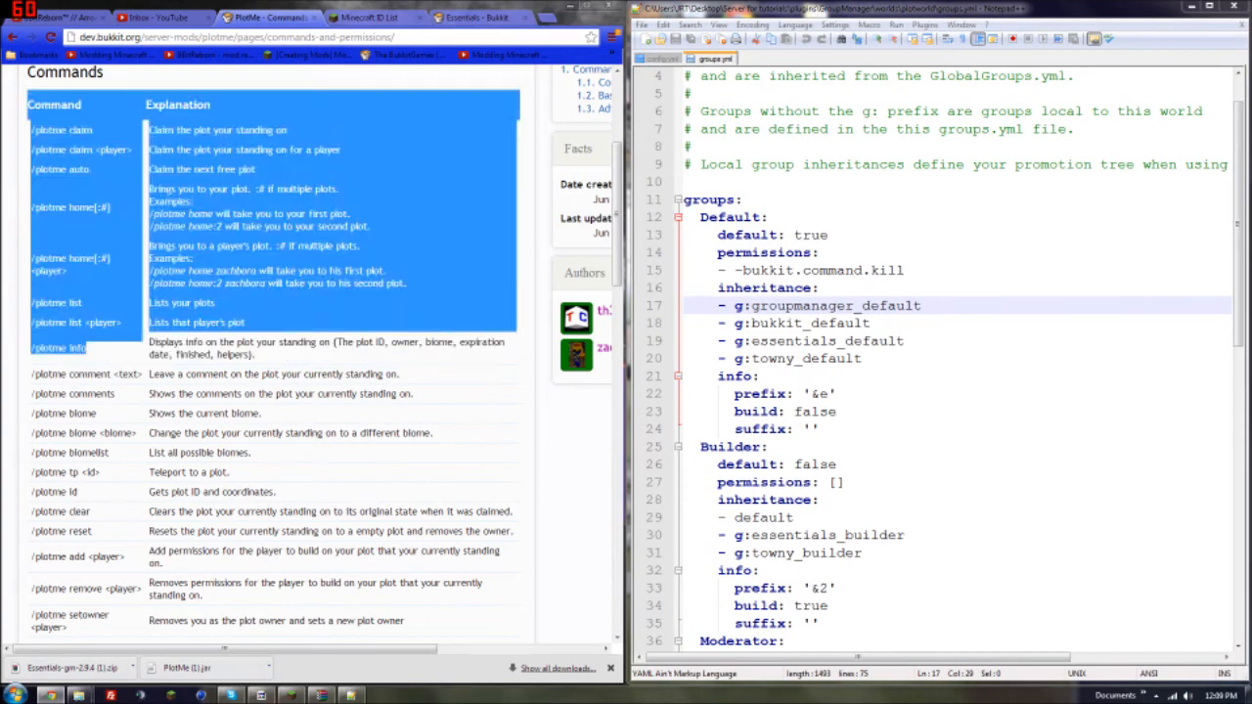
scroll("down", 3)
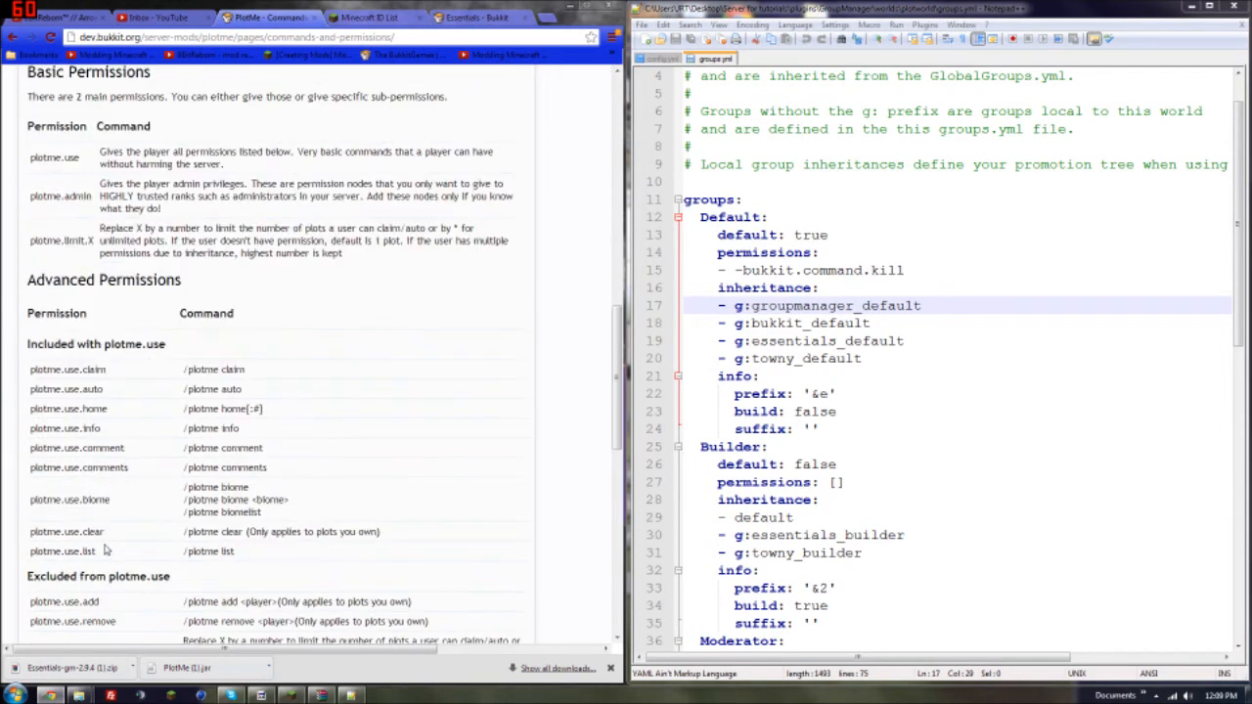
scroll("up", 3)
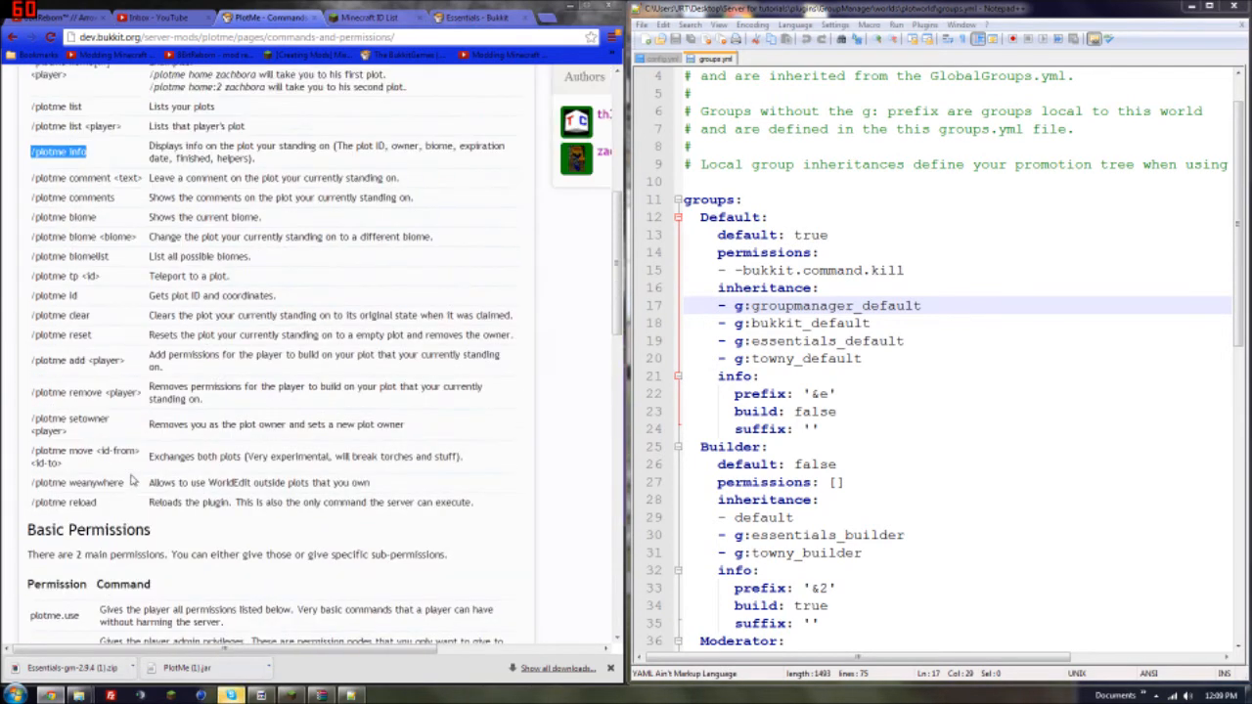
scroll("down", 3)
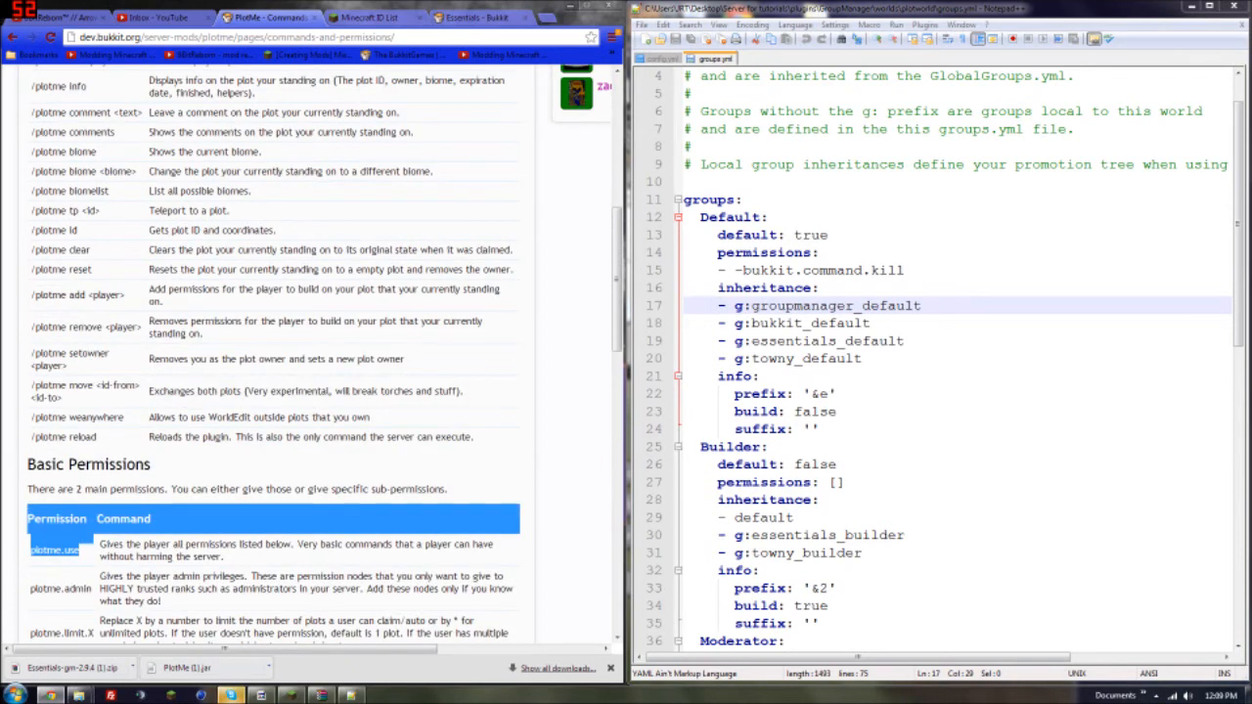
- Add '- plotme.use' below bukkit.command.kill in the Default group's permissions
left_click(801, 358)
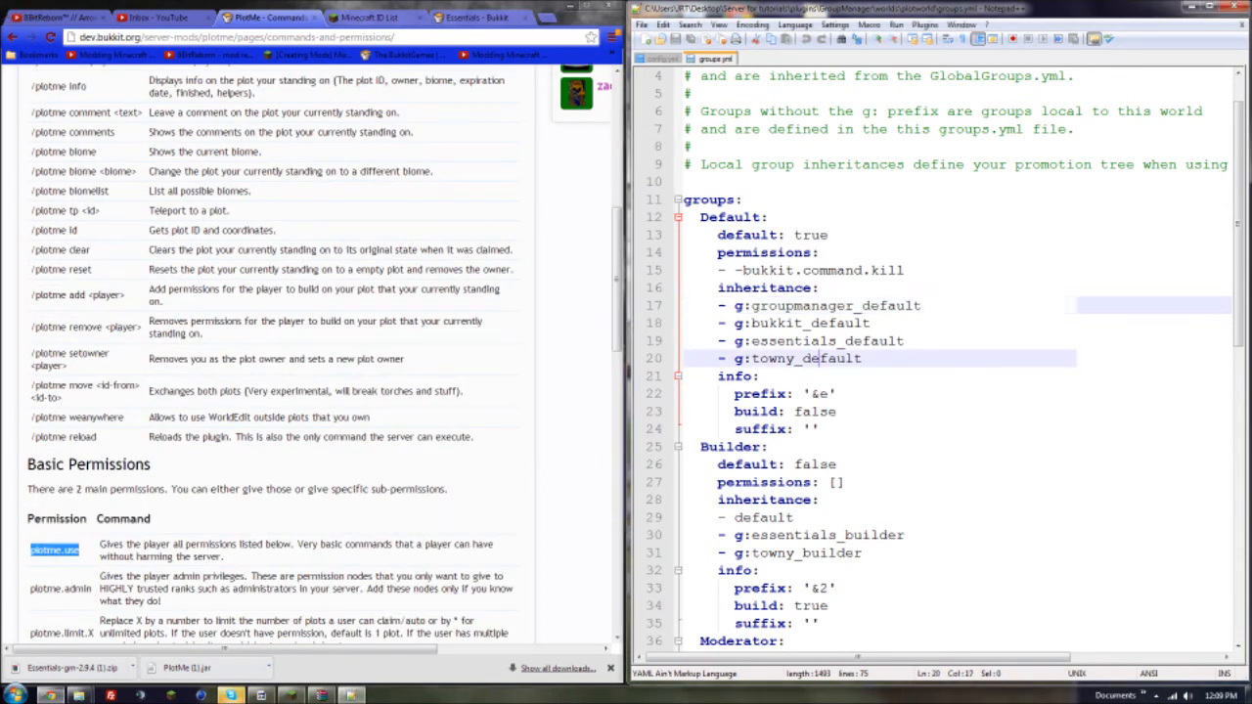
left_click(821, 270)
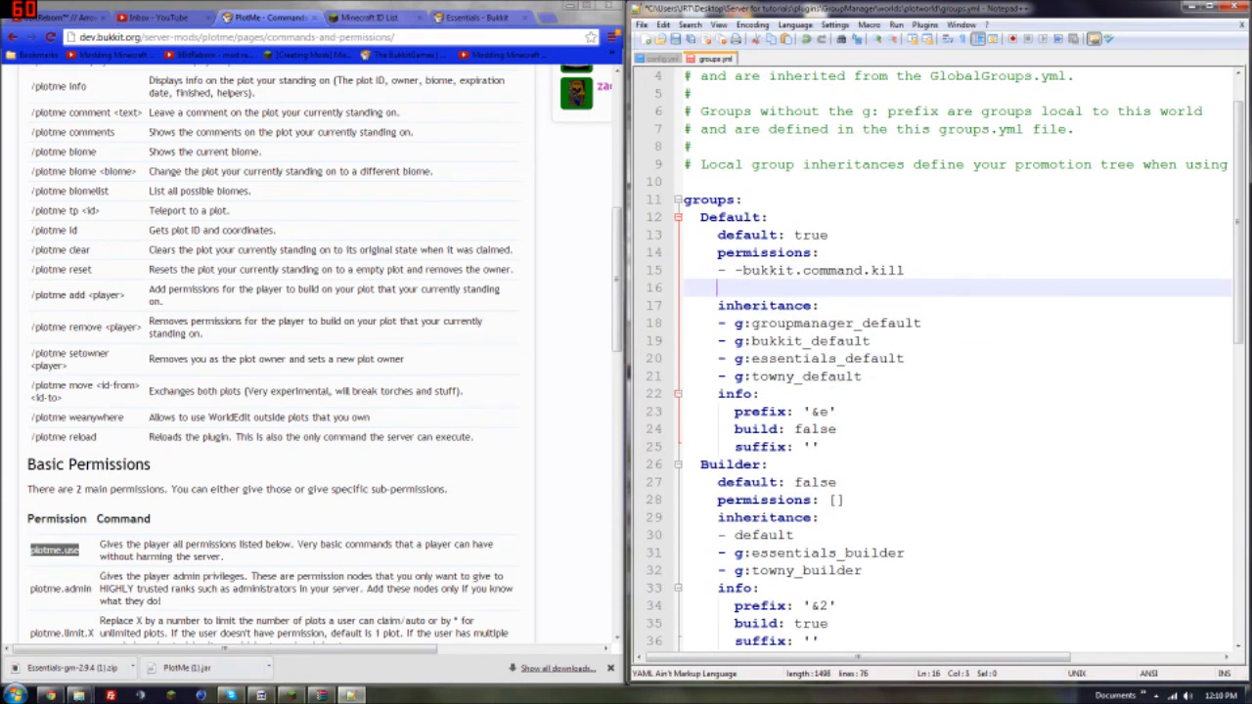
type("- plotme.use")
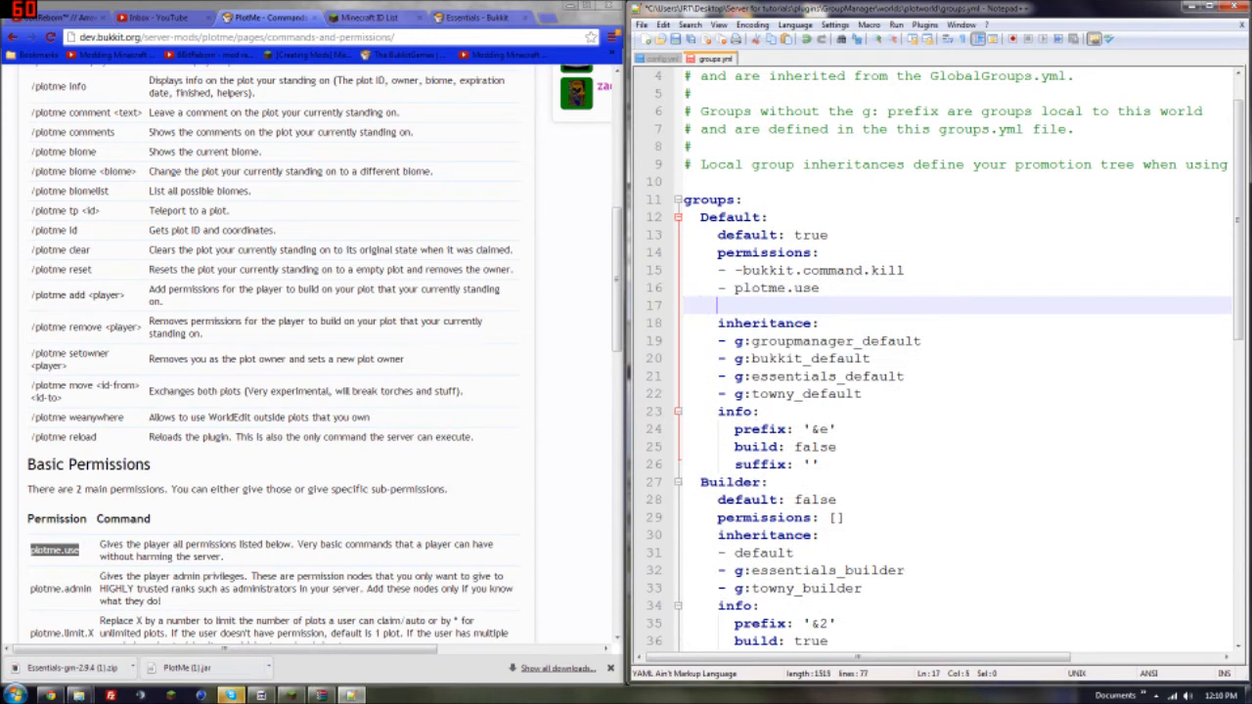
type("-")
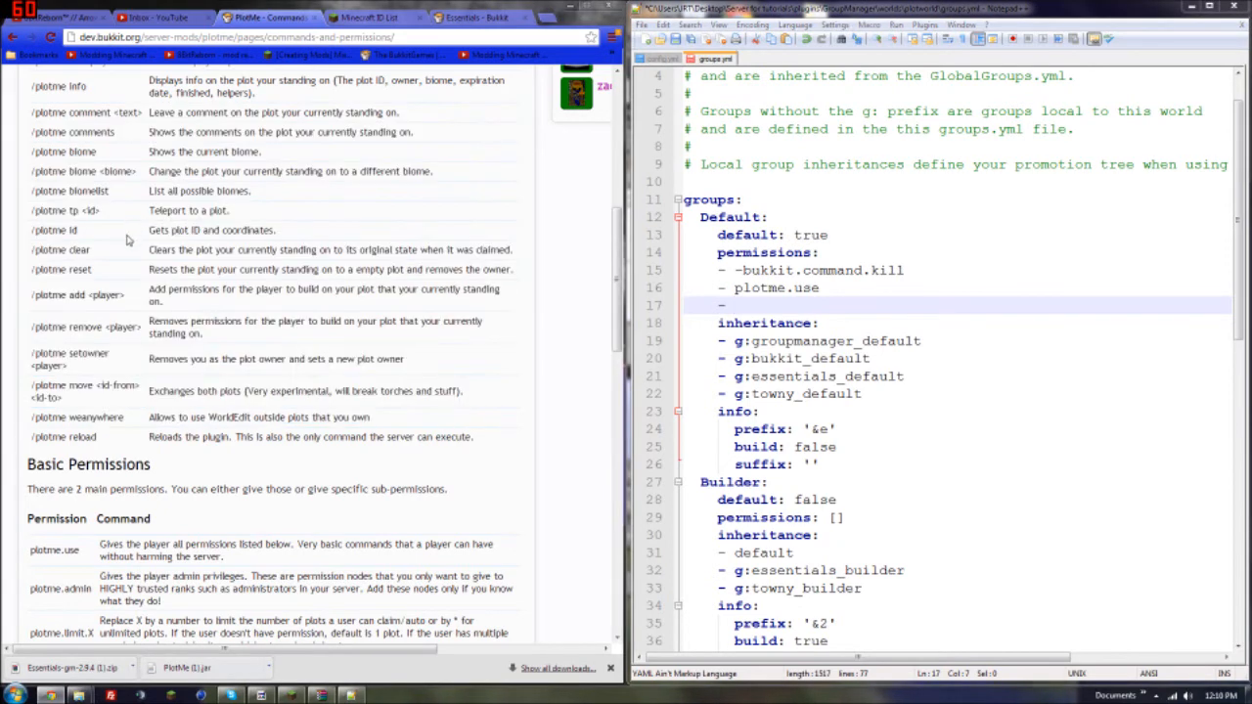
mouse_move(111, 212)
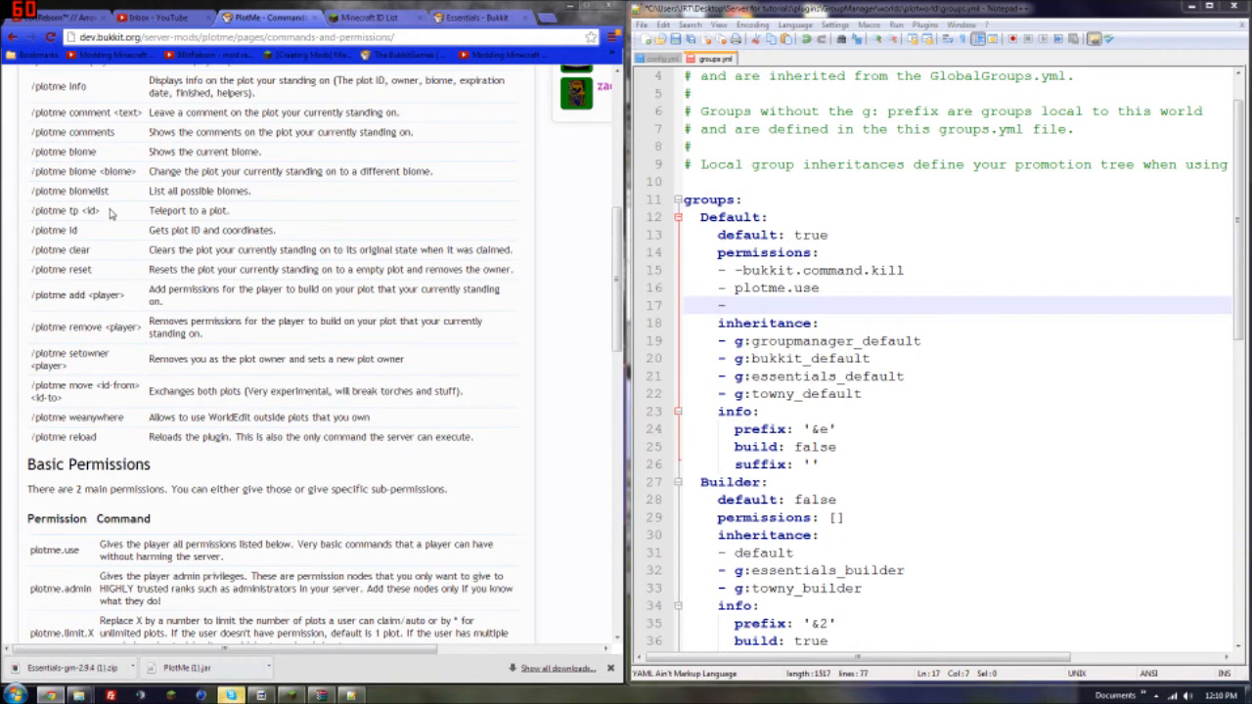
mouse_move(116, 250)
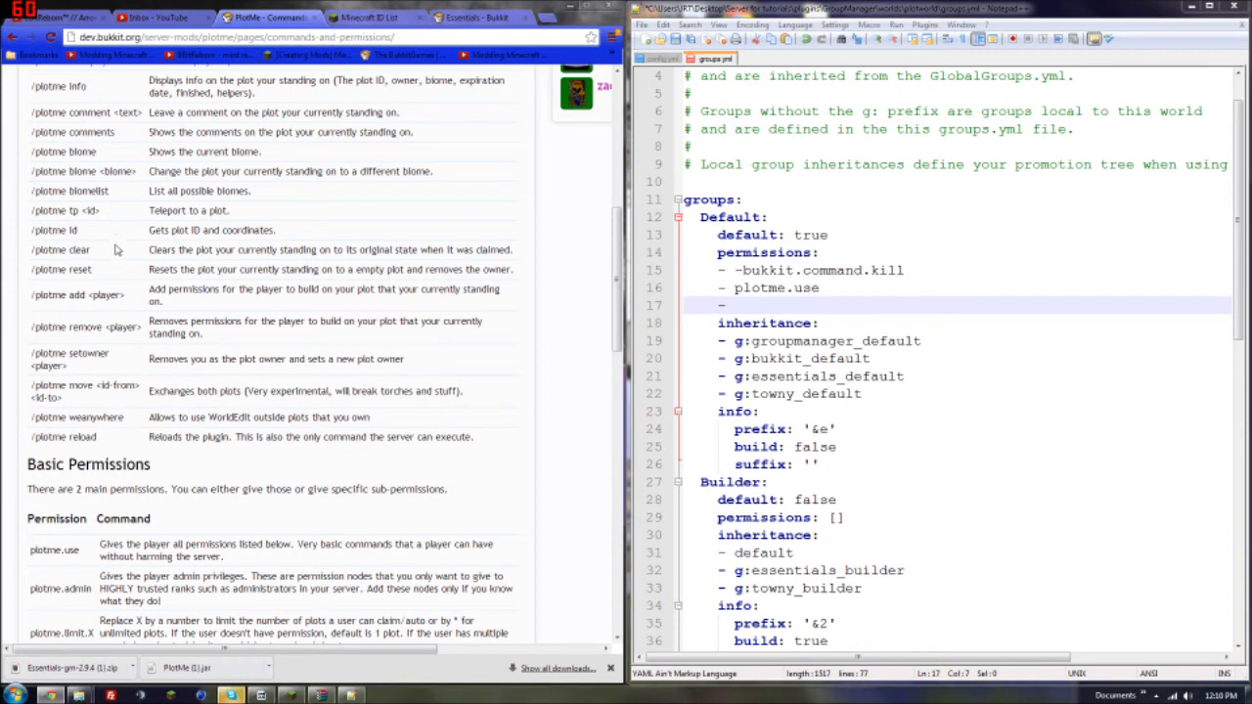
scroll("up", 3)
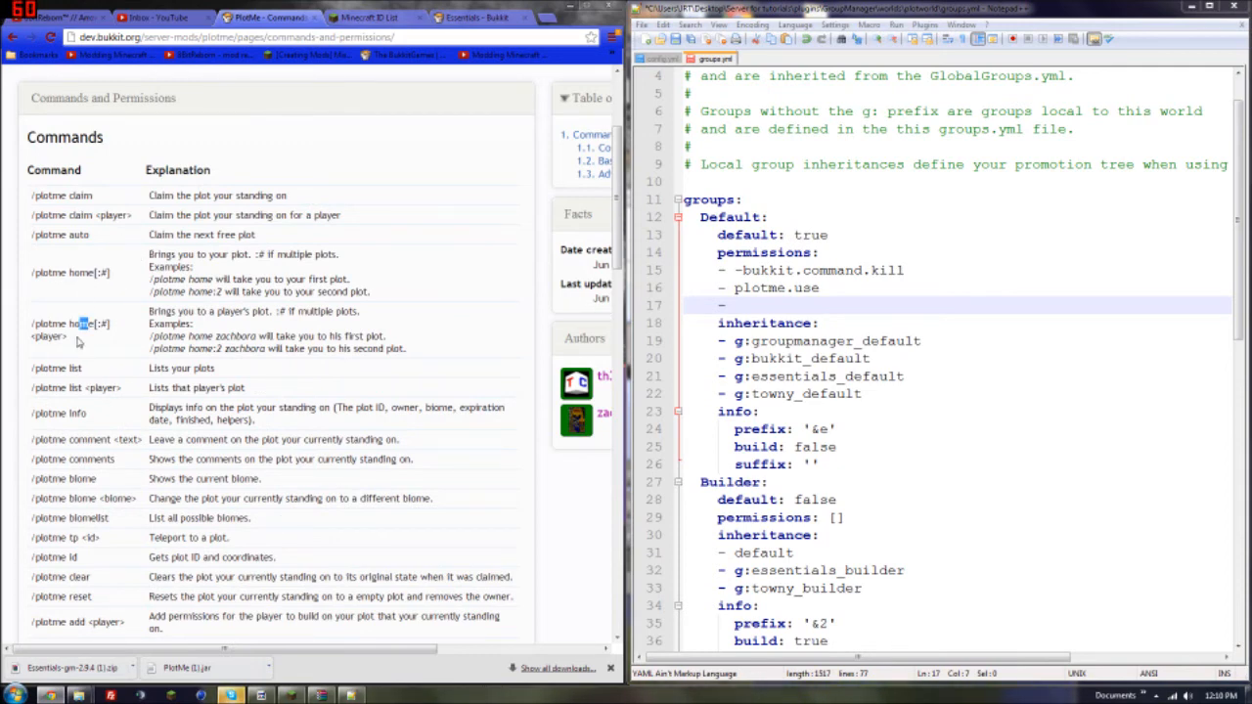
scroll("down", 3)
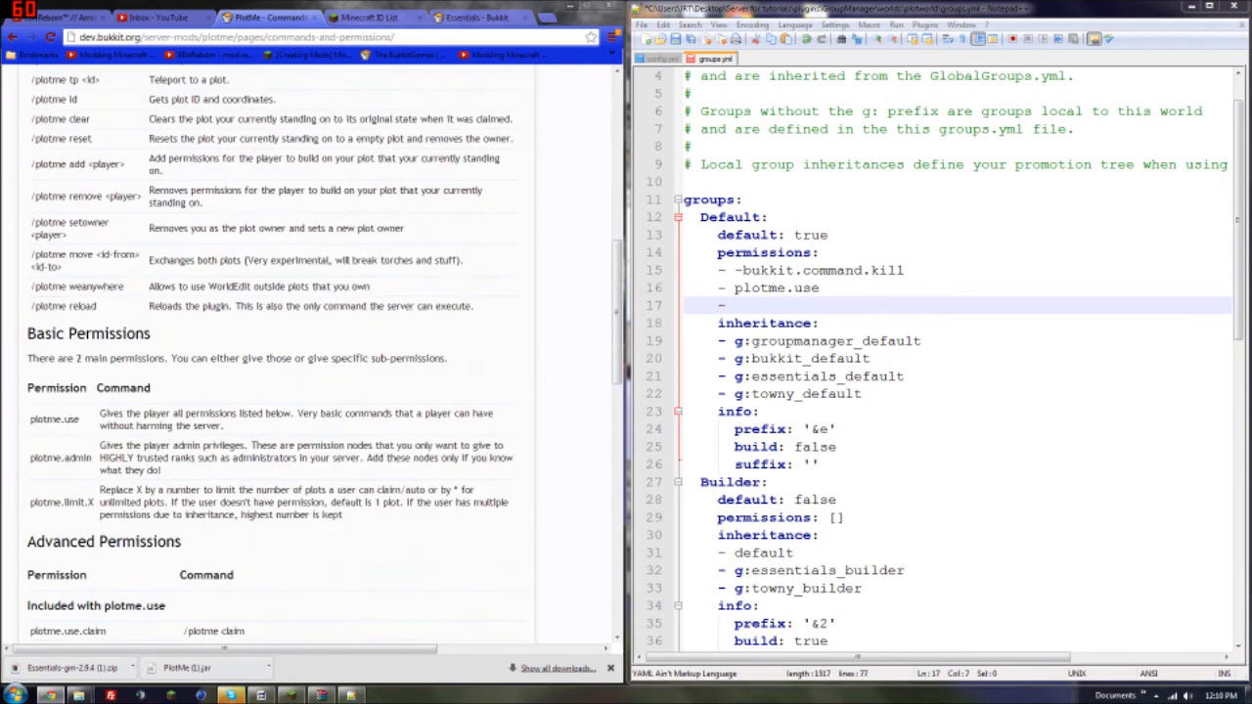
scroll("down", 3)
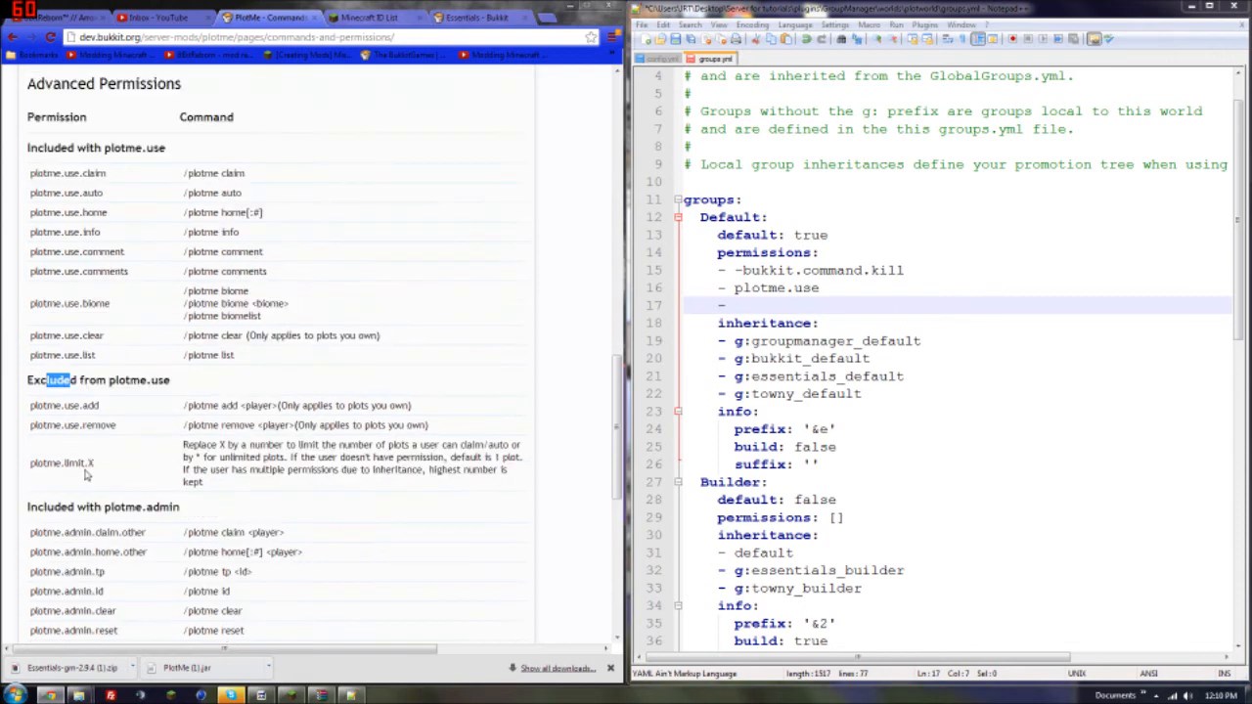
scroll("up", 3)
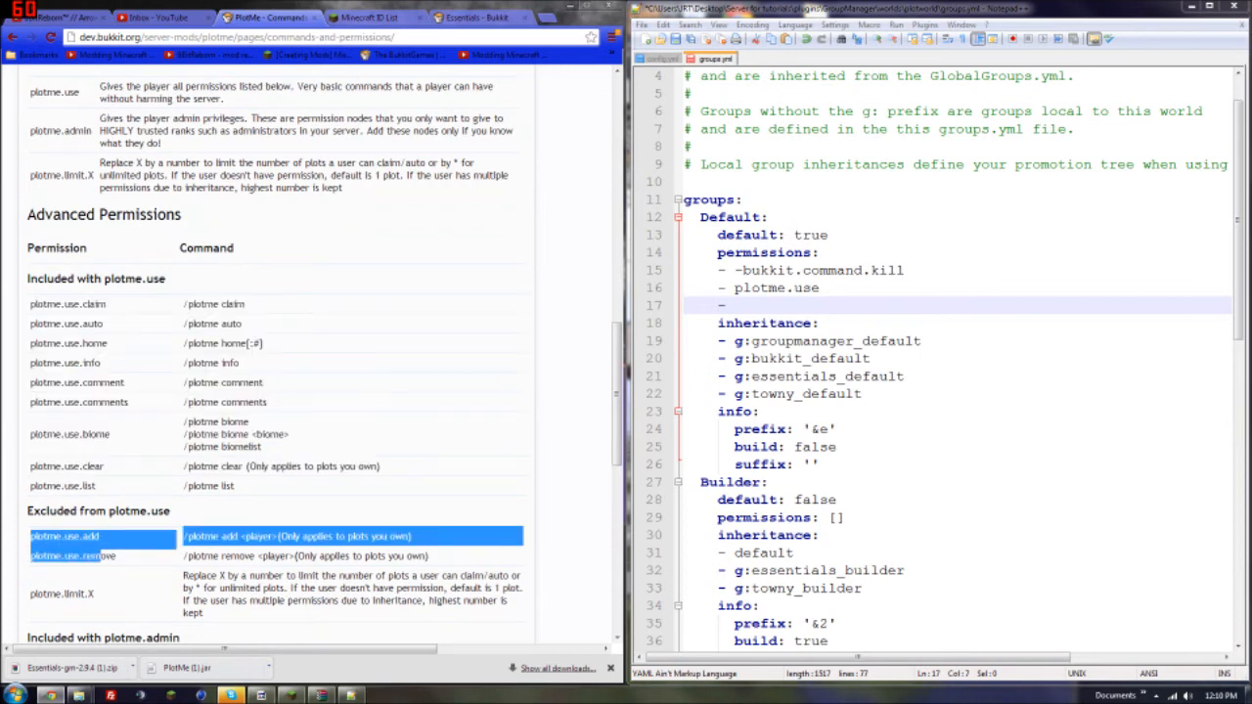
- Add the plotme.limit.5 and plotme.use.add permission lines to the Default group
left_click(127, 556)
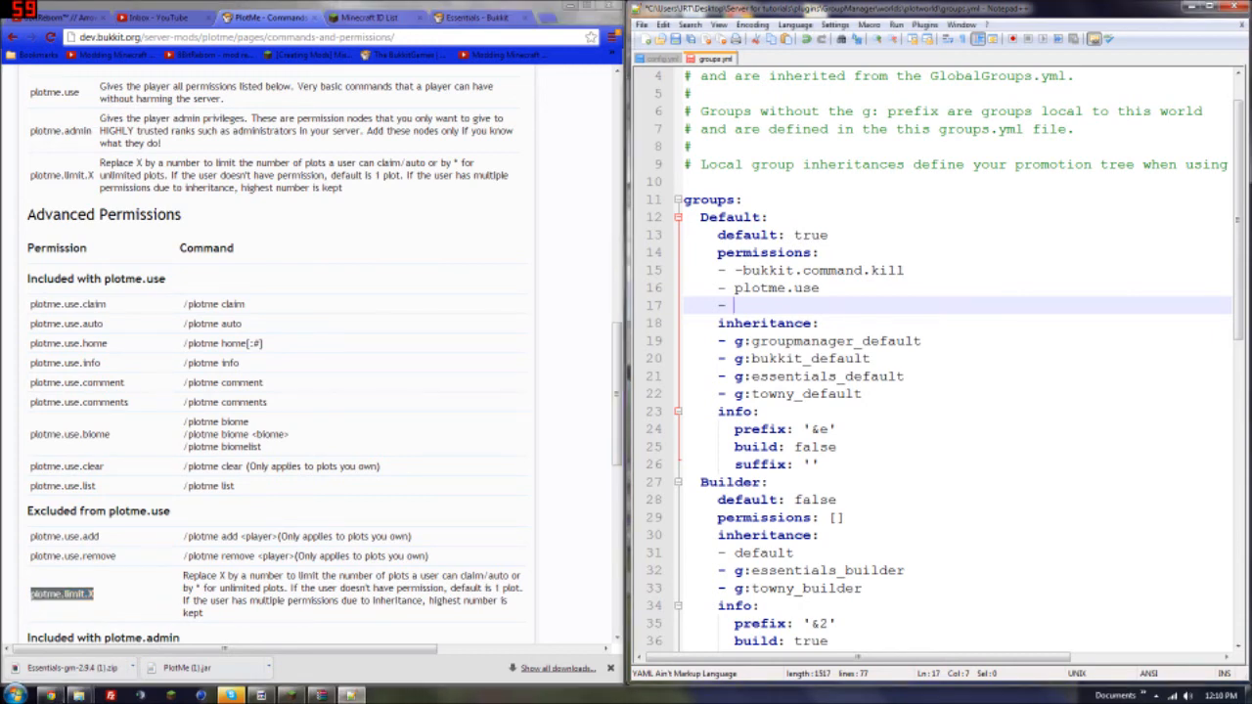
type("plotme.limit.")
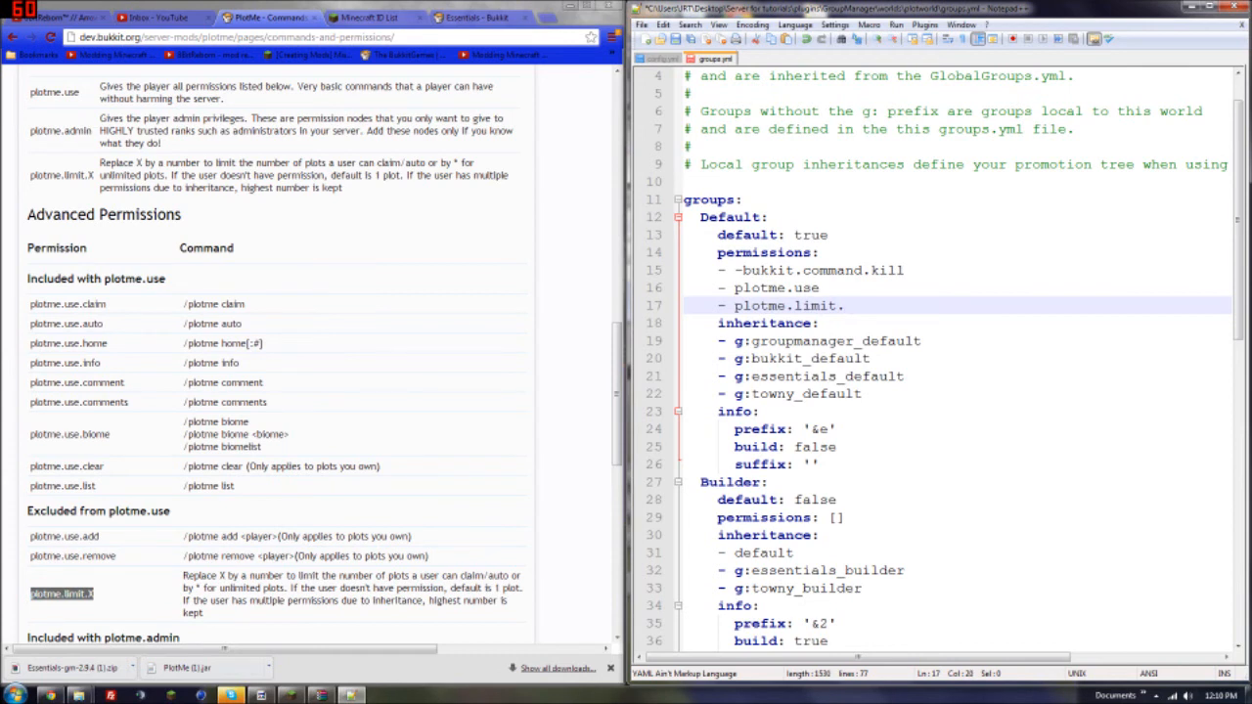
type("5")
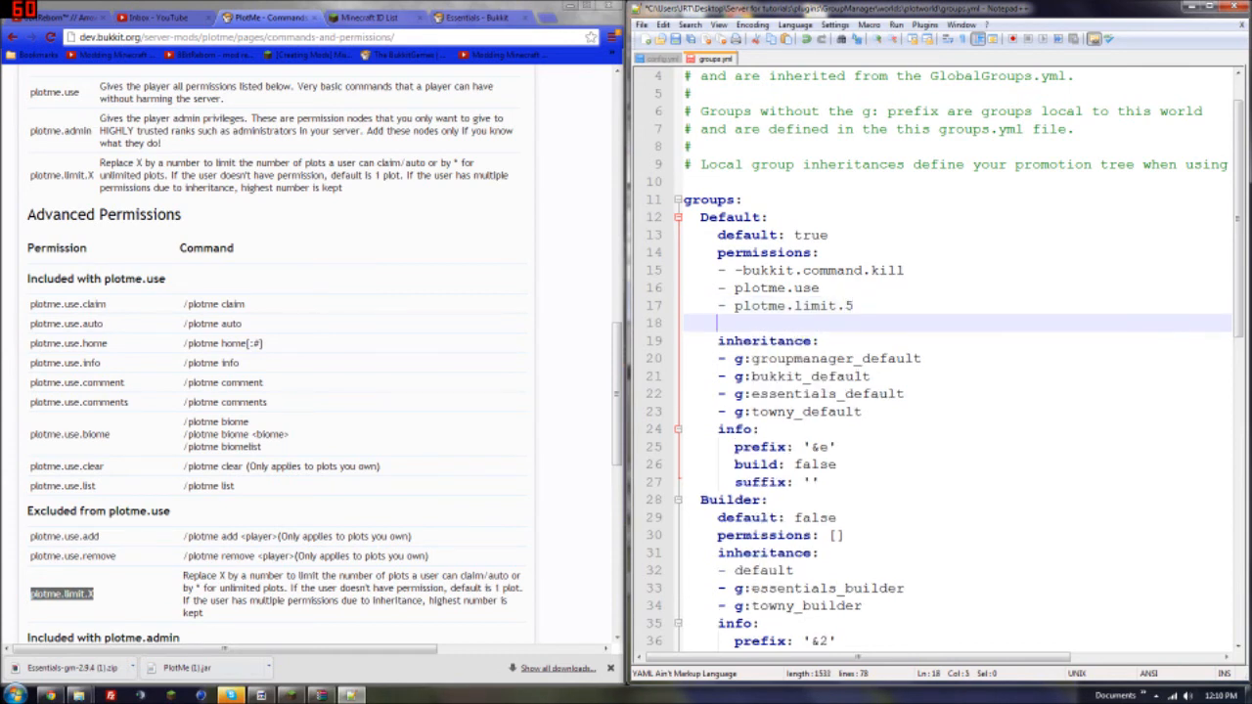
type("-")
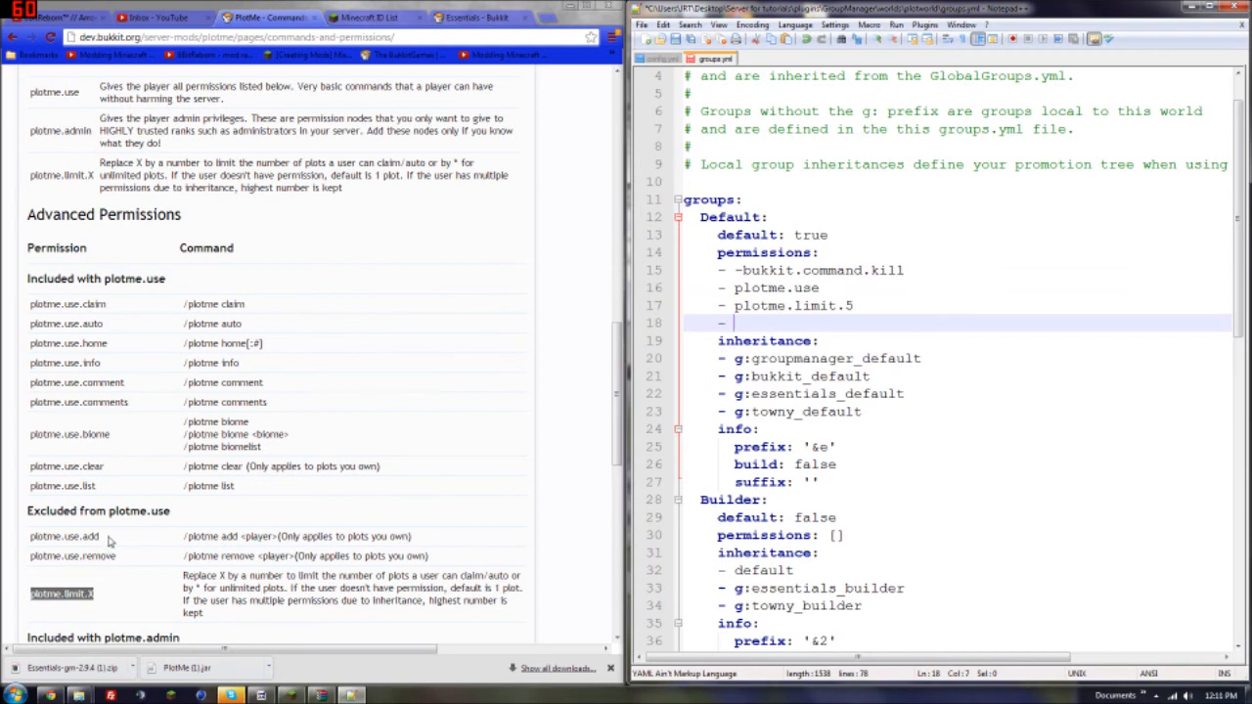
double_click(62, 536)
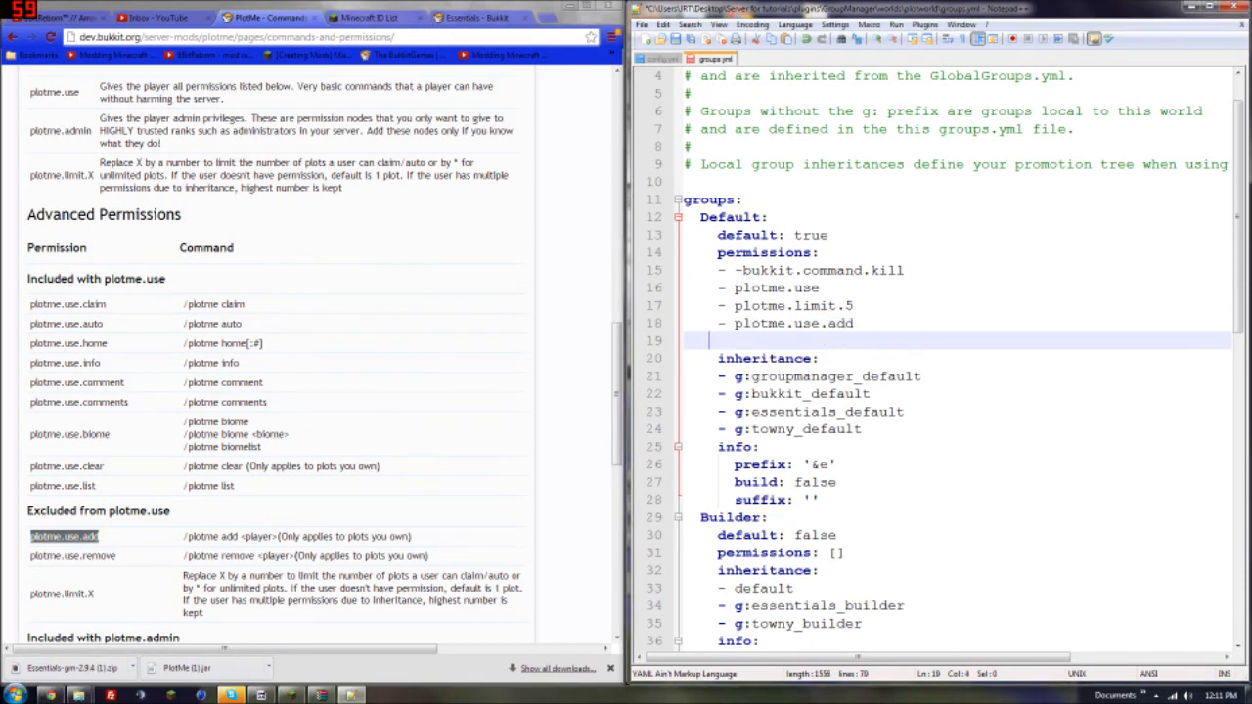
type("- plotme.use.ad")
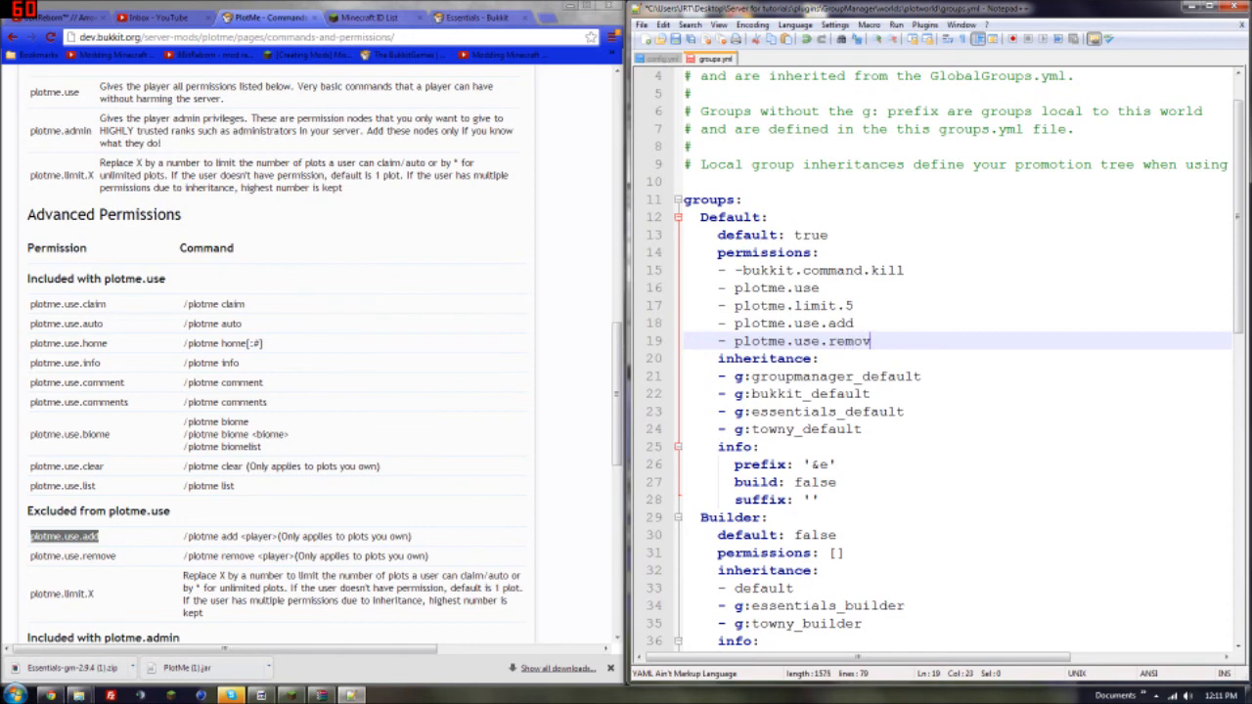
type("e")
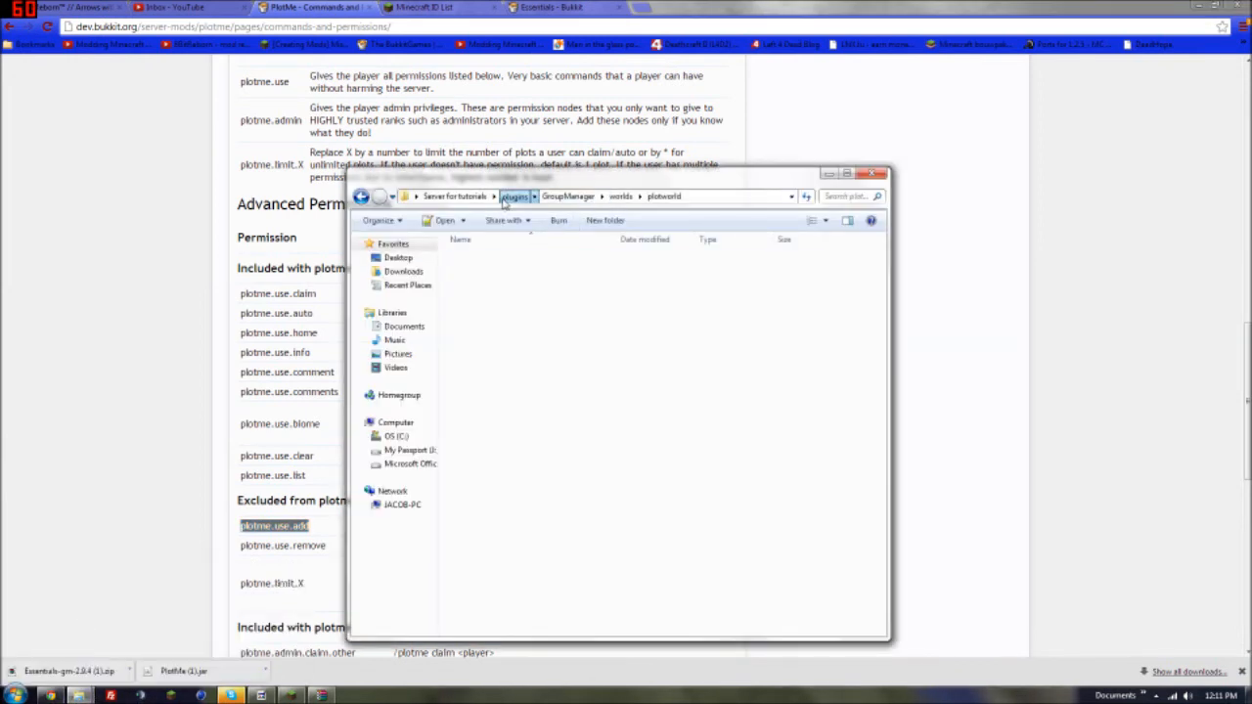
- Go back to the 'Server for tutorials' folder and launch Start.bat
left_click(454, 195)
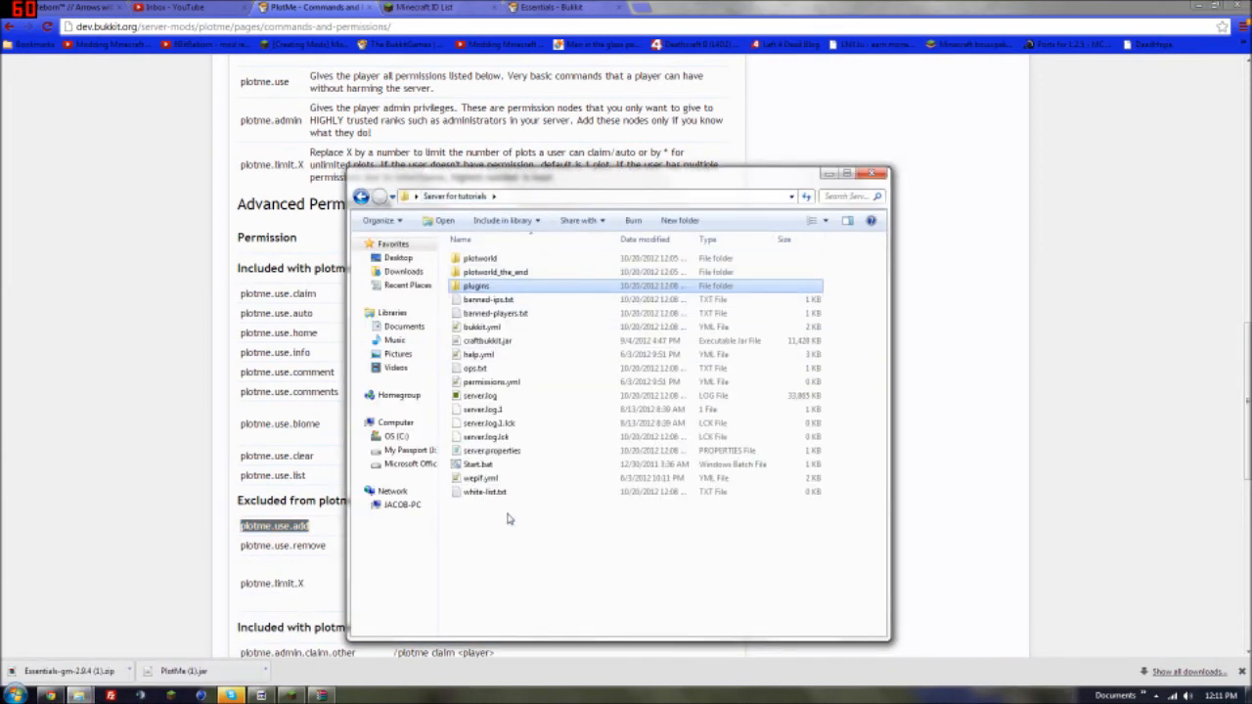
double_click(478, 463)
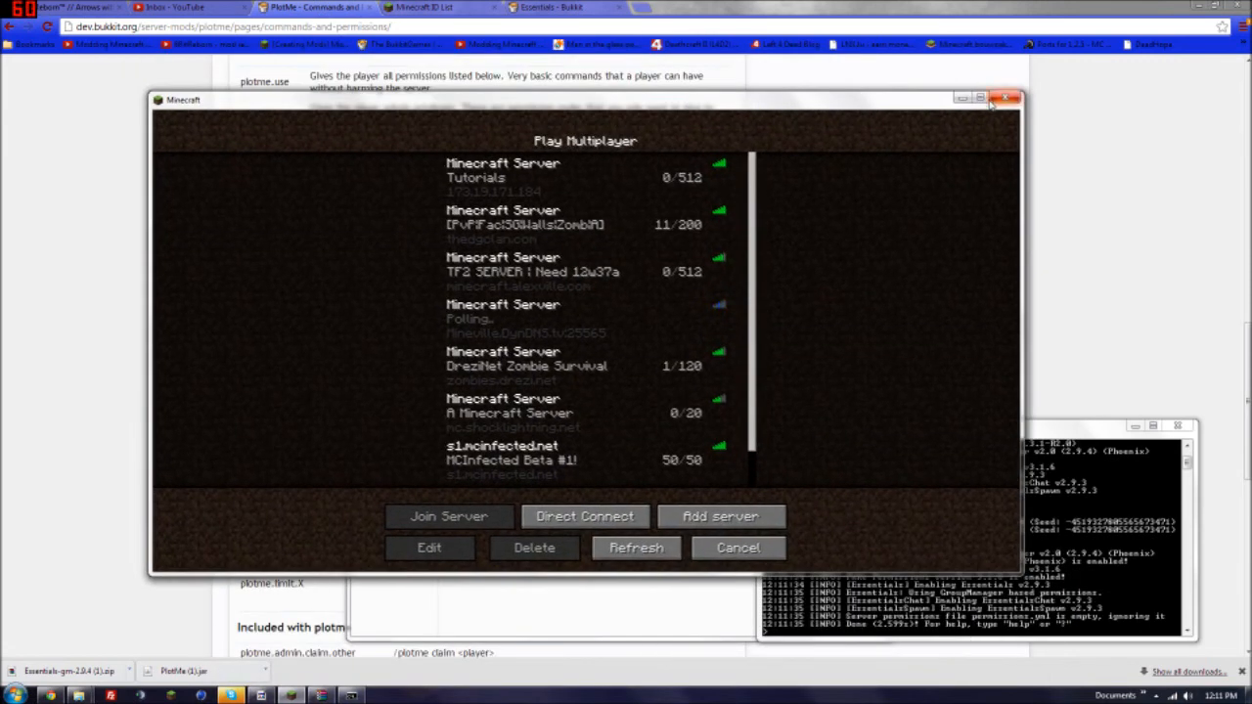
- Join the tutorials server and claim the current plot with /plotme claim
left_click(448, 517)
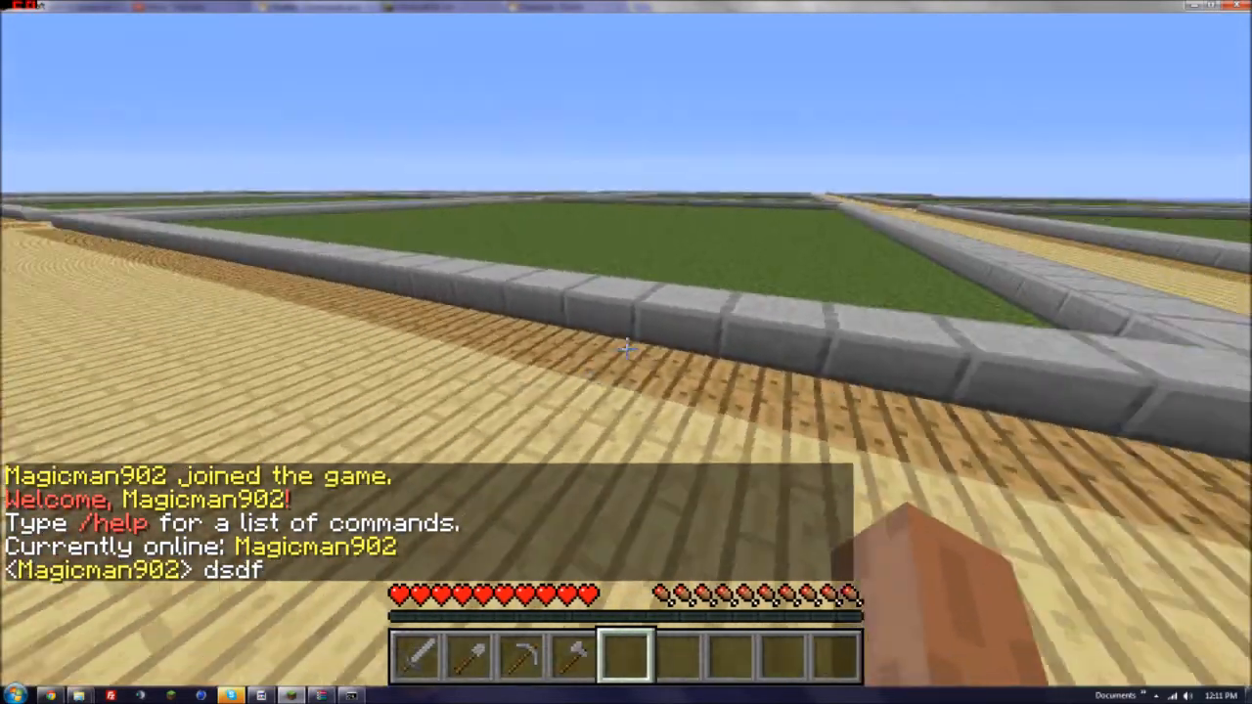
type("/hel")
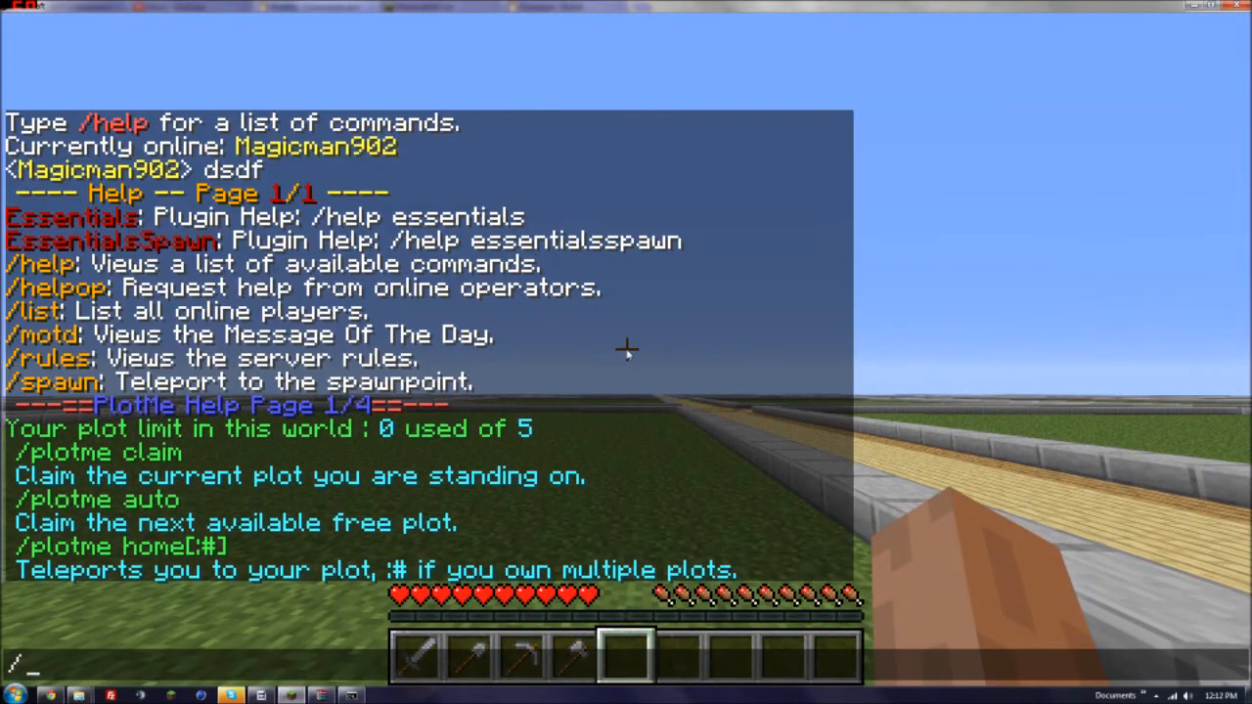
type("/plotme claim")
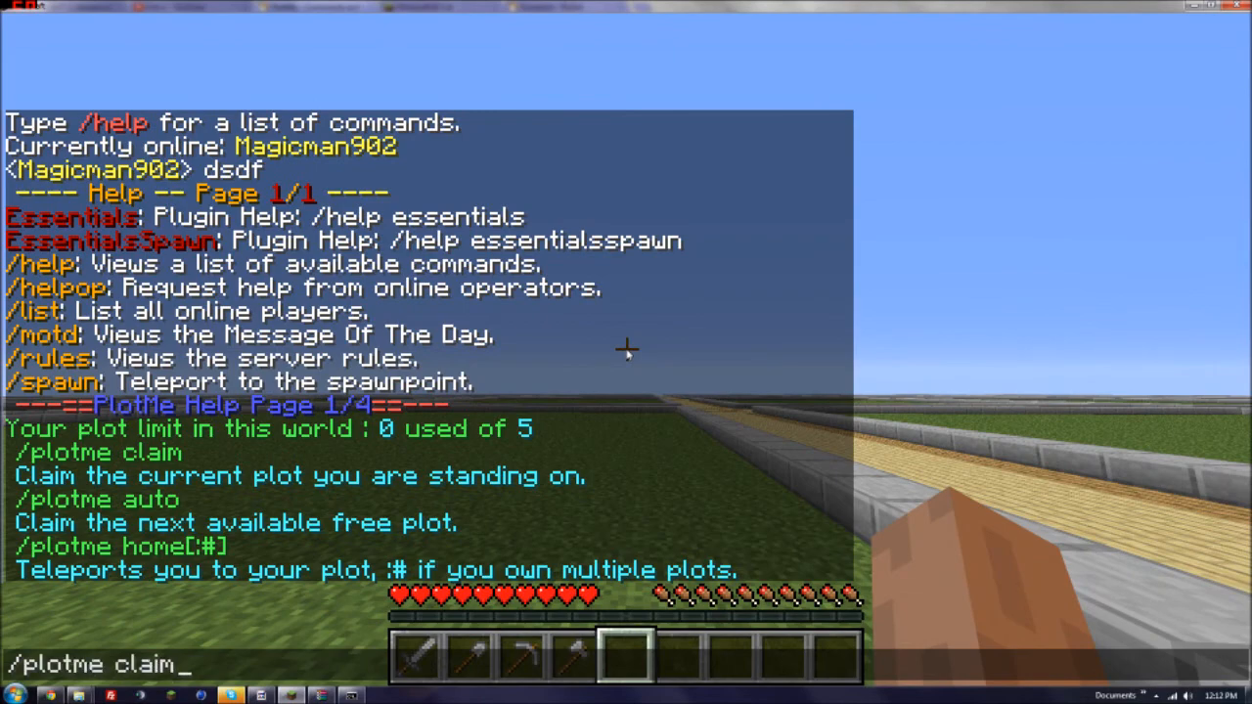
key("Return")
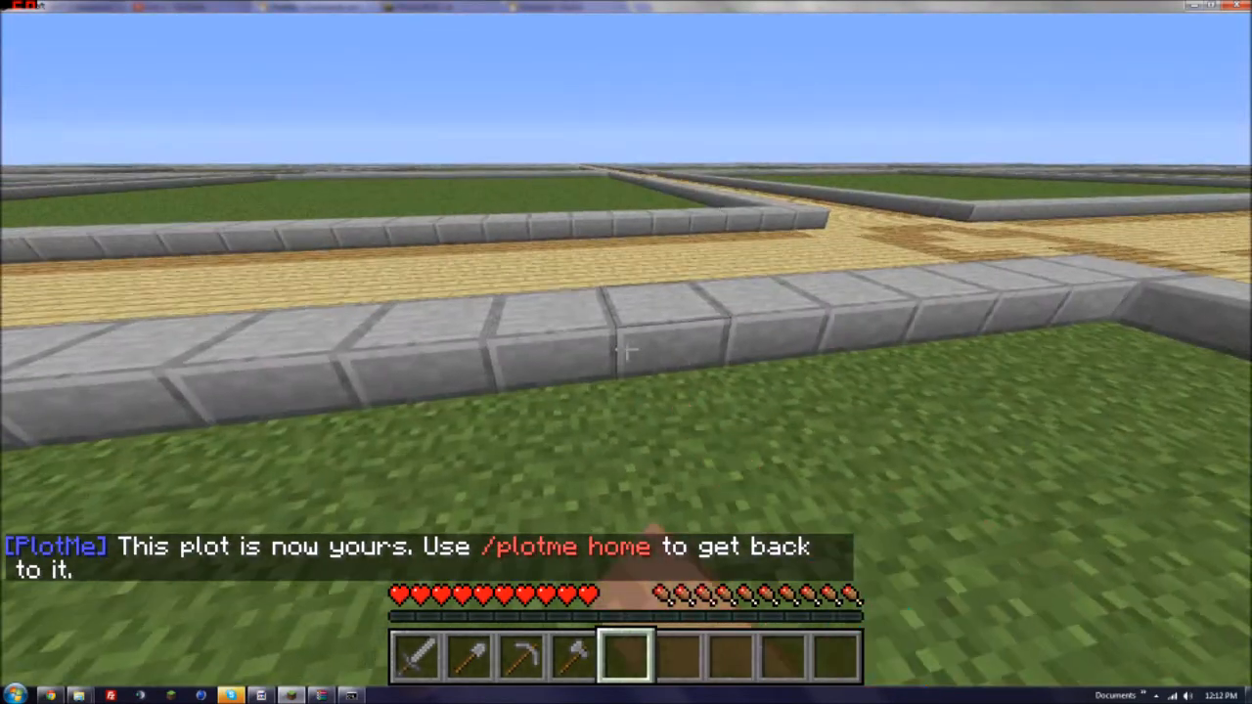